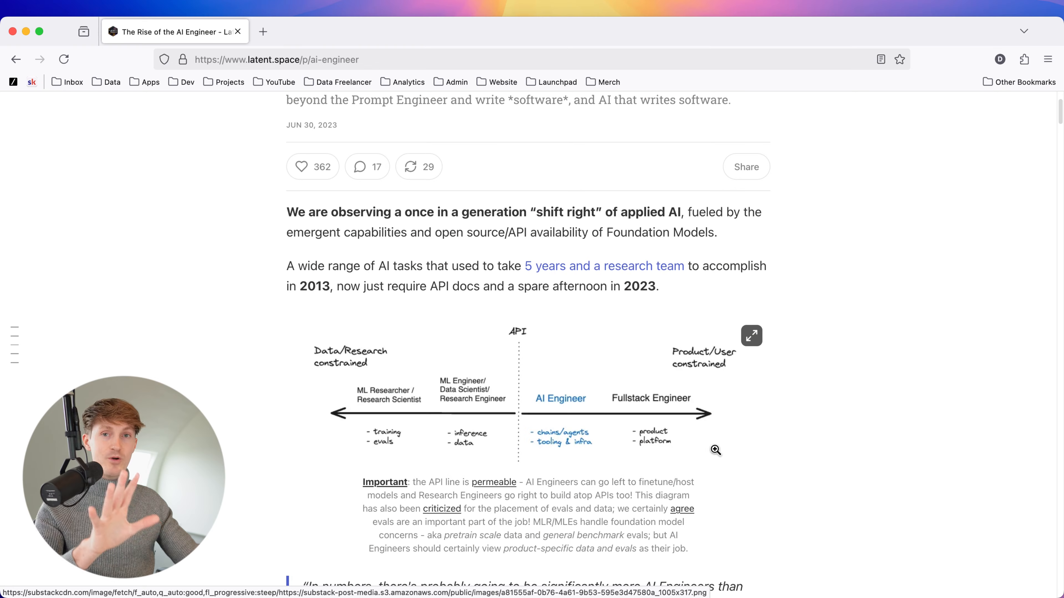
Enlarge the AI Engineer spectrum diagram in the article's lightbox viewer.
left_click(751, 336)
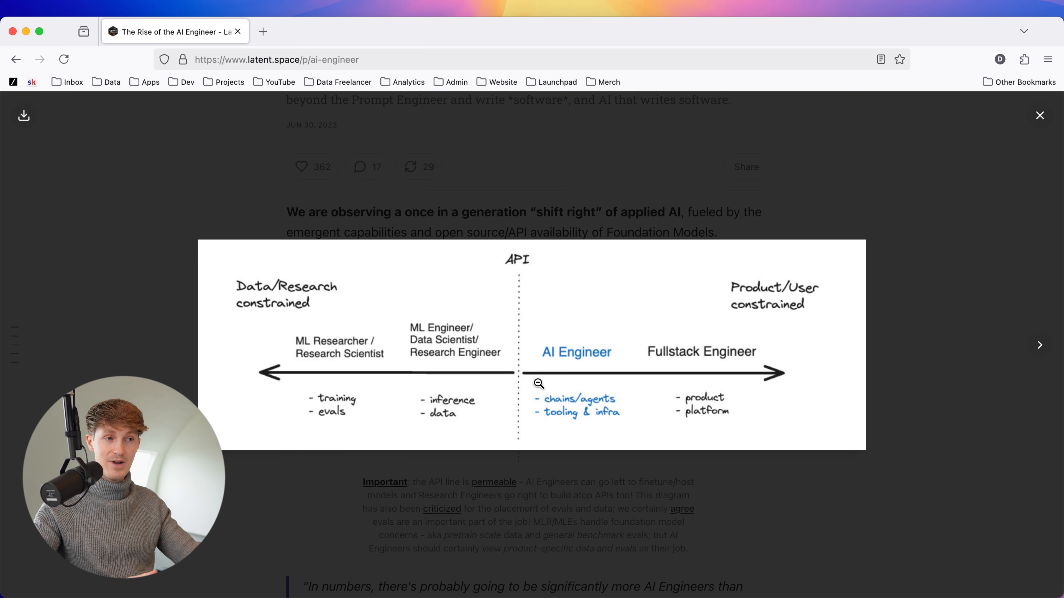
mouse_move(393, 373)
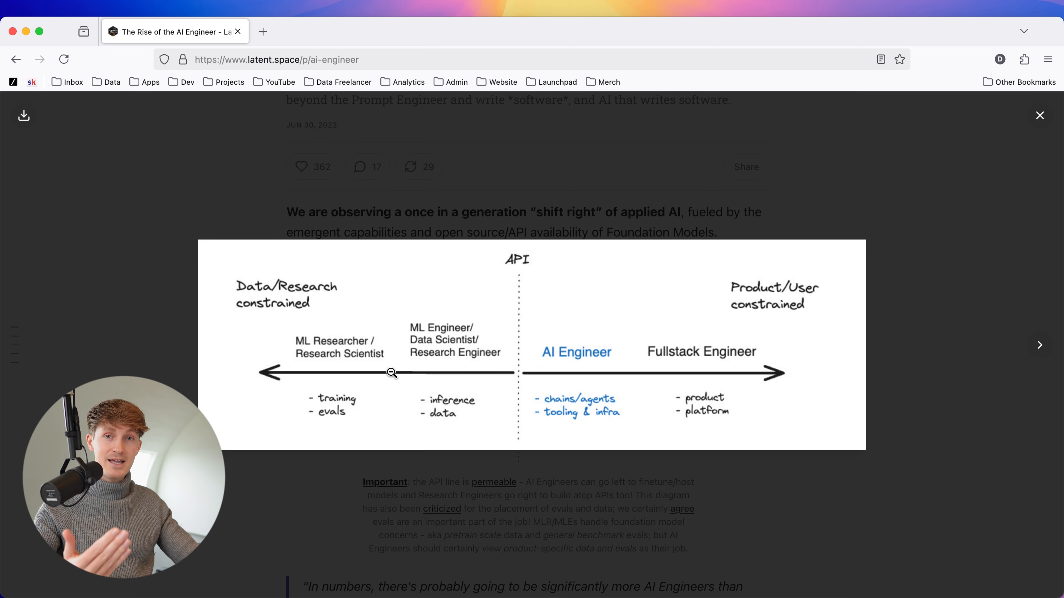
mouse_move(406, 356)
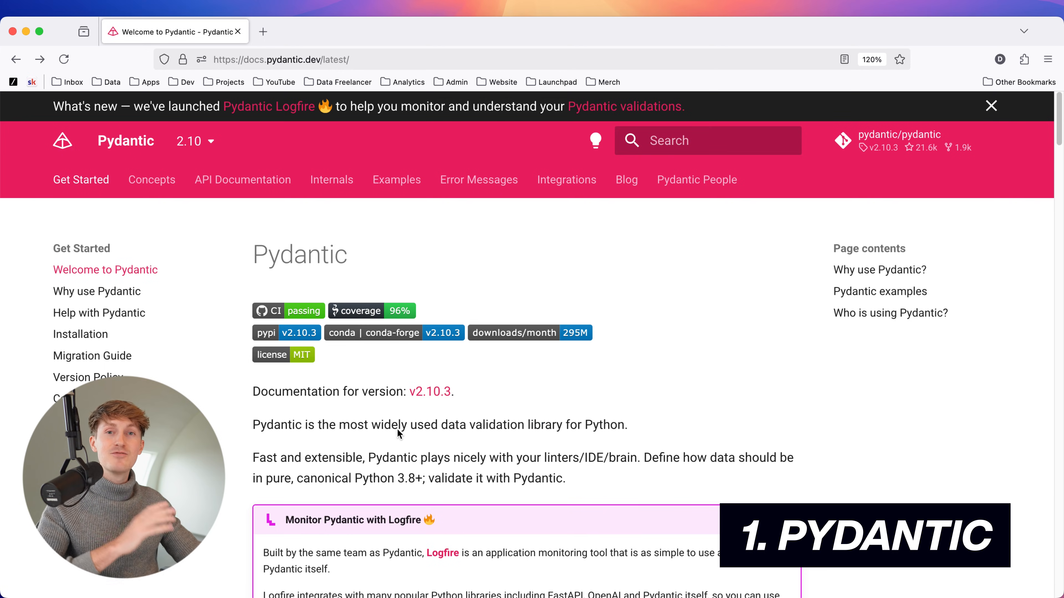
Highlight Pydantic's 'most widely used data validation library' tagline on the welcome page.
left_click_drag(339, 424, 627, 425)
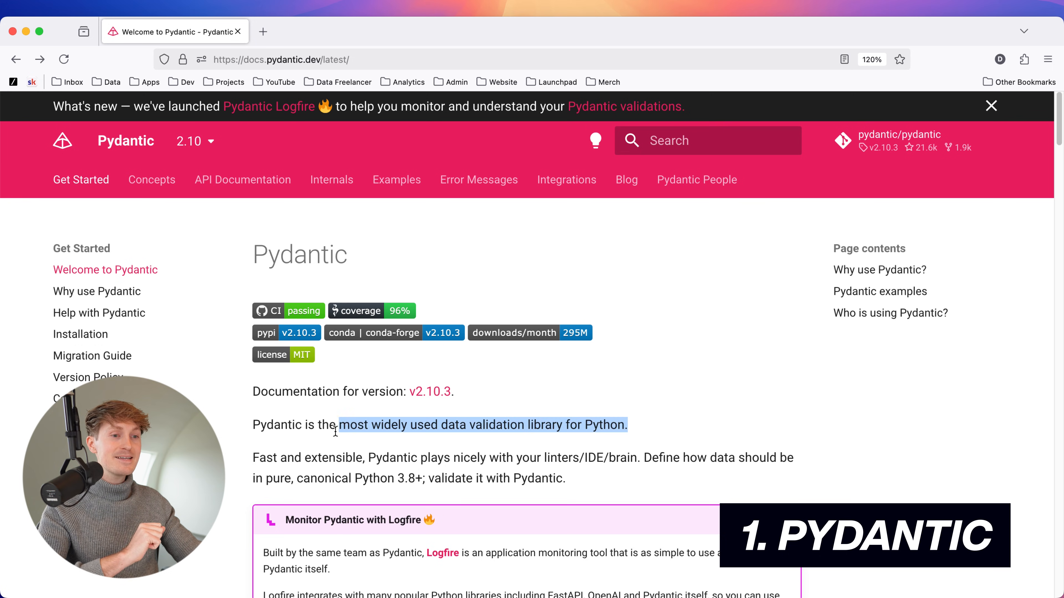
left_click_drag(335, 423, 253, 424)
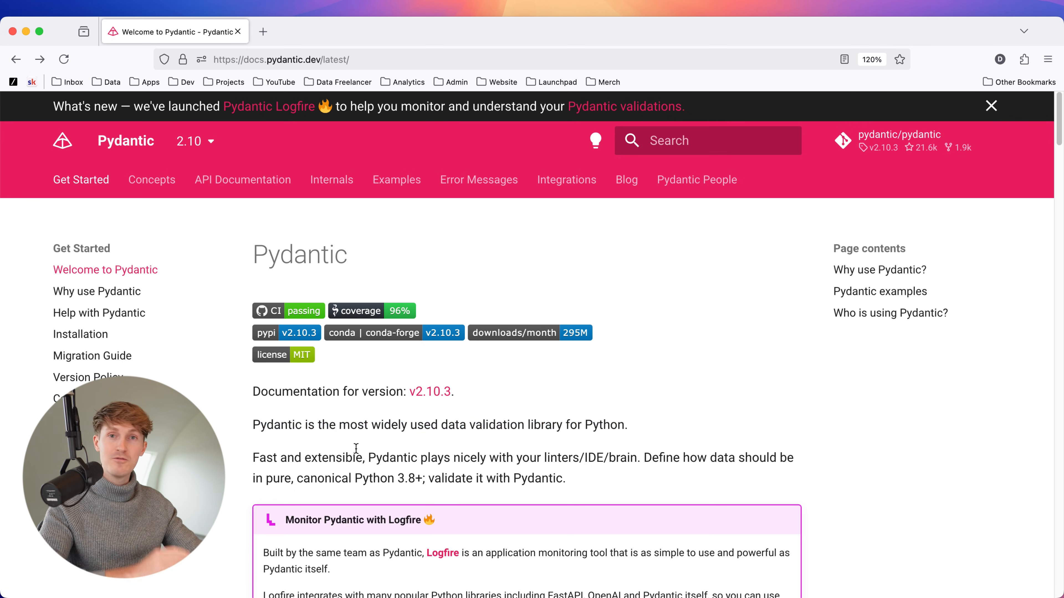
mouse_move(363, 445)
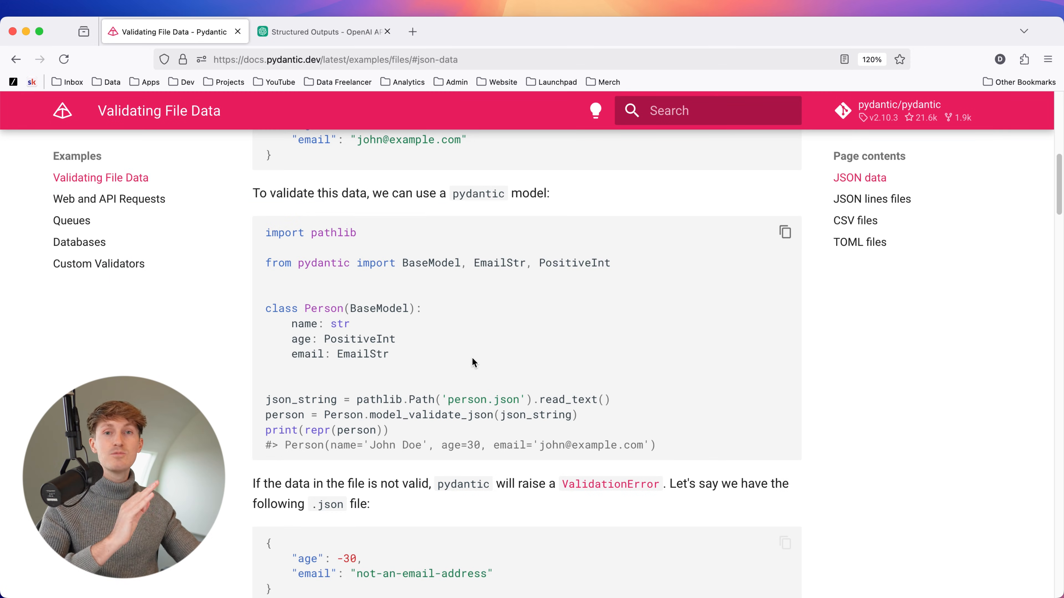
mouse_move(458, 381)
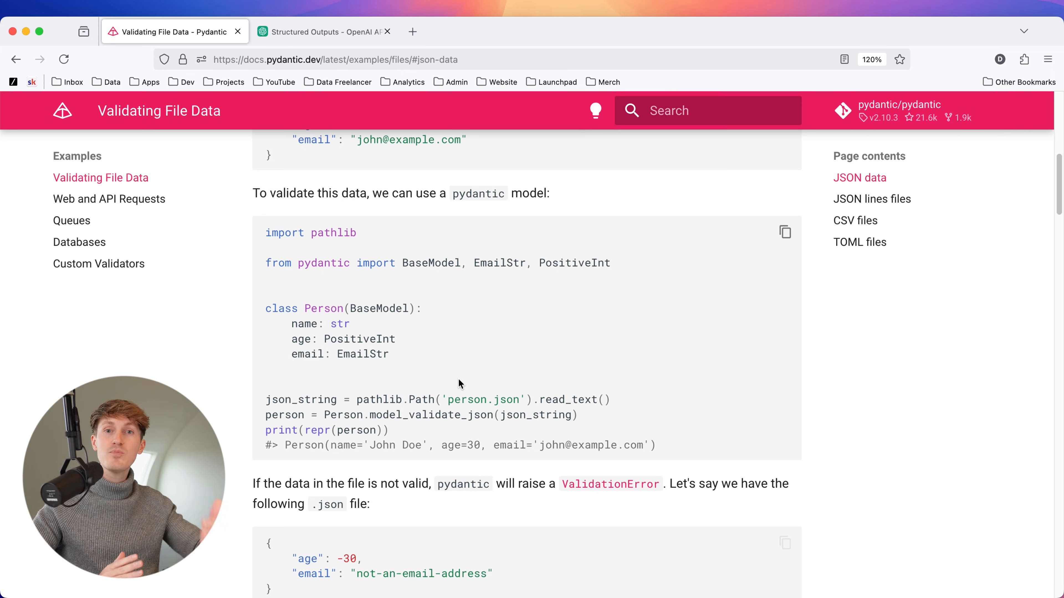
mouse_move(365, 397)
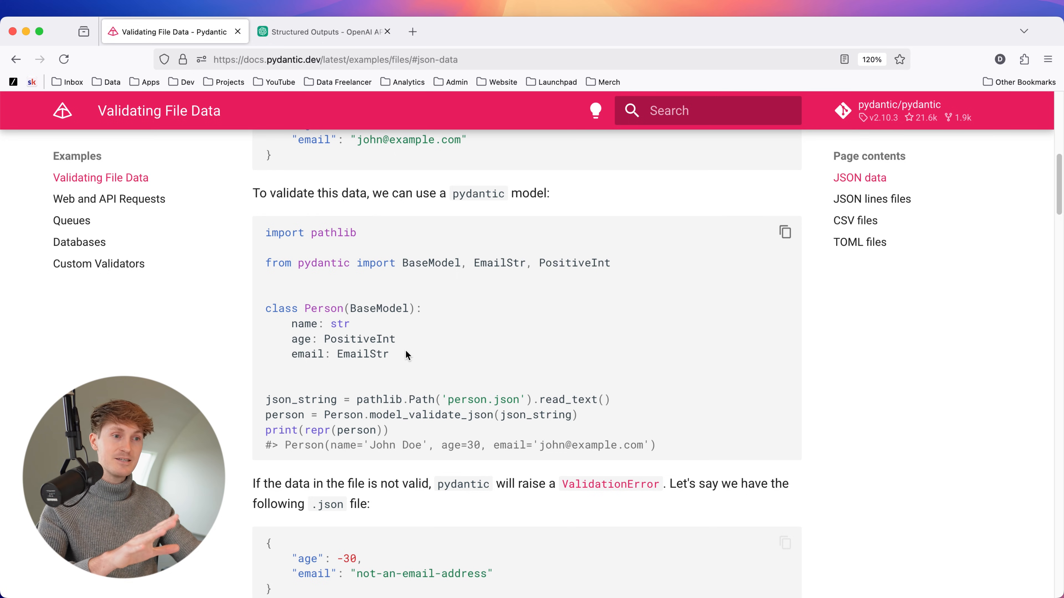
mouse_move(441, 352)
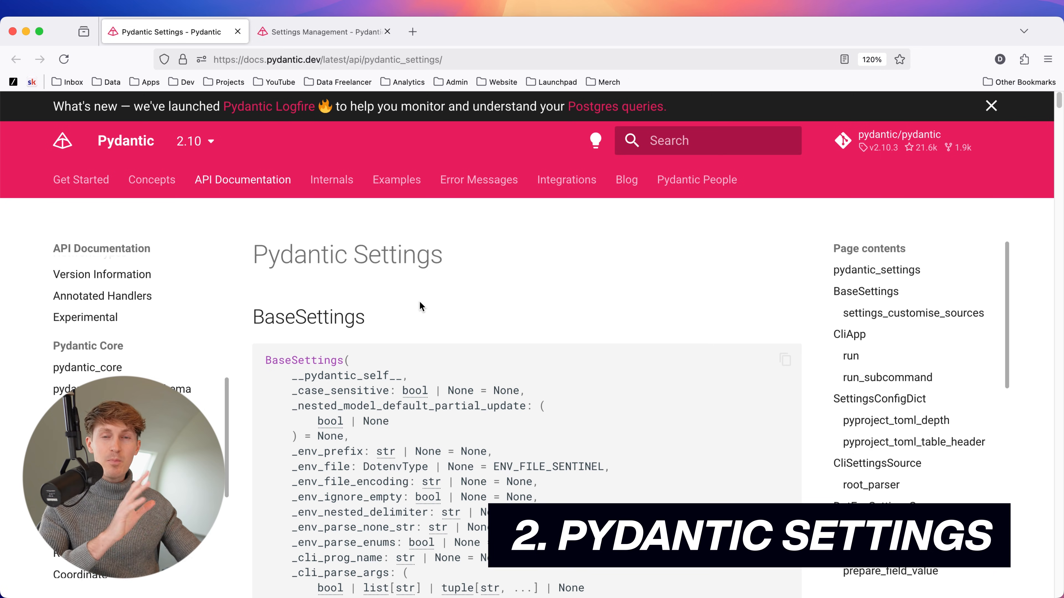
Show the Settings Management guide's Usage example with a Settings class on BaseSettings.
left_click(323, 32)
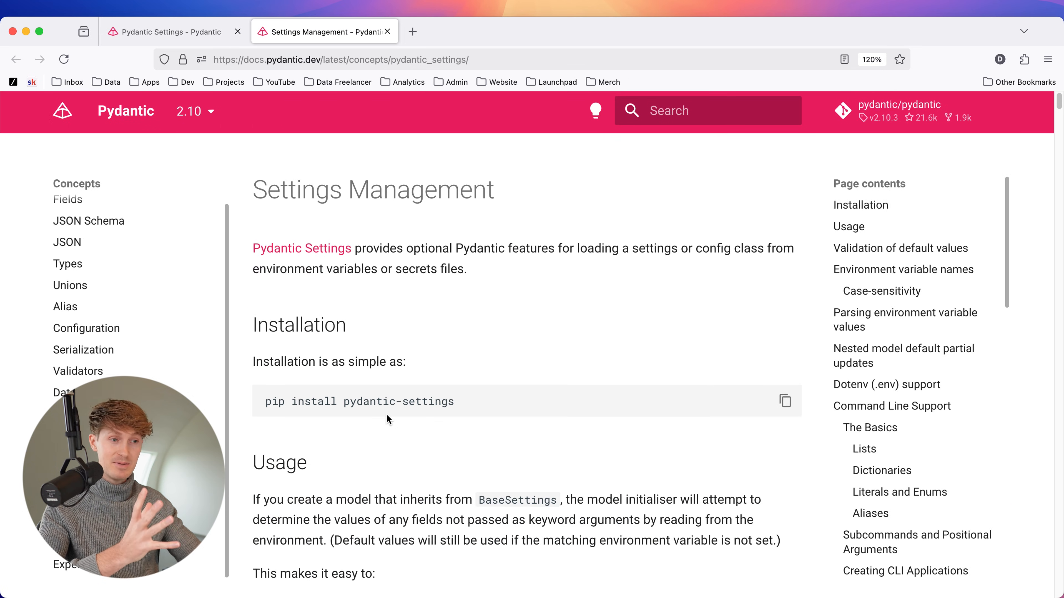
scroll("down", 3)
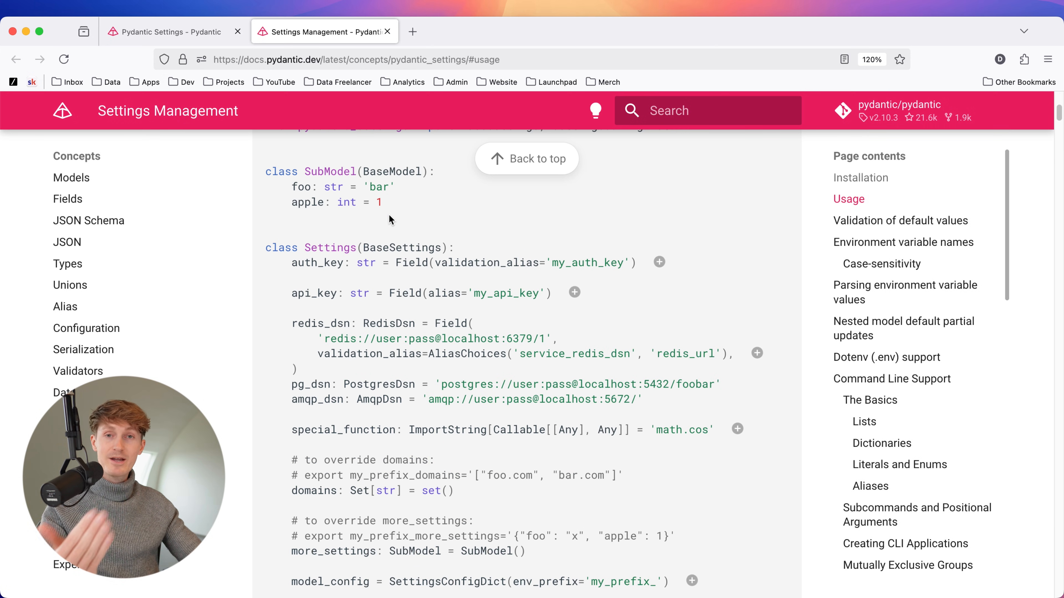
double_click(403, 247)
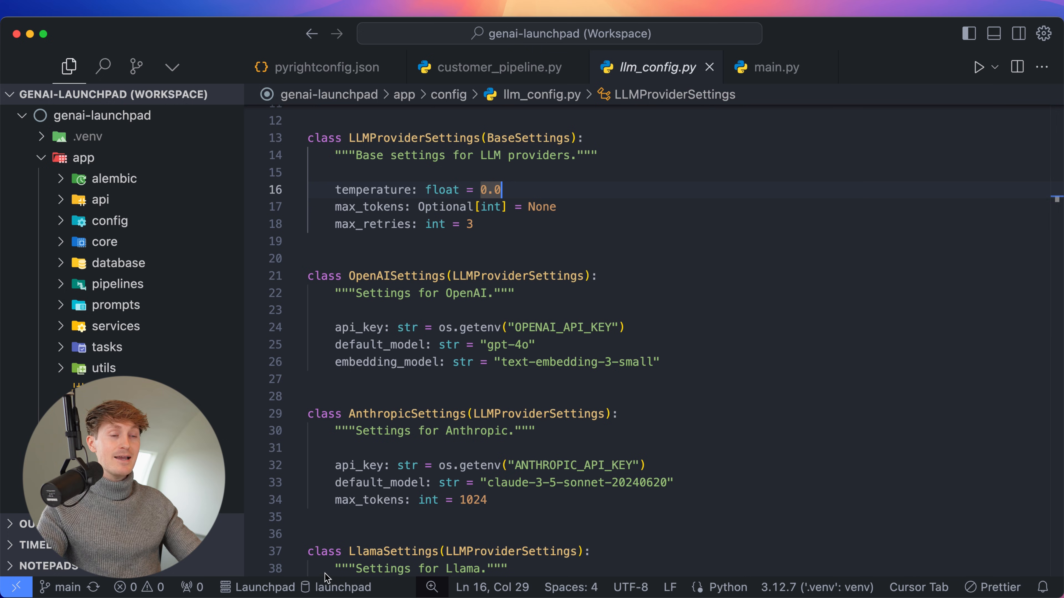
mouse_move(614, 210)
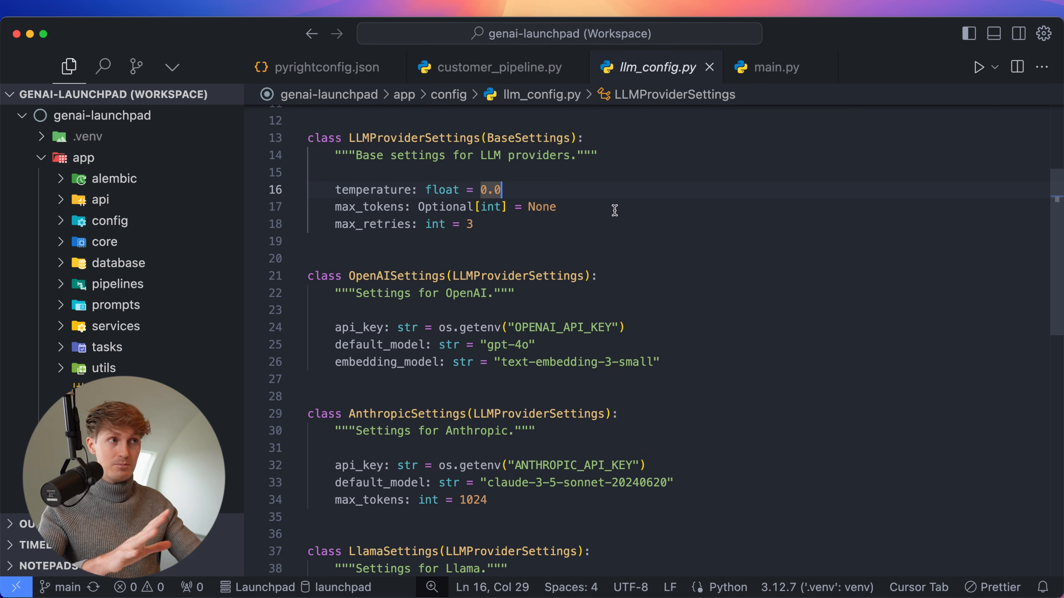
mouse_move(651, 83)
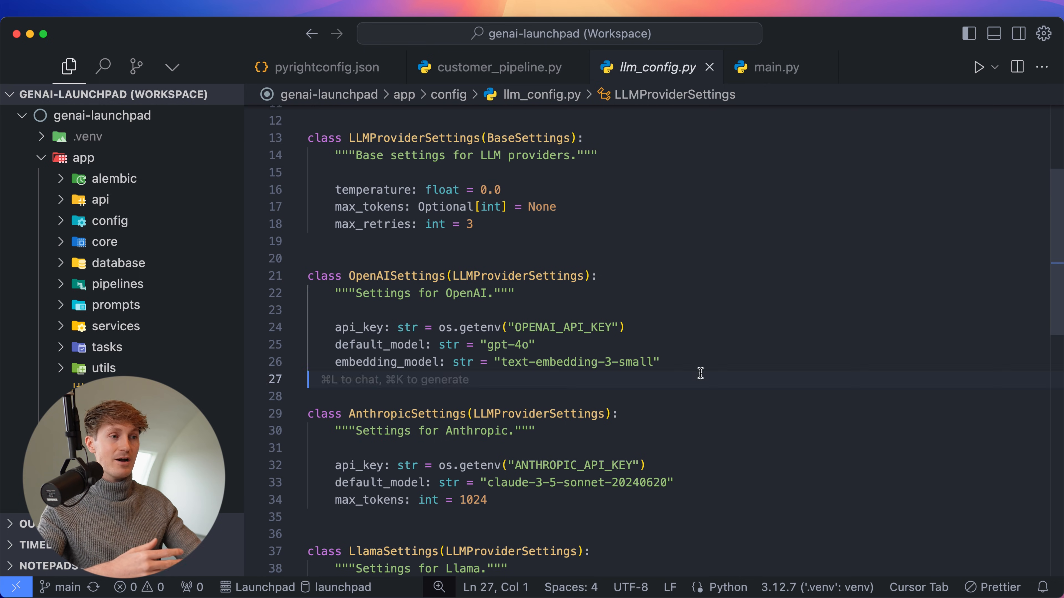
left_click(379, 257)
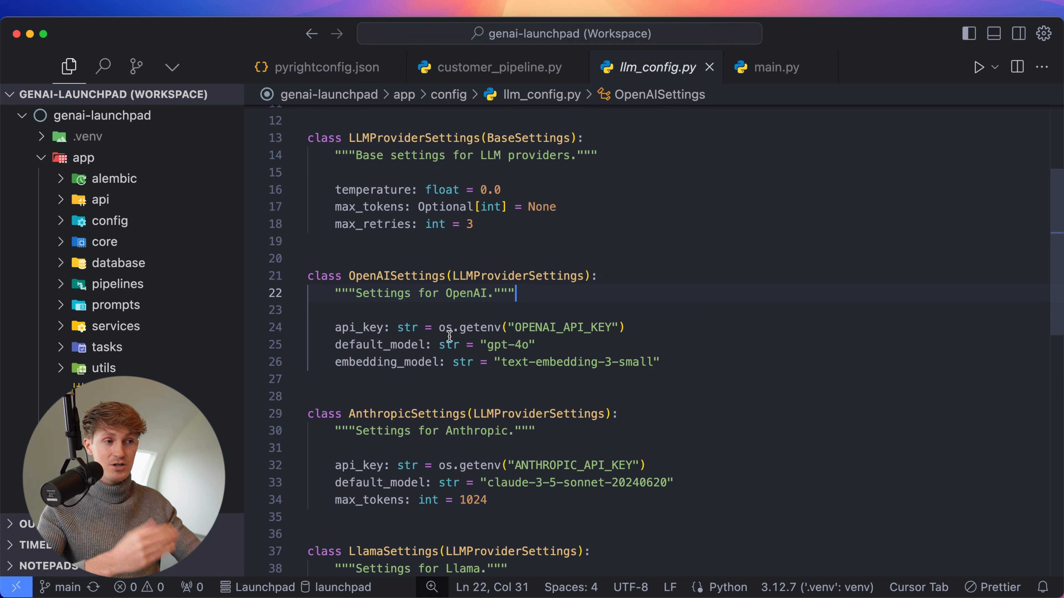
mouse_move(466, 328)
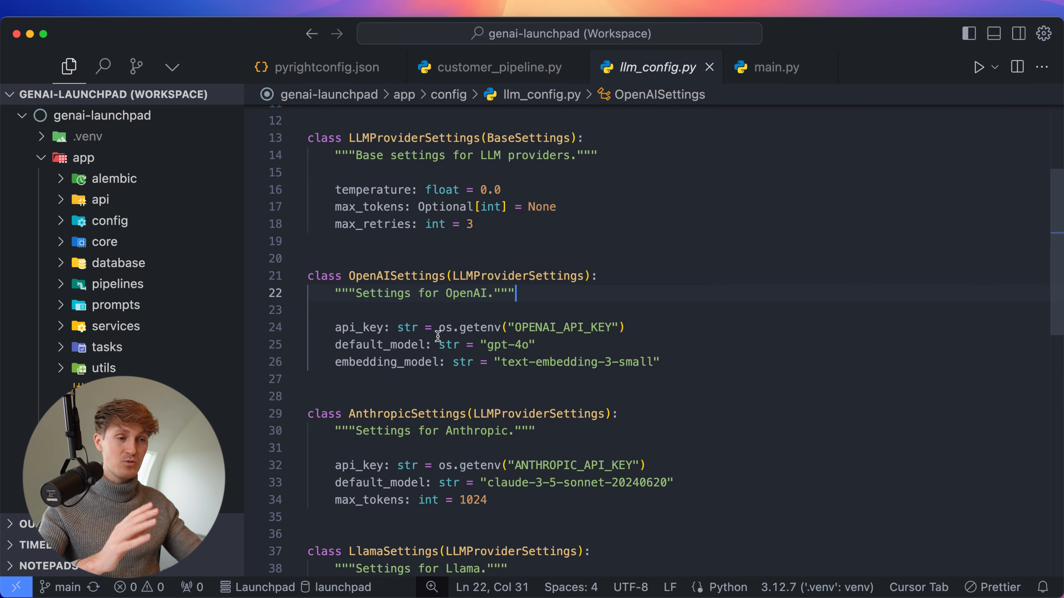
double_click(357, 361)
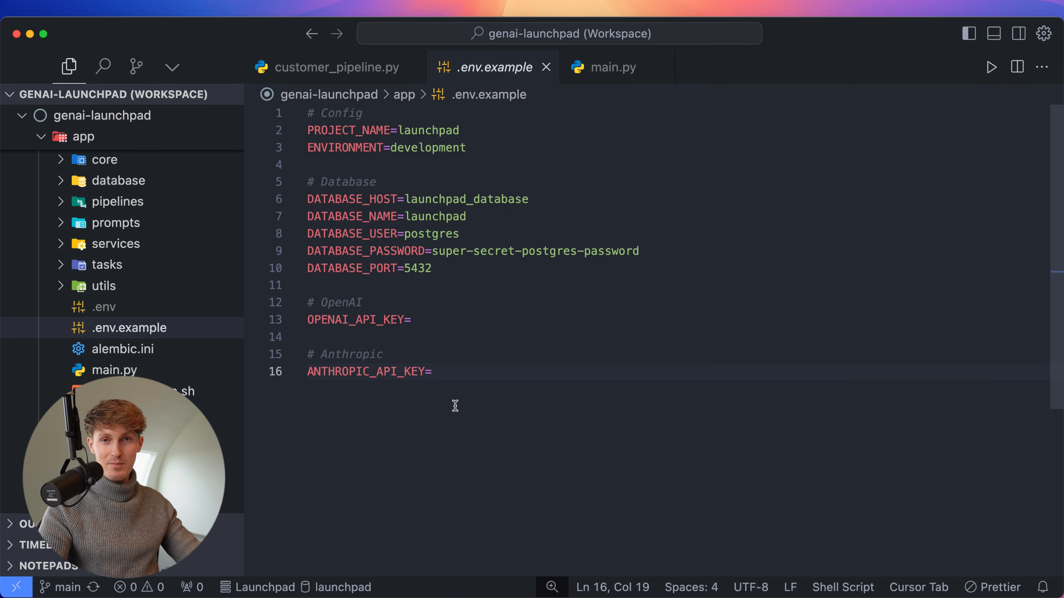
Show .env.example with database settings and empty API keys, then list the app/config files.
left_click(432, 371)
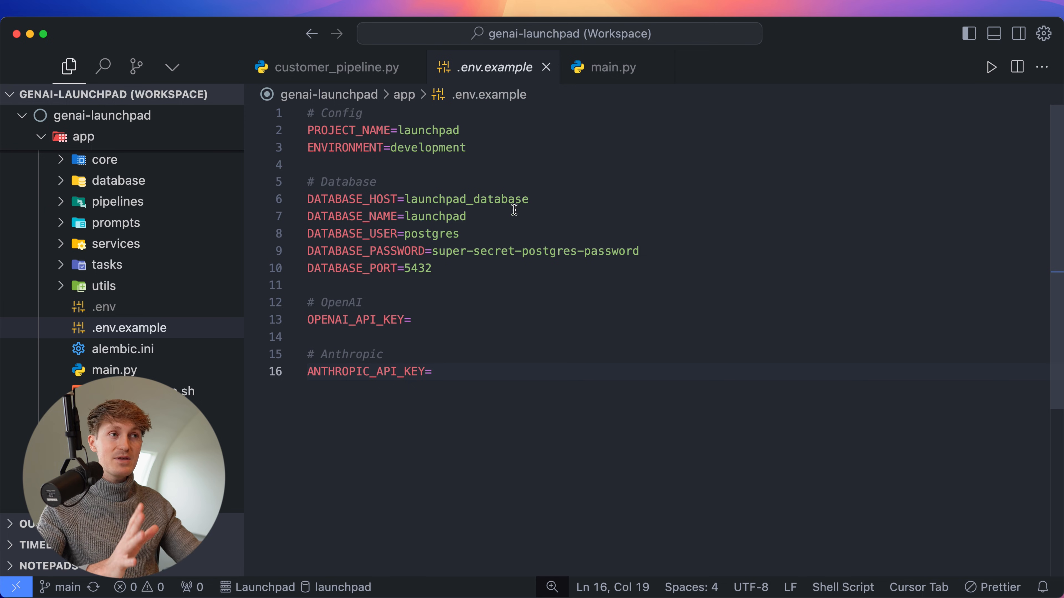
mouse_move(485, 79)
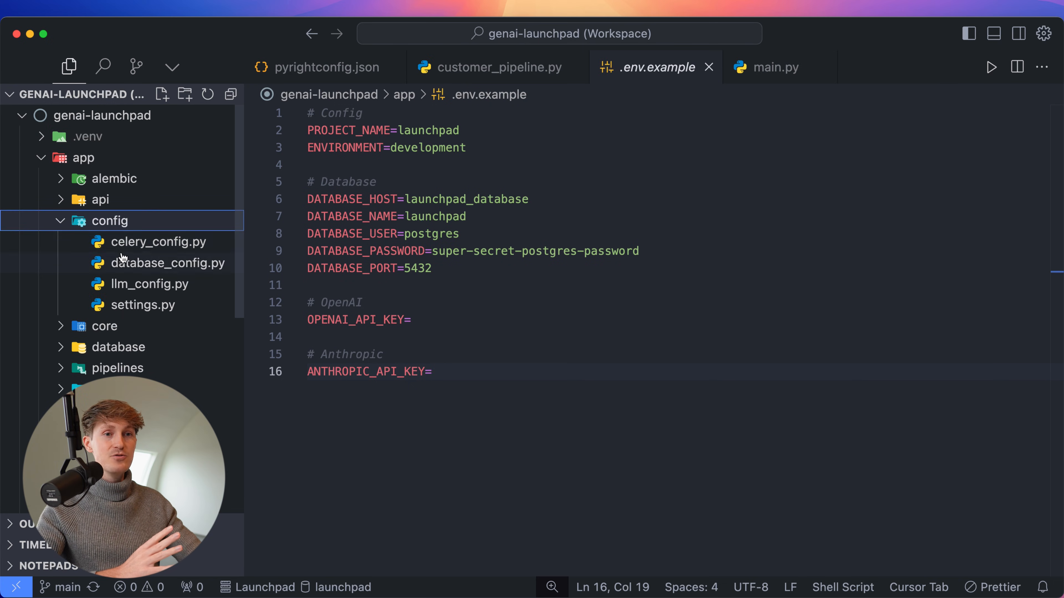
left_click(149, 284)
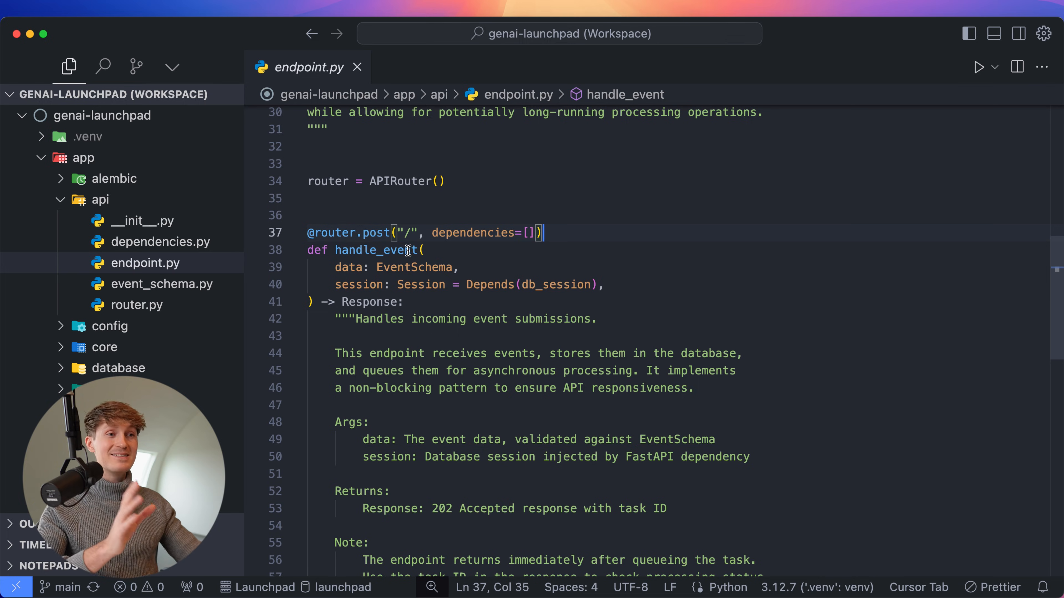
mouse_move(376, 249)
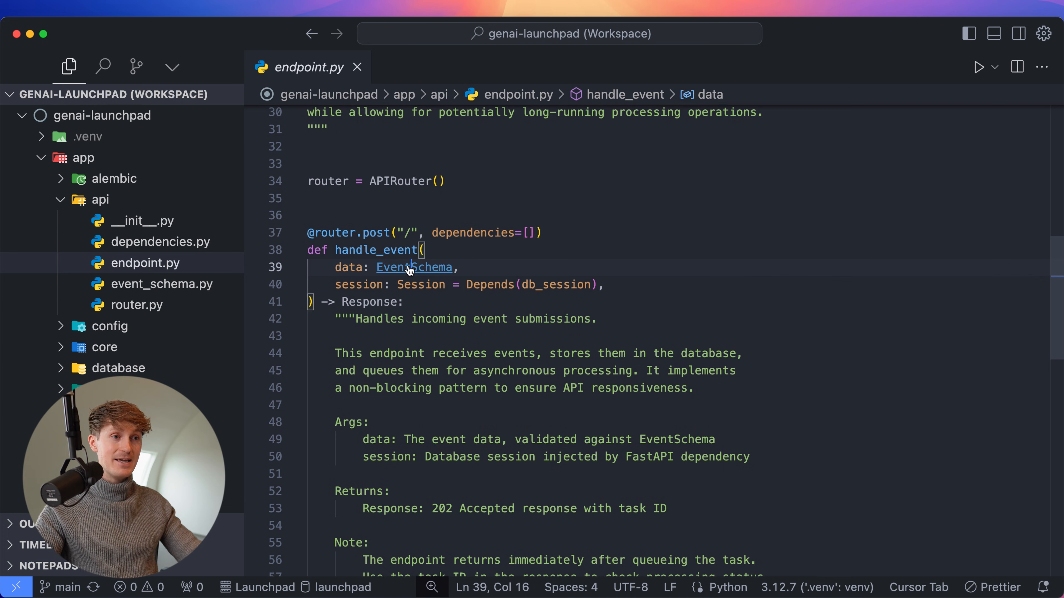
Jump from handle_event to the EventSchema model and review its support-ticket fields.
left_click(407, 268)
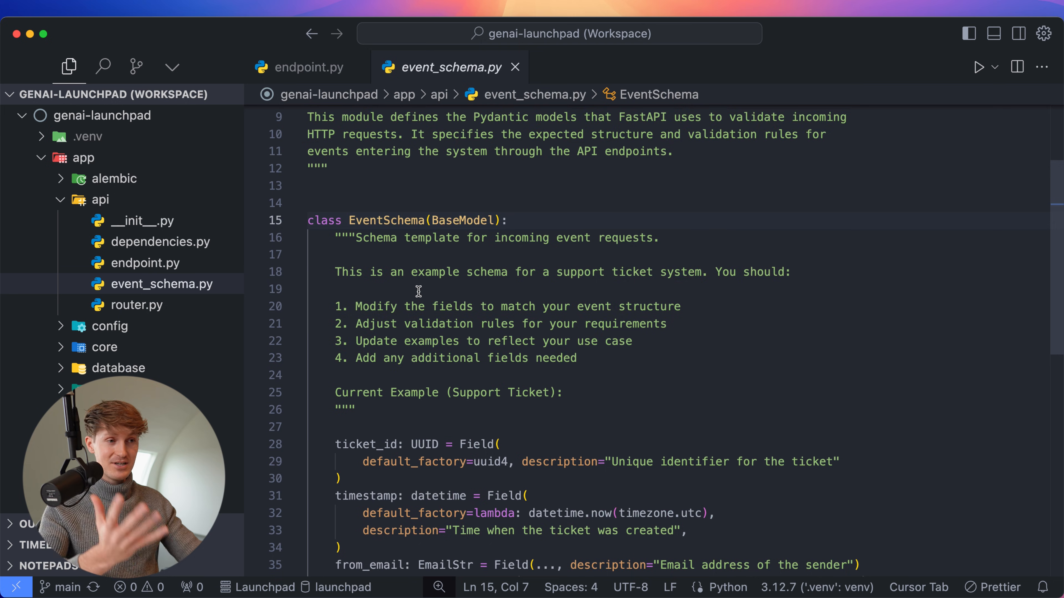
scroll("down", 3)
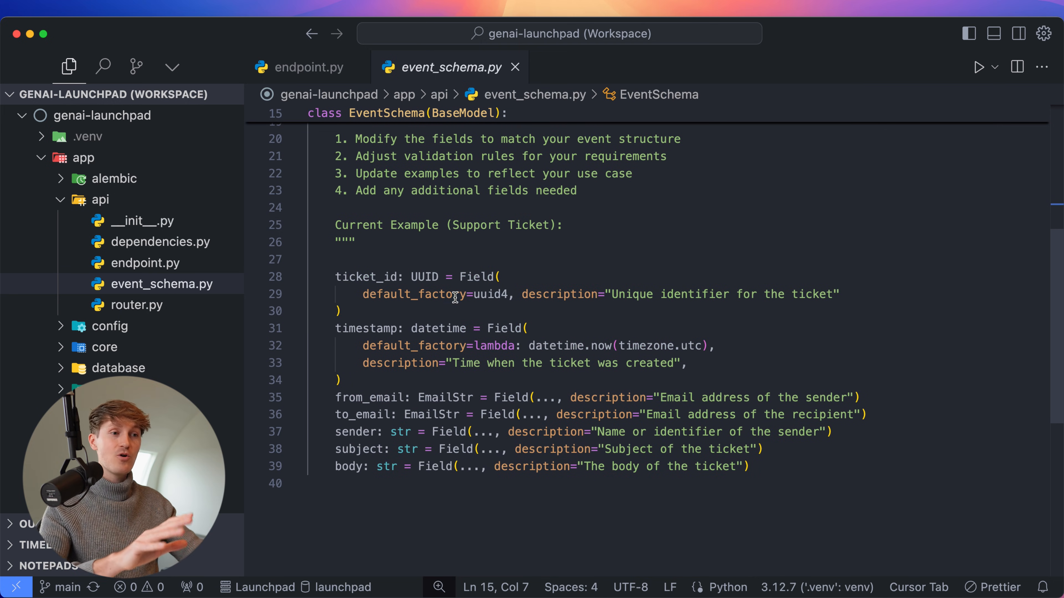
mouse_move(454, 295)
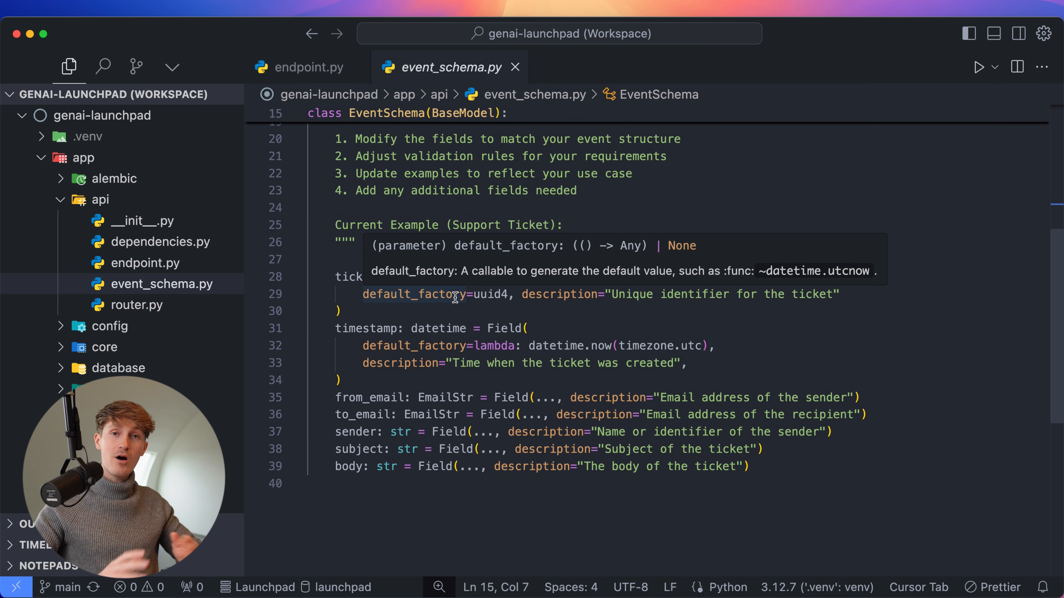
mouse_move(422, 454)
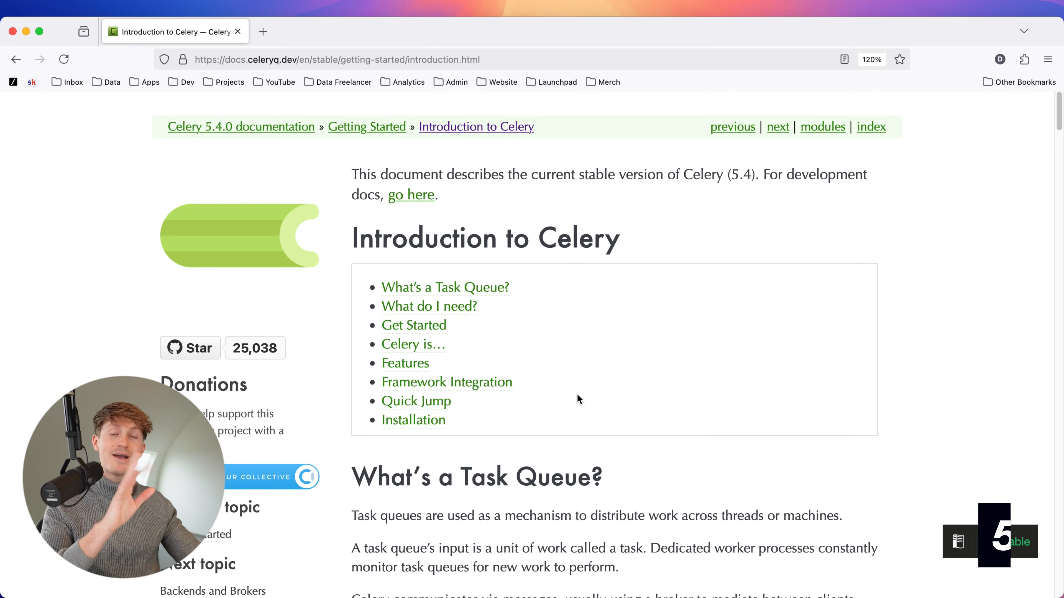
Scroll the Introduction to Celery page down to 'What's a Task Queue?'.
scroll("down", 3)
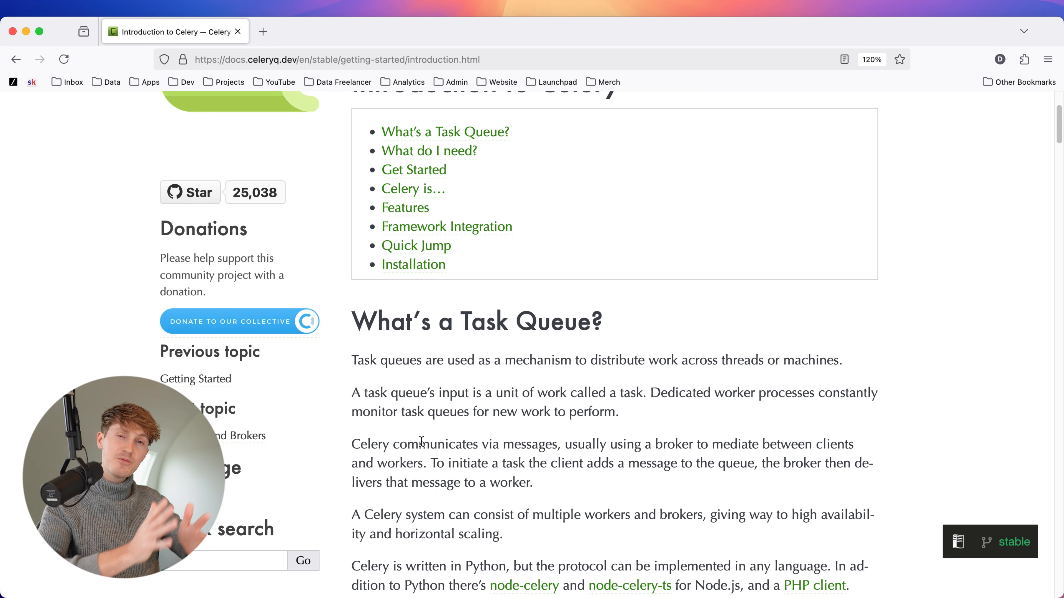
mouse_move(426, 416)
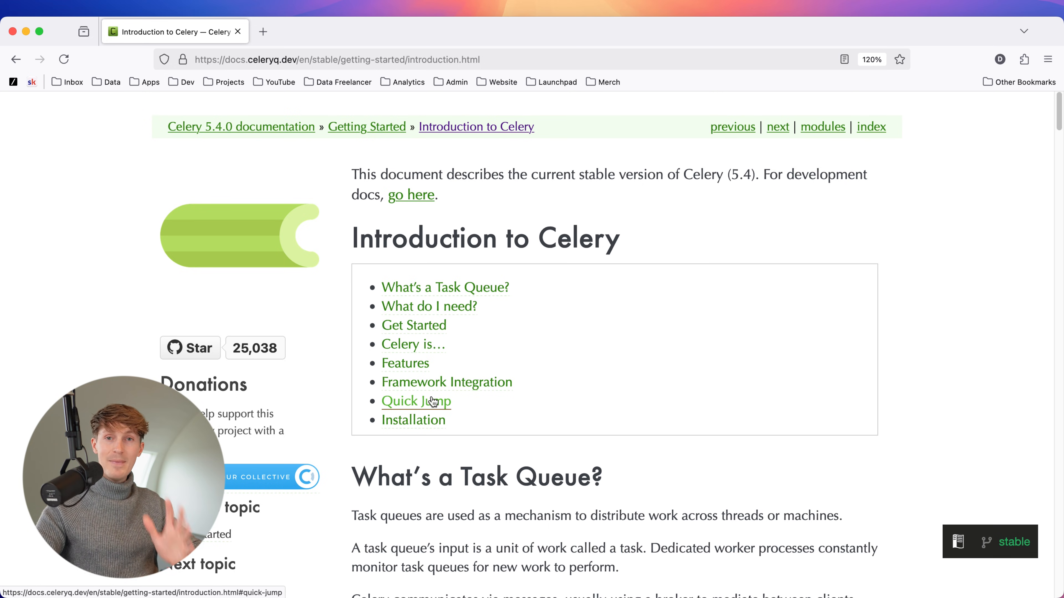
scroll("down", 3)
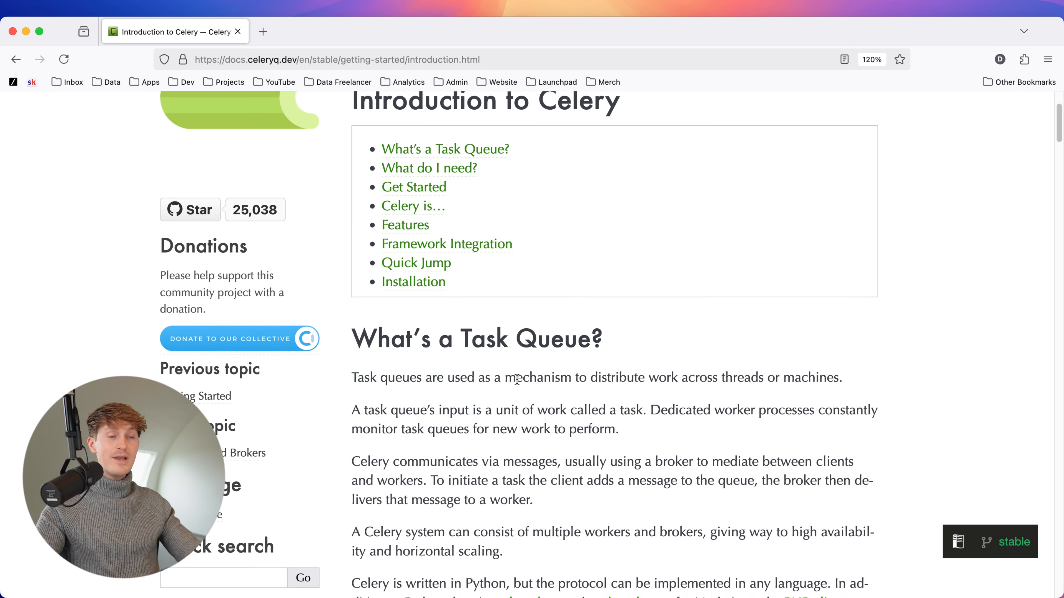
scroll("down", 3)
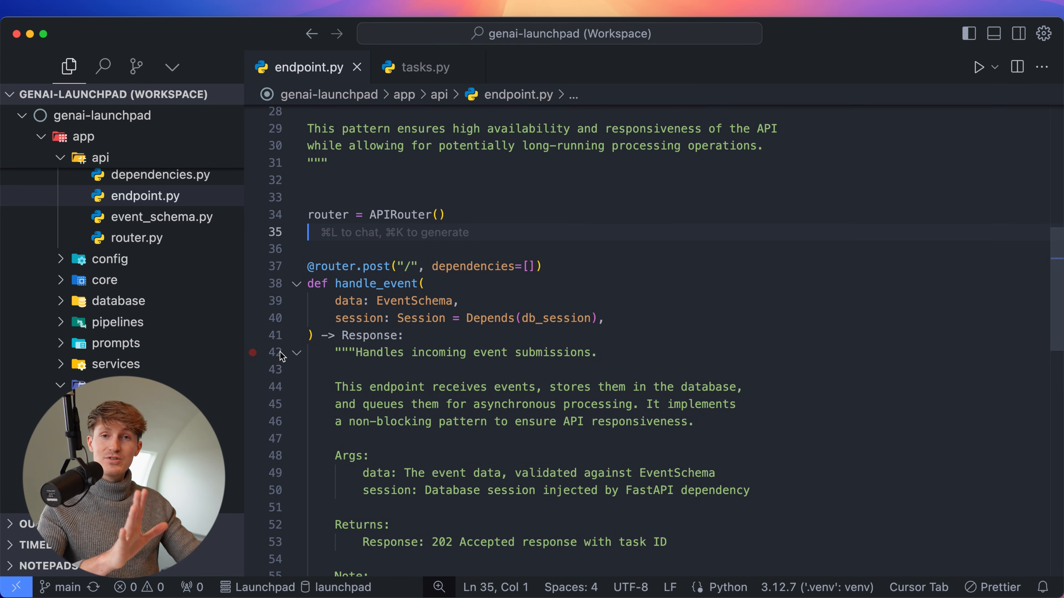
Scroll handle_event down to the celery_app.send_task call, then move to the PostgreSQL browser tab.
scroll("down", 3)
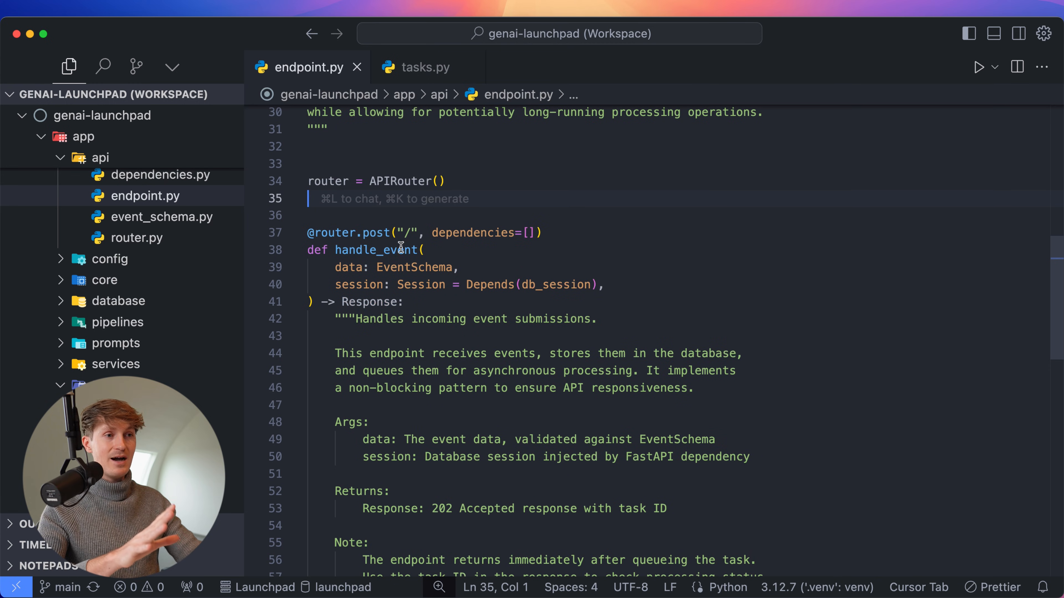
scroll("down", 3)
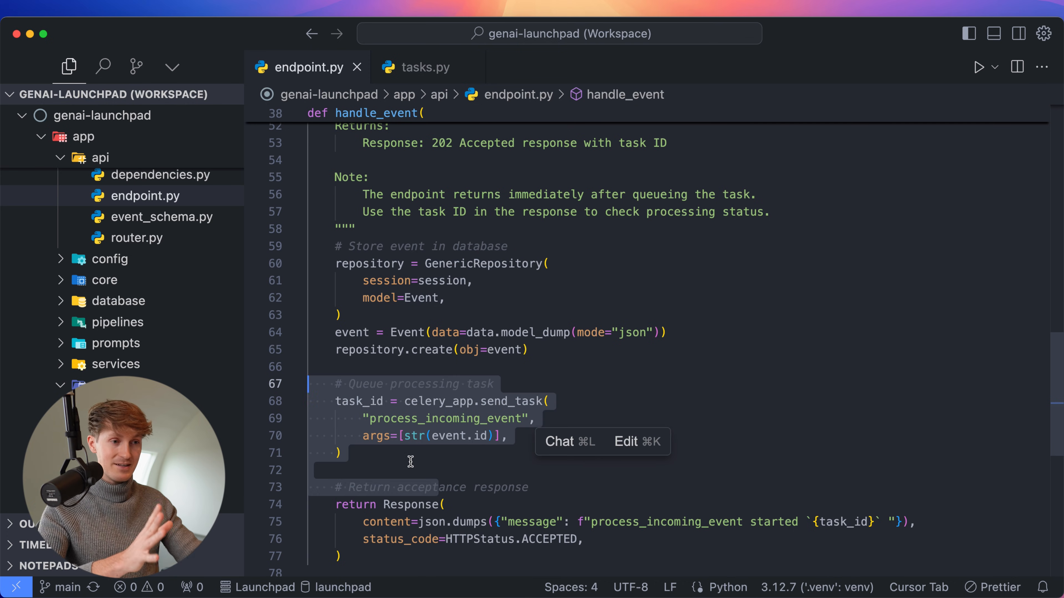
mouse_move(431, 405)
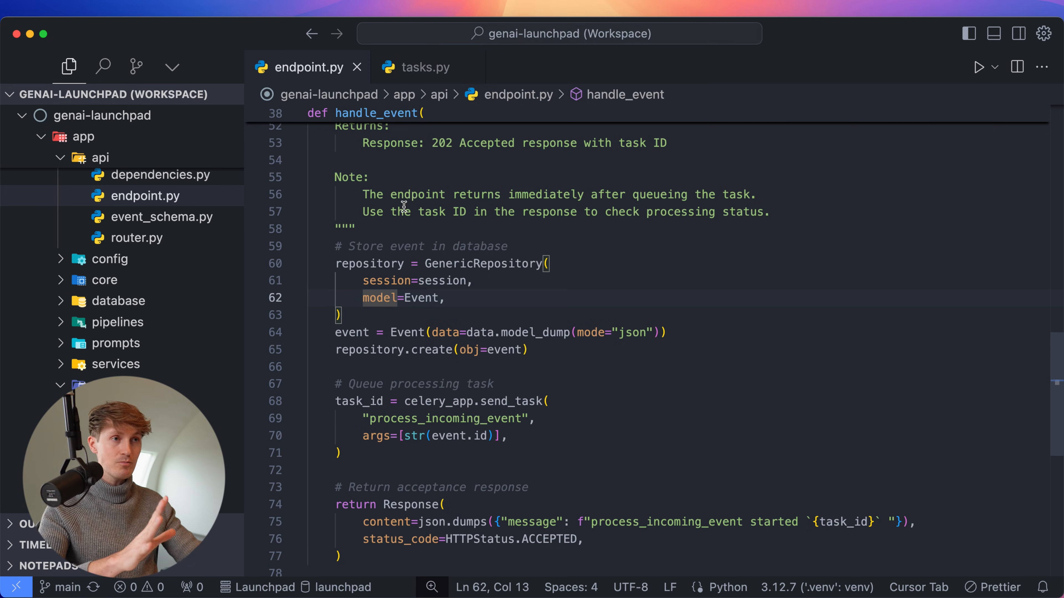
left_click(425, 67)
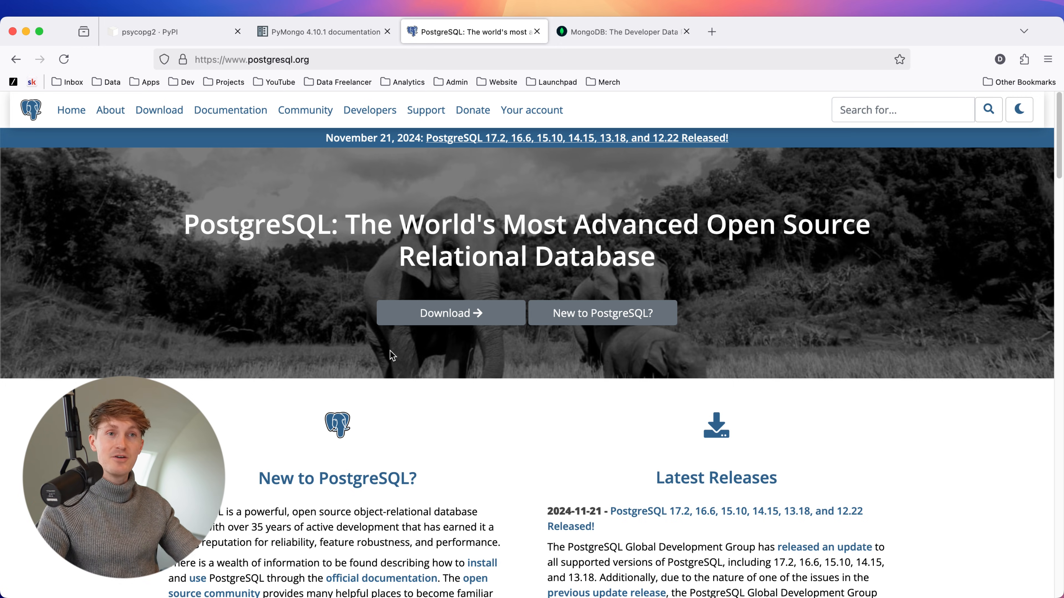
mouse_move(305, 363)
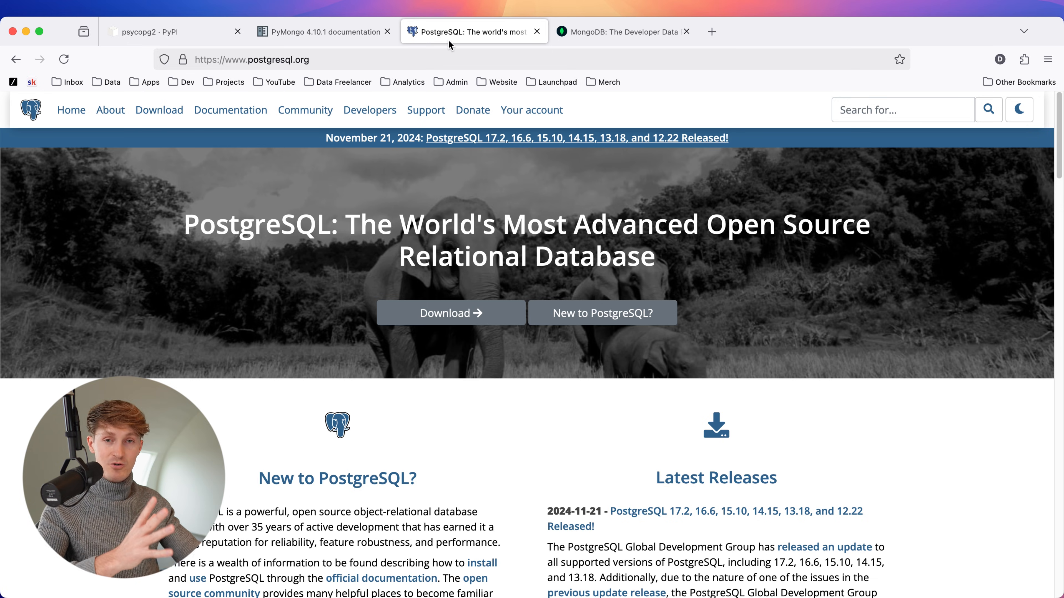
Flip between the MongoDB, PostgreSQL, PyMongo docs and psycopg2 PyPI pages to compare databases and drivers.
left_click(609, 34)
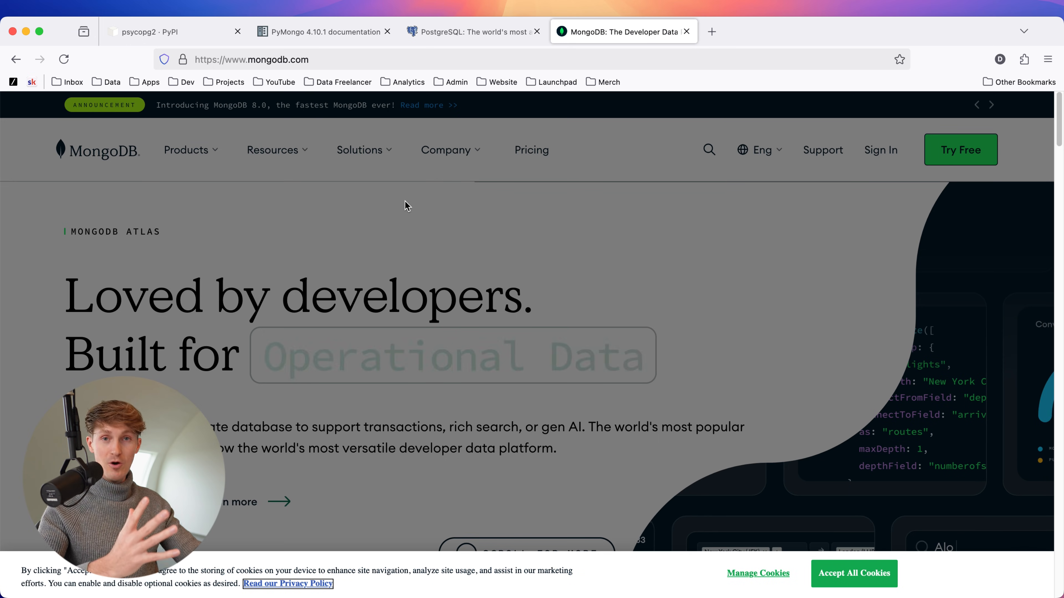
left_click(473, 31)
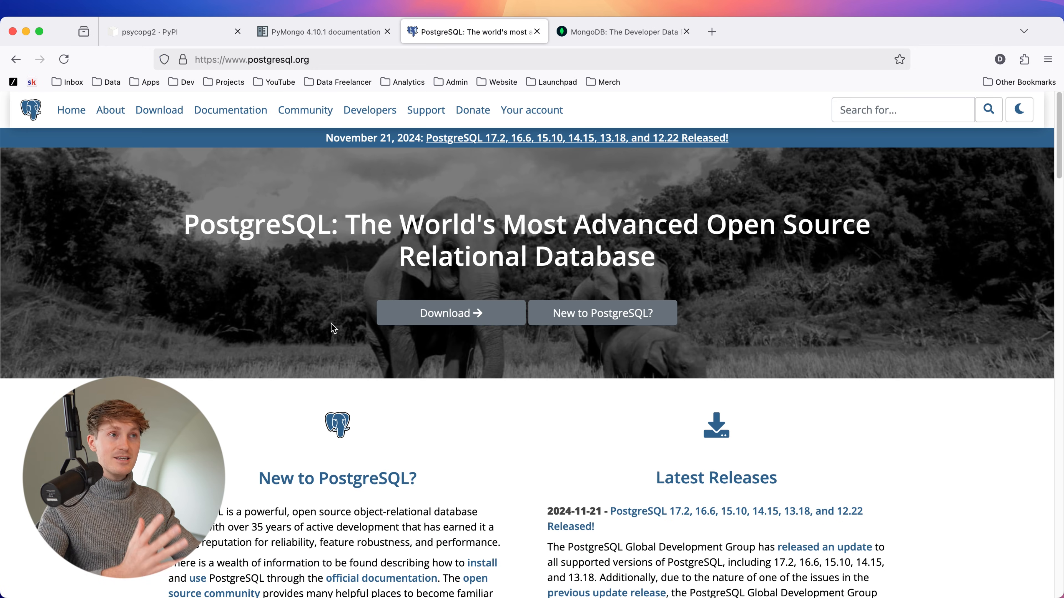
mouse_move(366, 303)
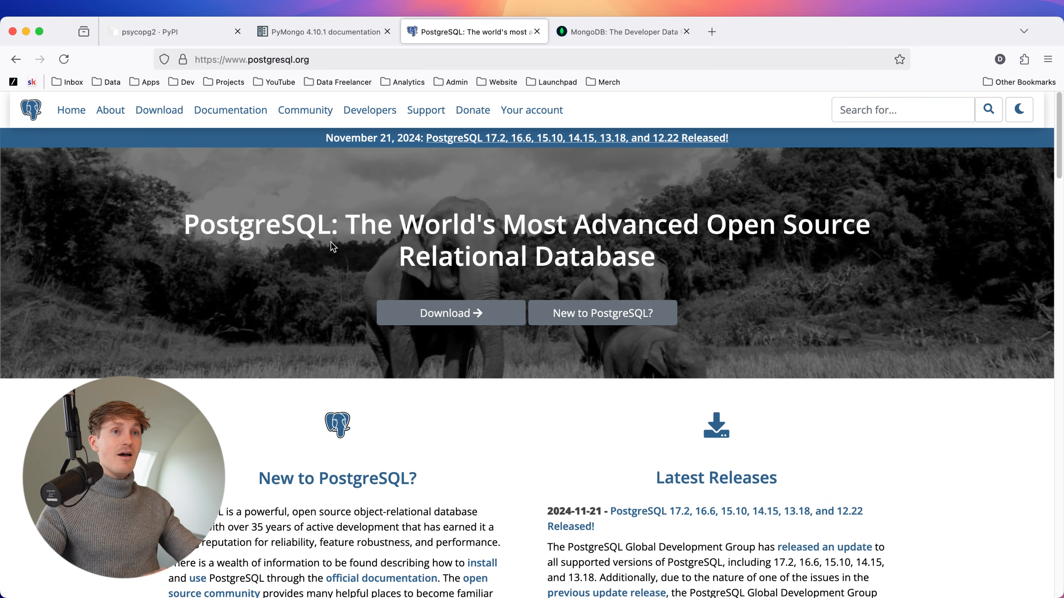
left_click(321, 32)
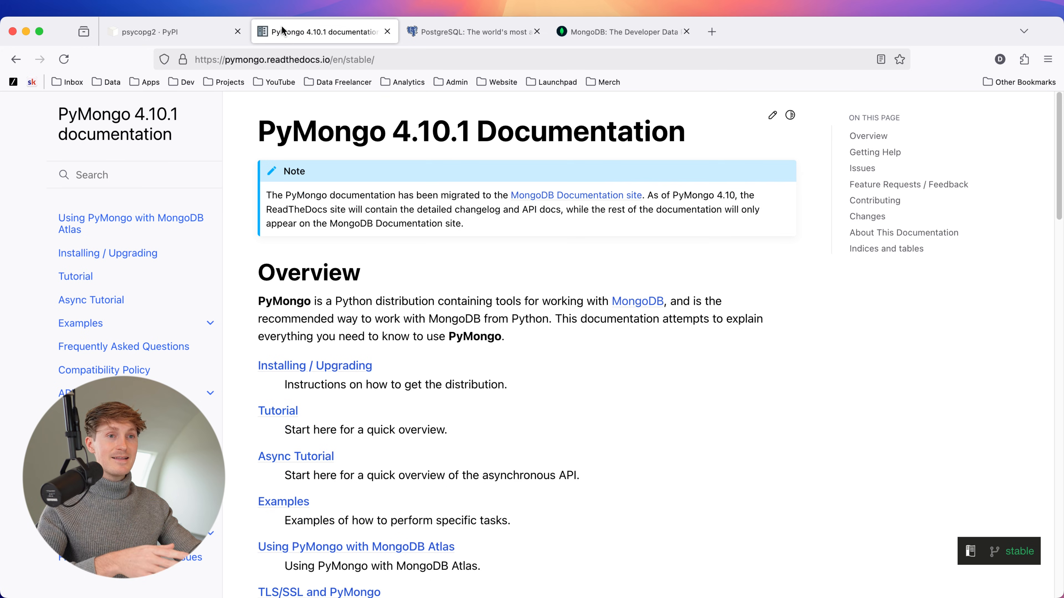
left_click(152, 31)
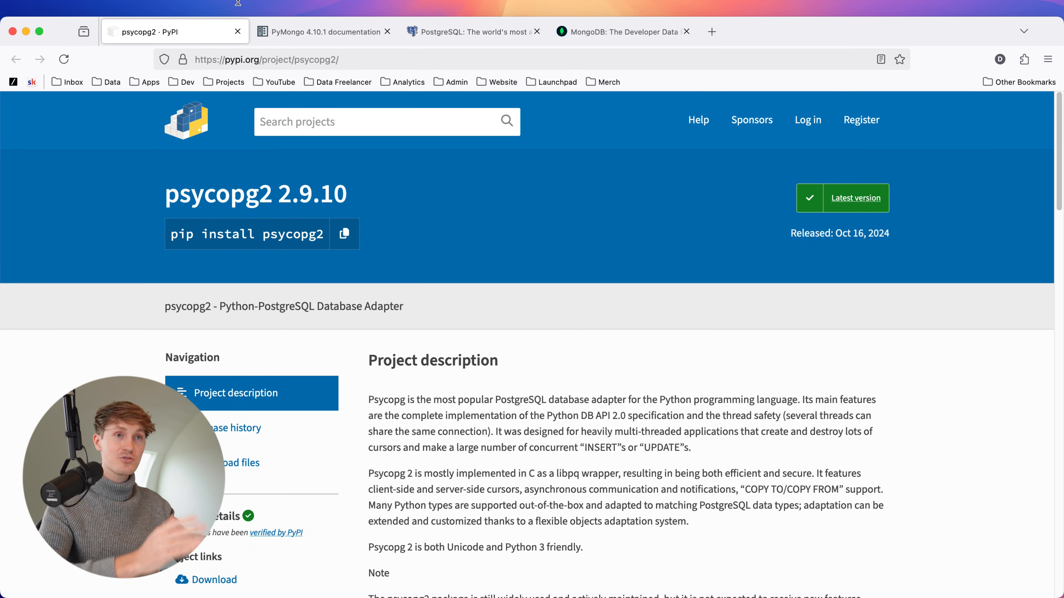
left_click(325, 31)
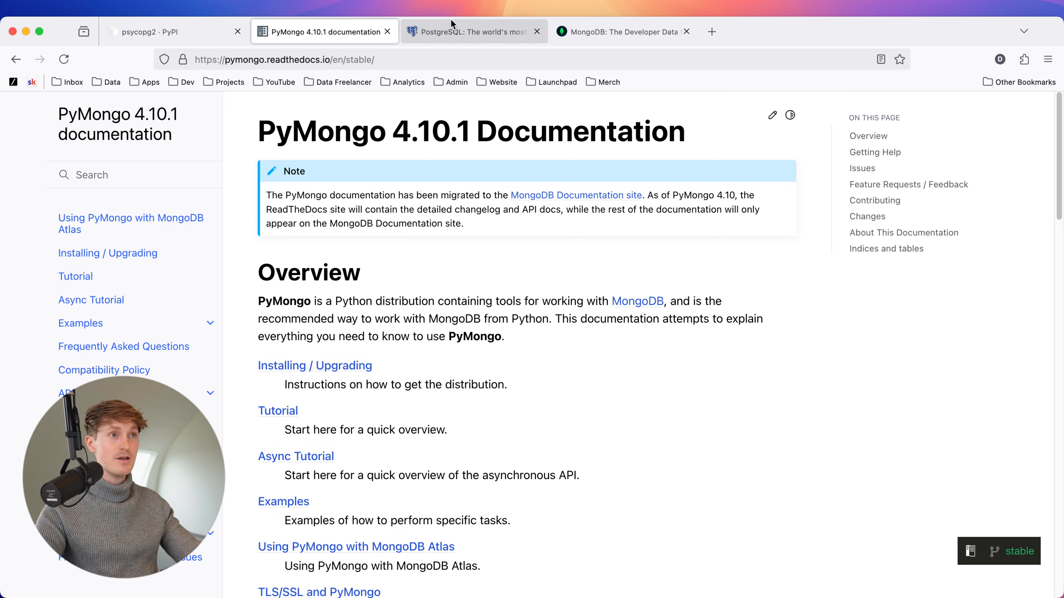
left_click(623, 31)
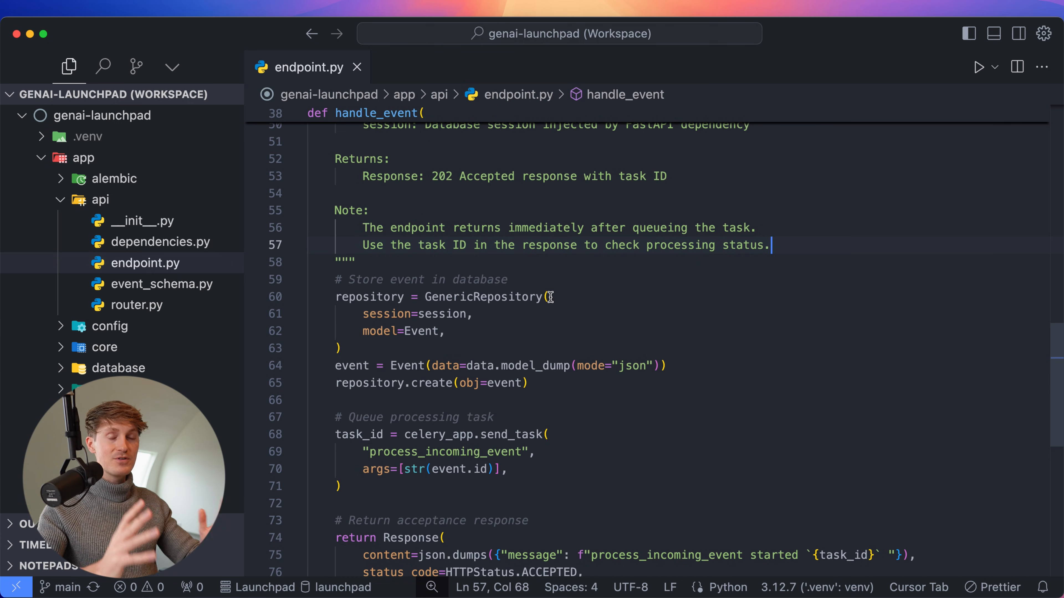
mouse_move(452, 350)
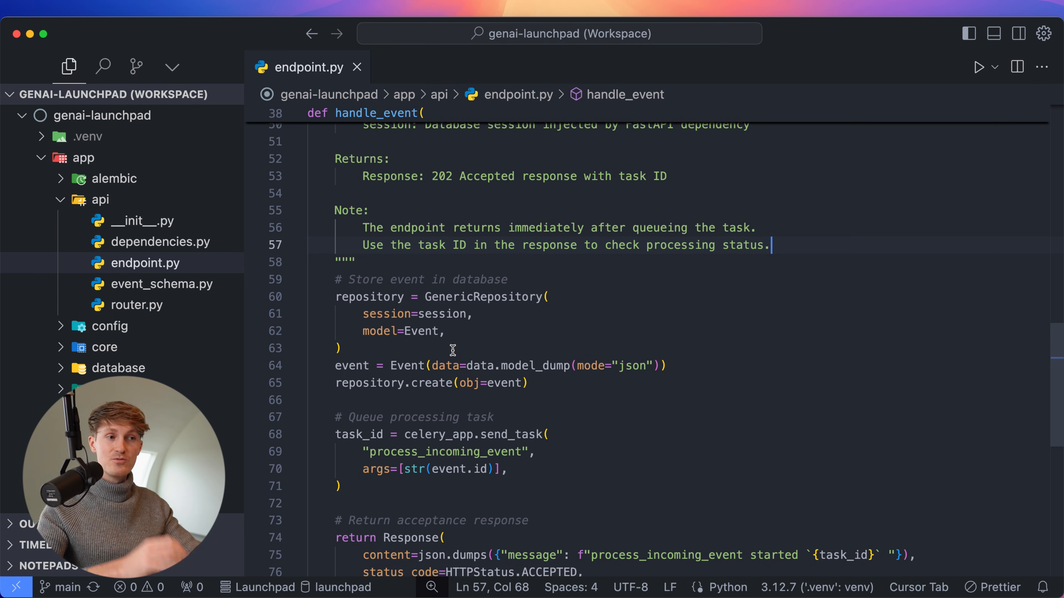
Highlight the '# Store event in database' block using GenericRepository in handle_event.
left_click_drag(333, 279, 341, 348)
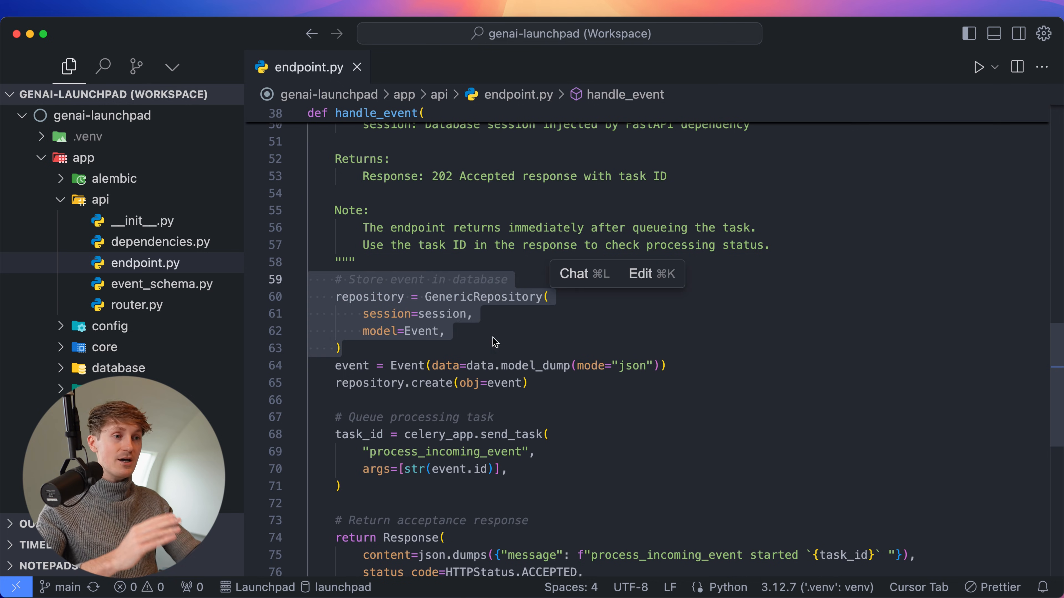
left_click(475, 350)
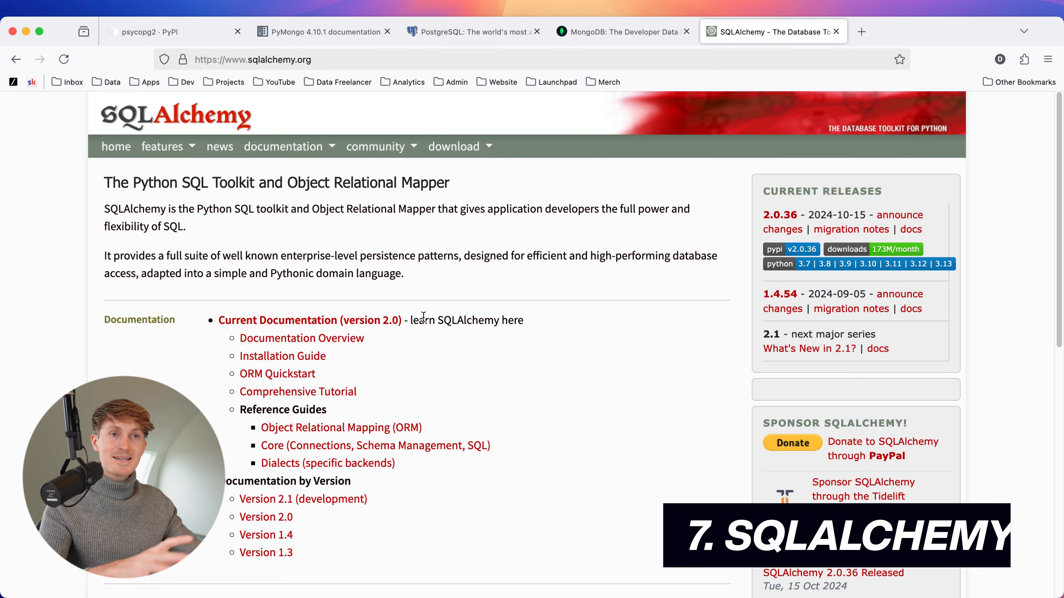
mouse_move(59, 238)
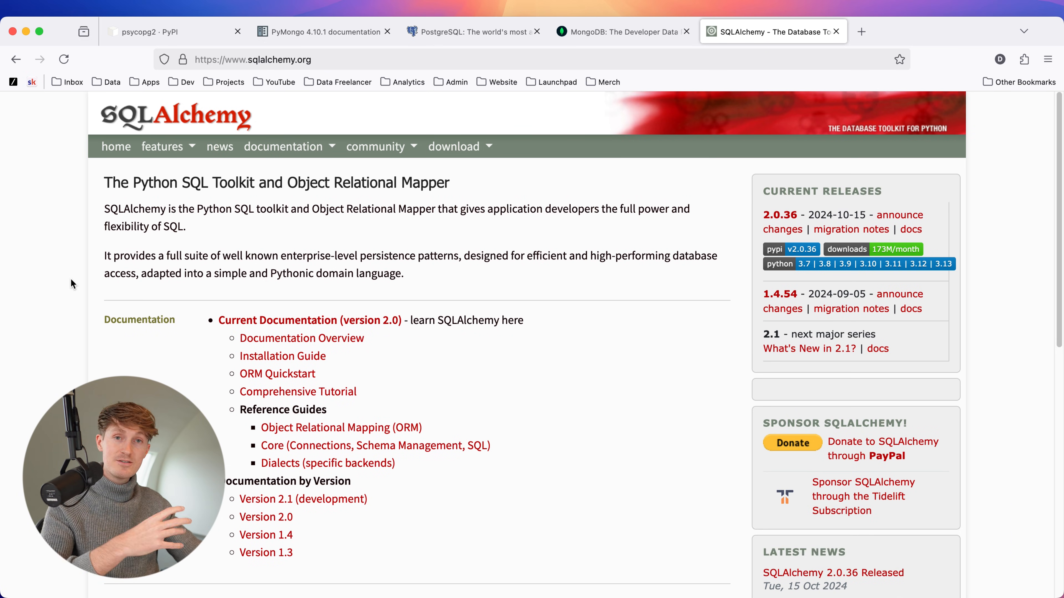
Switch to the SQLAlchemy homepage tab showing its documentation links and releases.
left_click(473, 31)
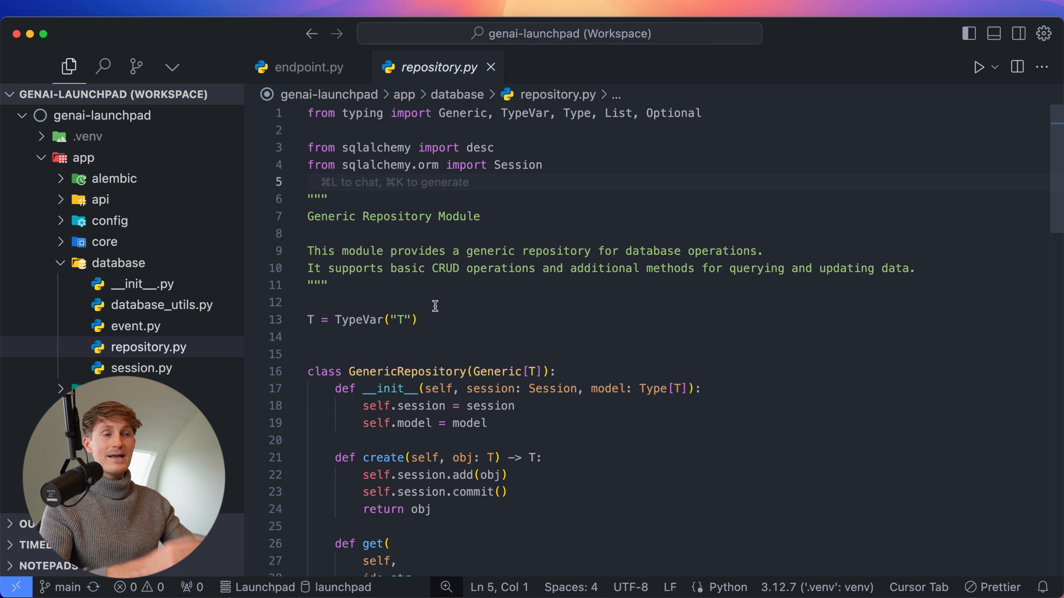
mouse_move(463, 302)
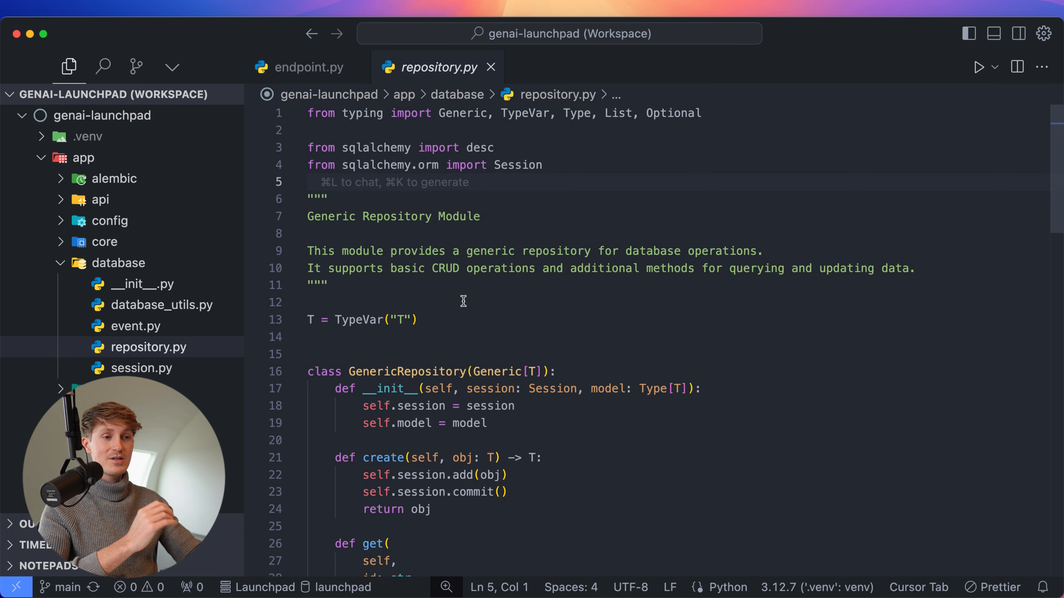
Scroll repository.py down to the SQLAlchemy-based GenericRepository class.
scroll("down", 3)
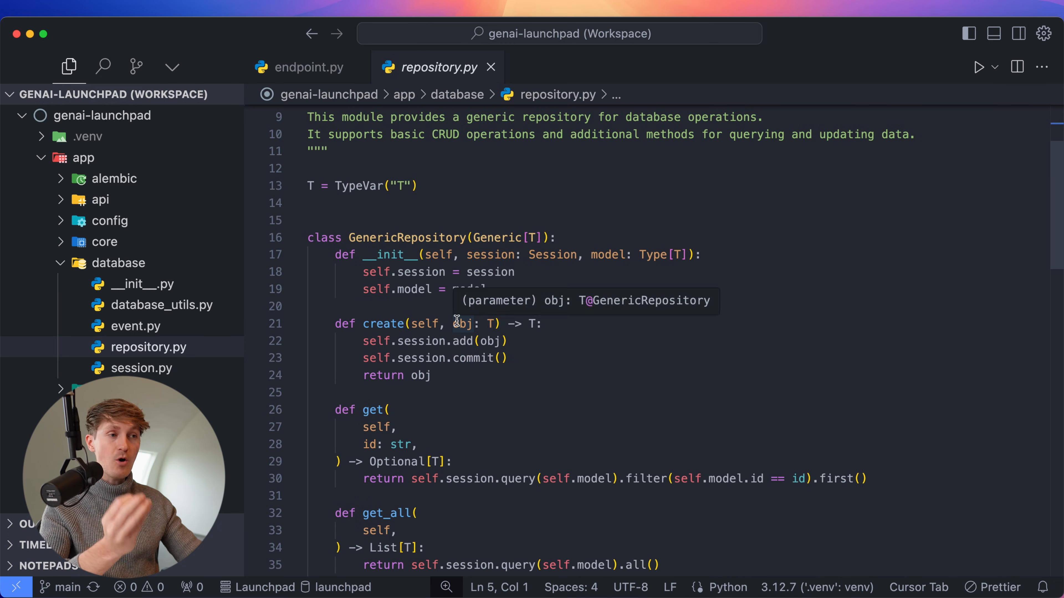
scroll("down", 3)
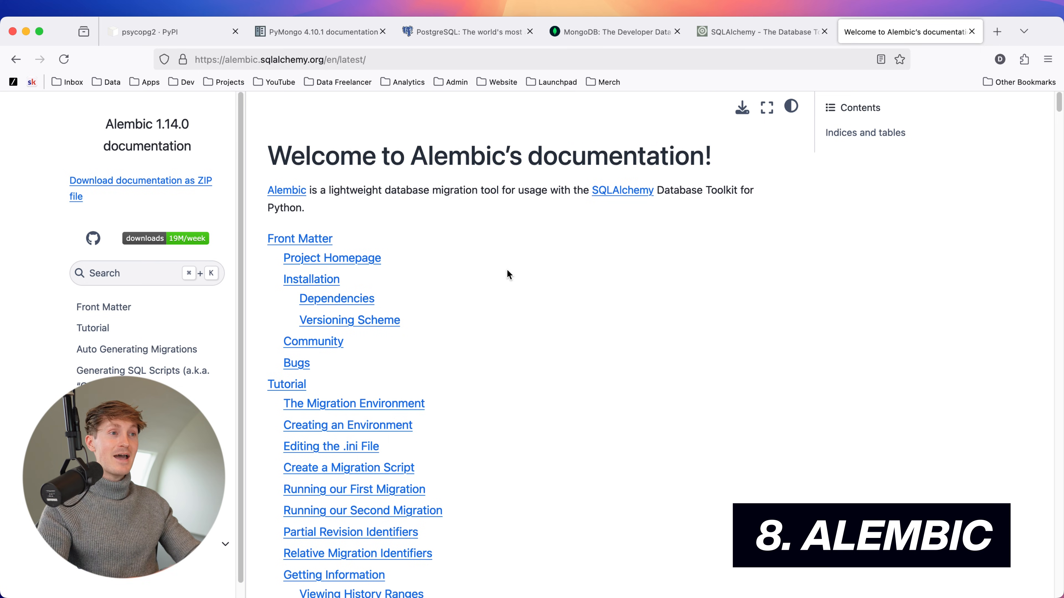
mouse_move(603, 223)
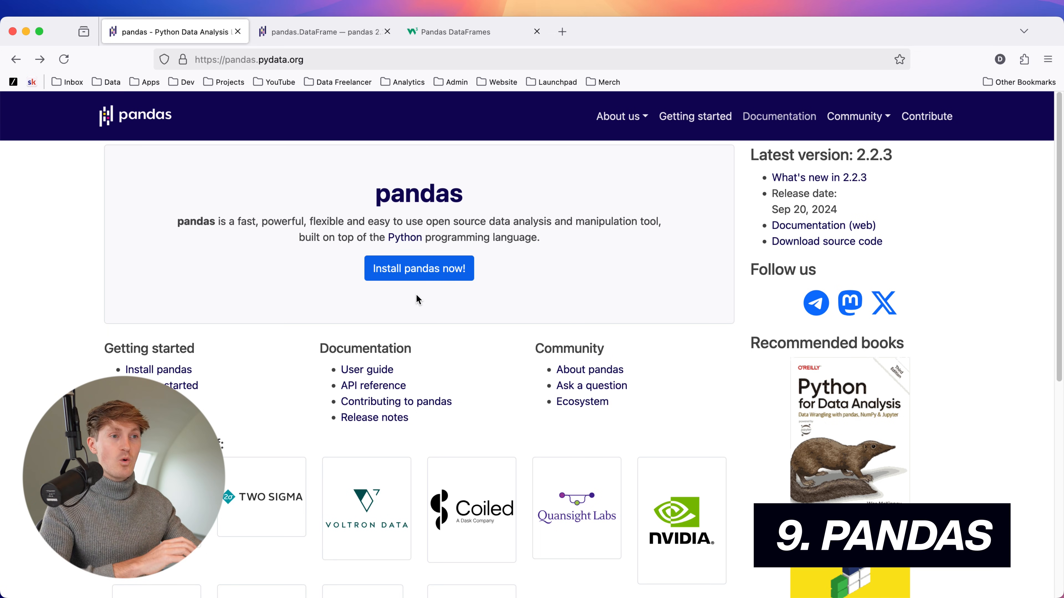
mouse_move(296, 312)
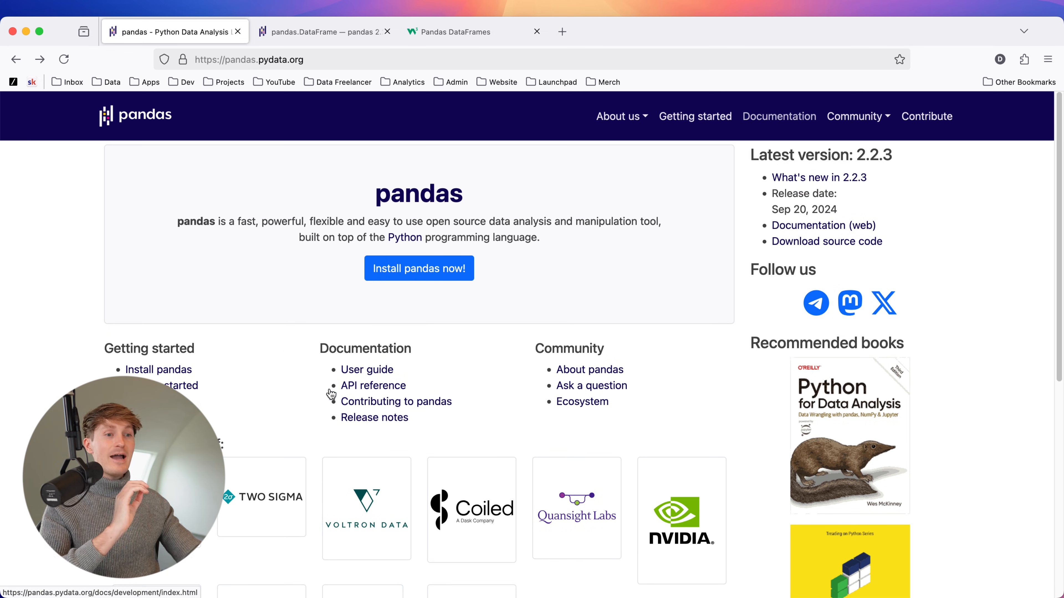
mouse_move(287, 388)
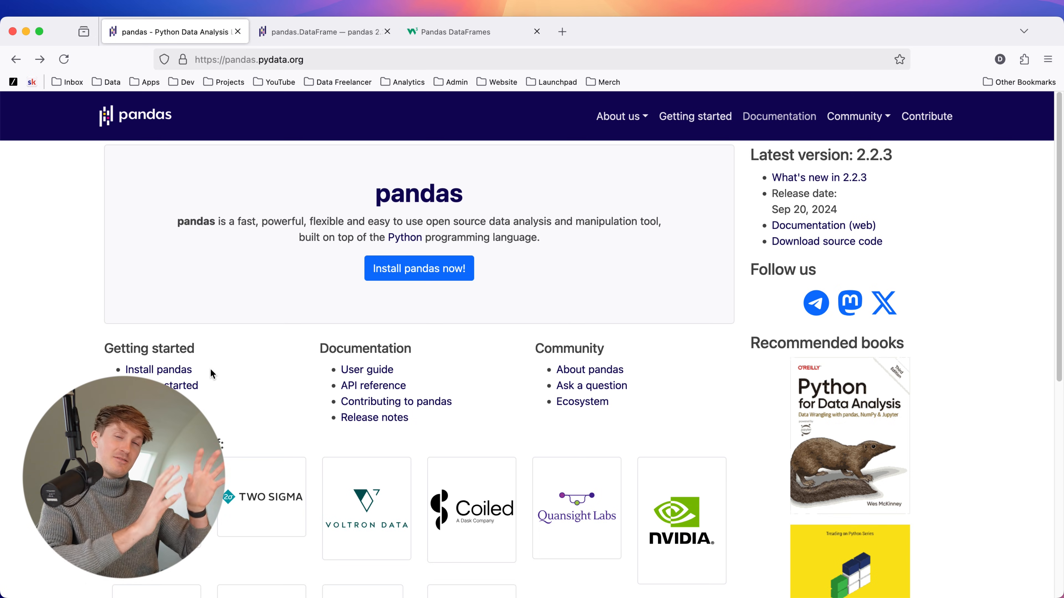
mouse_move(259, 394)
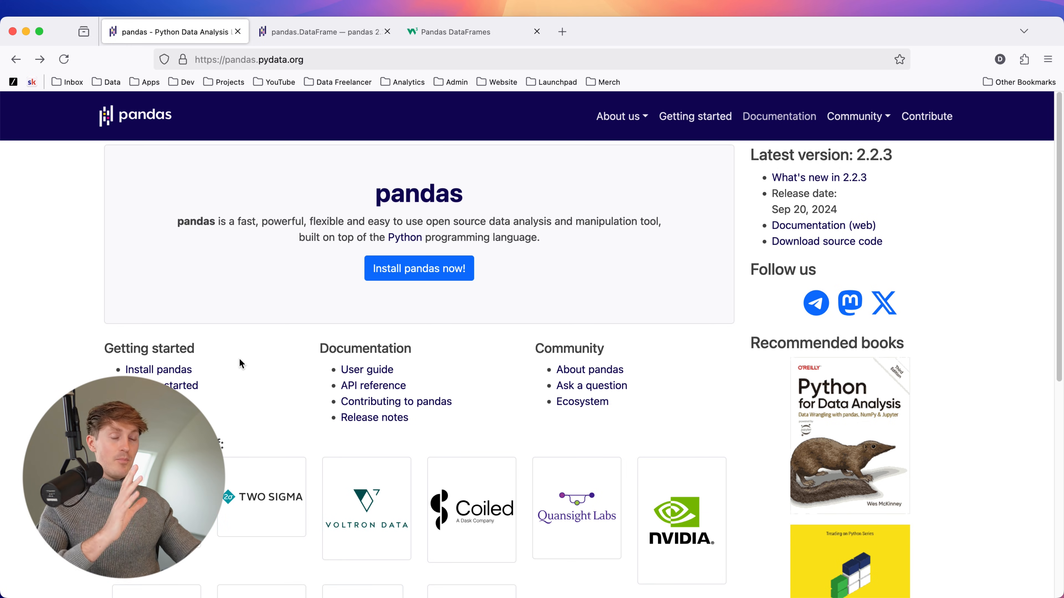
Review the W3Schools loc row-selection examples, then return to the pandas.pydata.org home page.
left_click(457, 32)
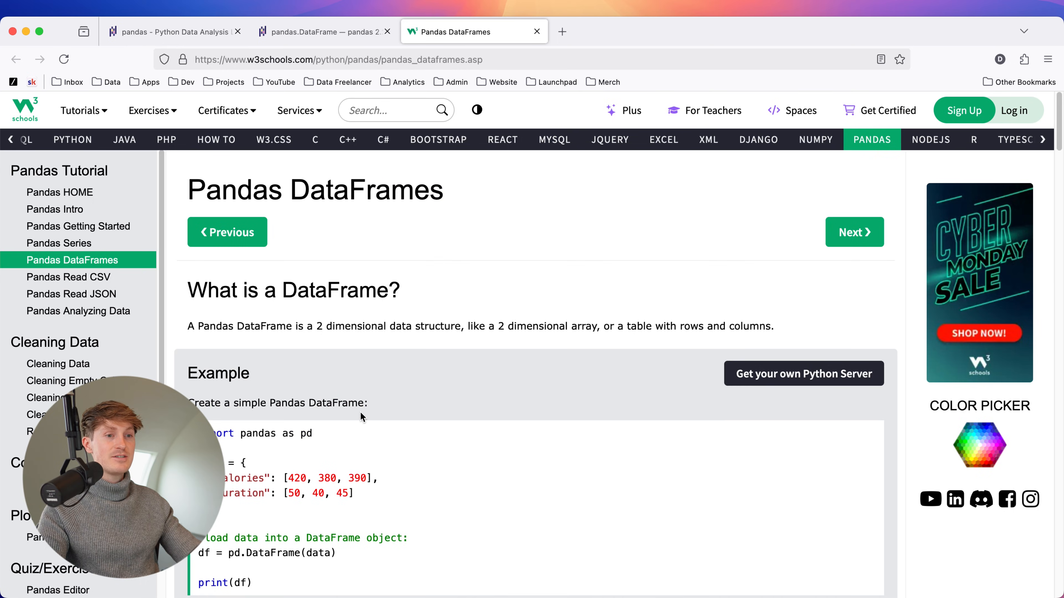
scroll("down", 3)
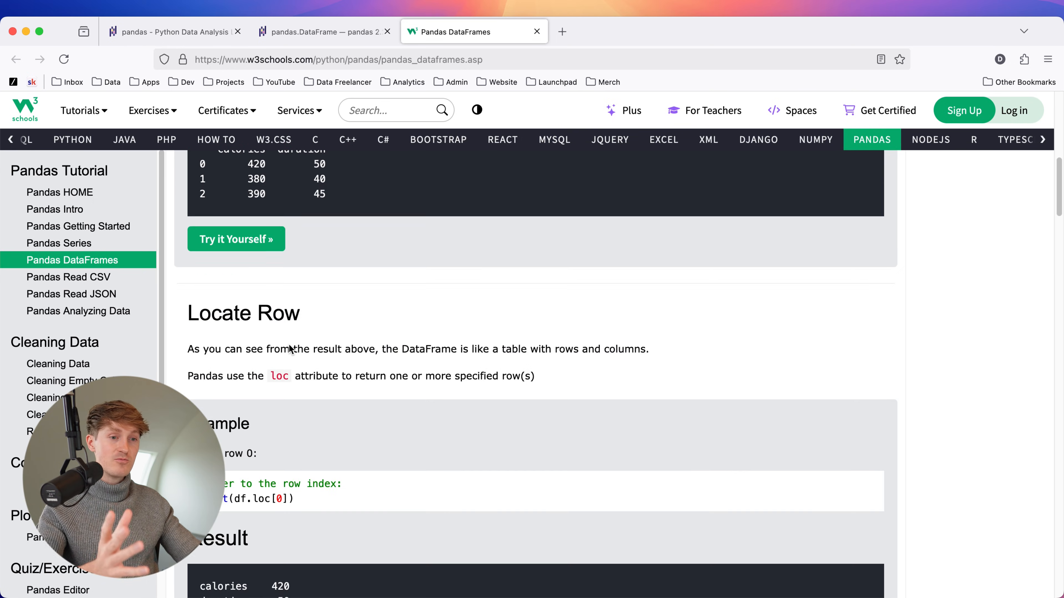
scroll("down", 3)
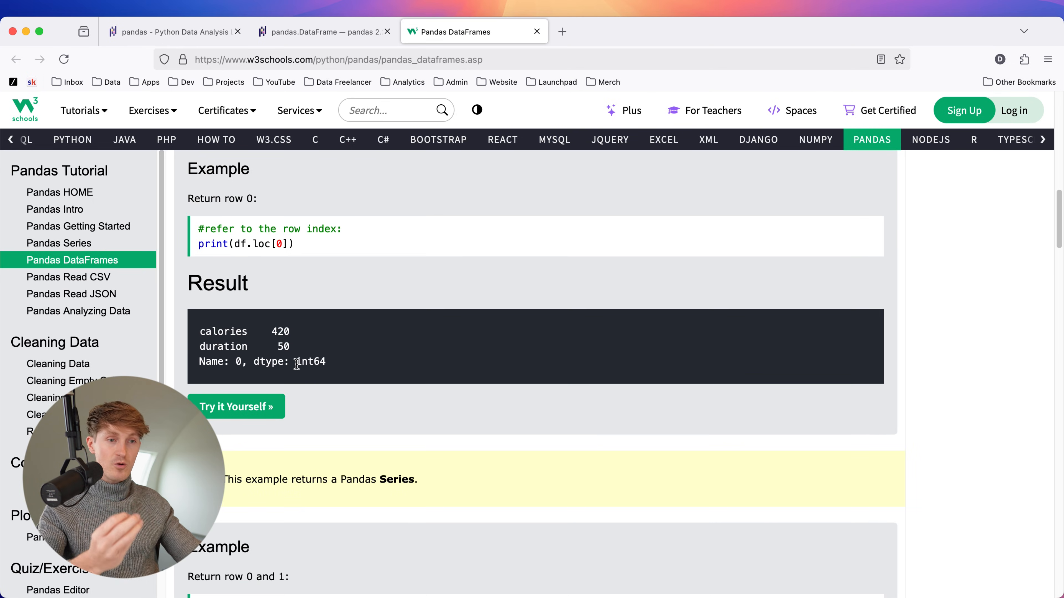
scroll("down", 3)
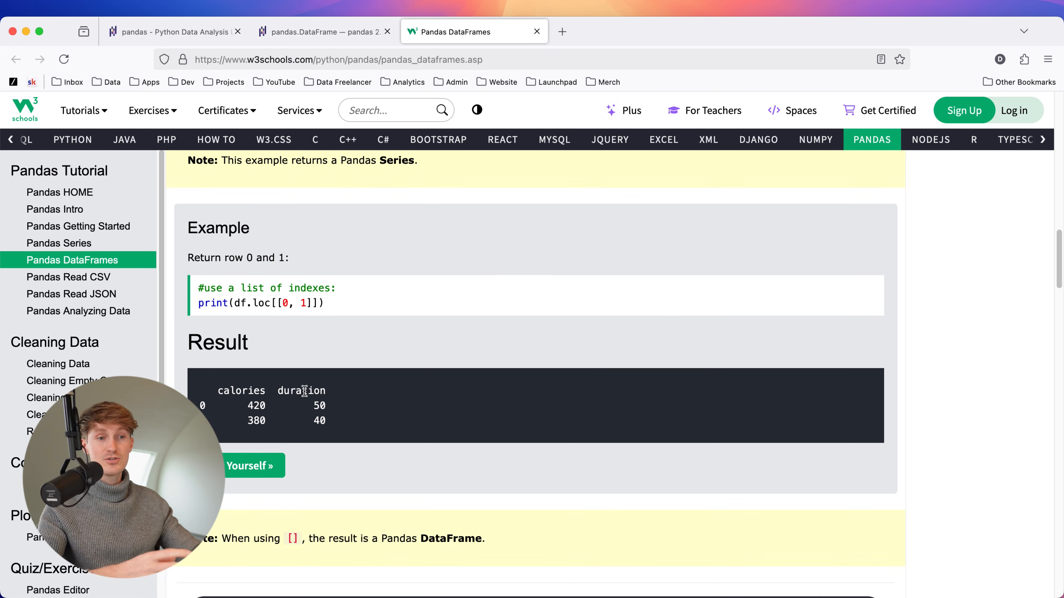
scroll("up", 3)
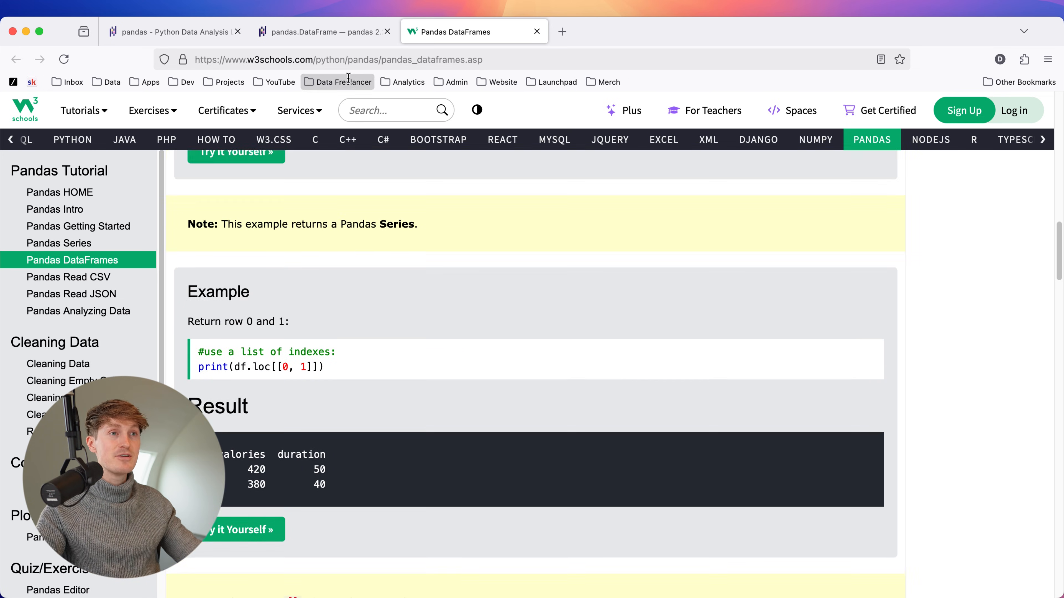
left_click(180, 33)
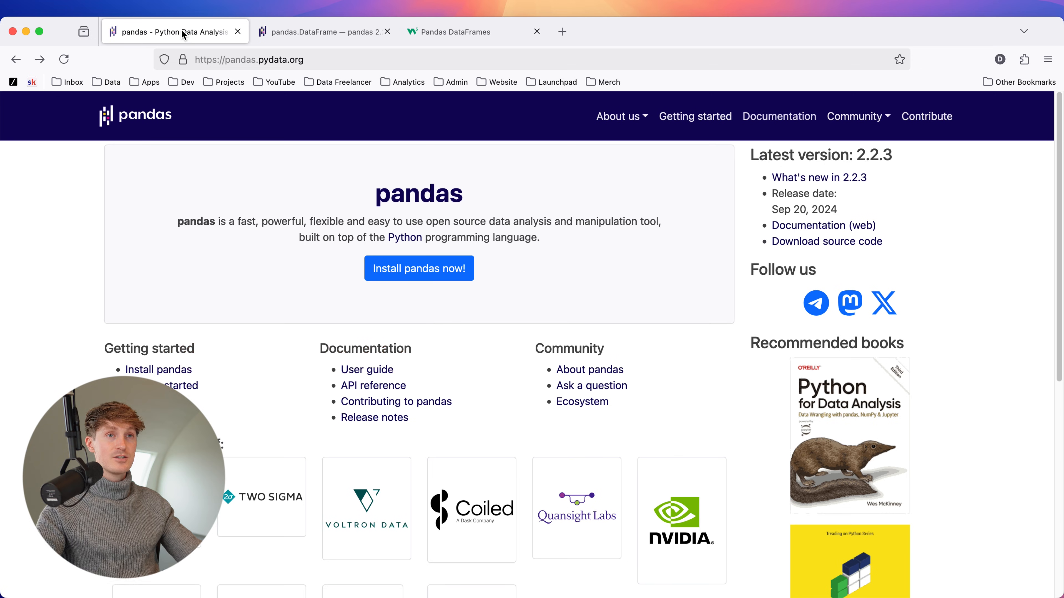
mouse_move(131, 332)
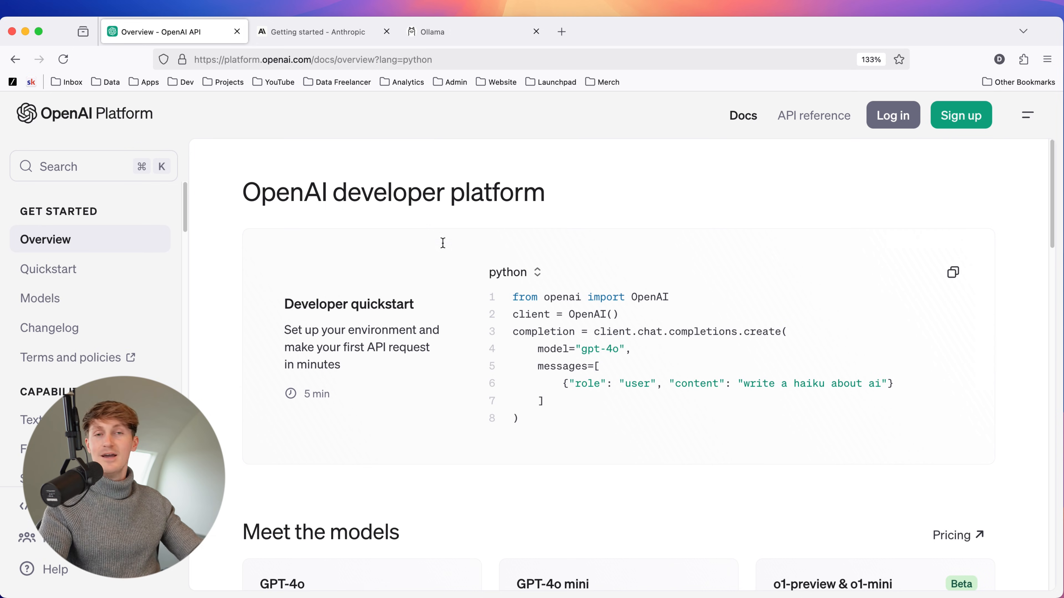
mouse_move(233, 253)
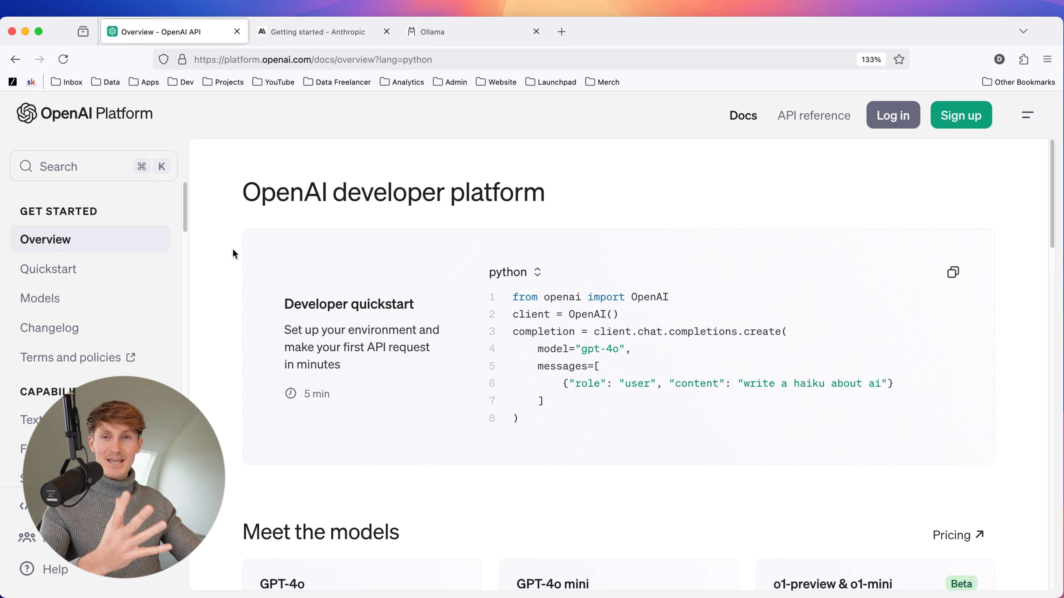
mouse_move(209, 122)
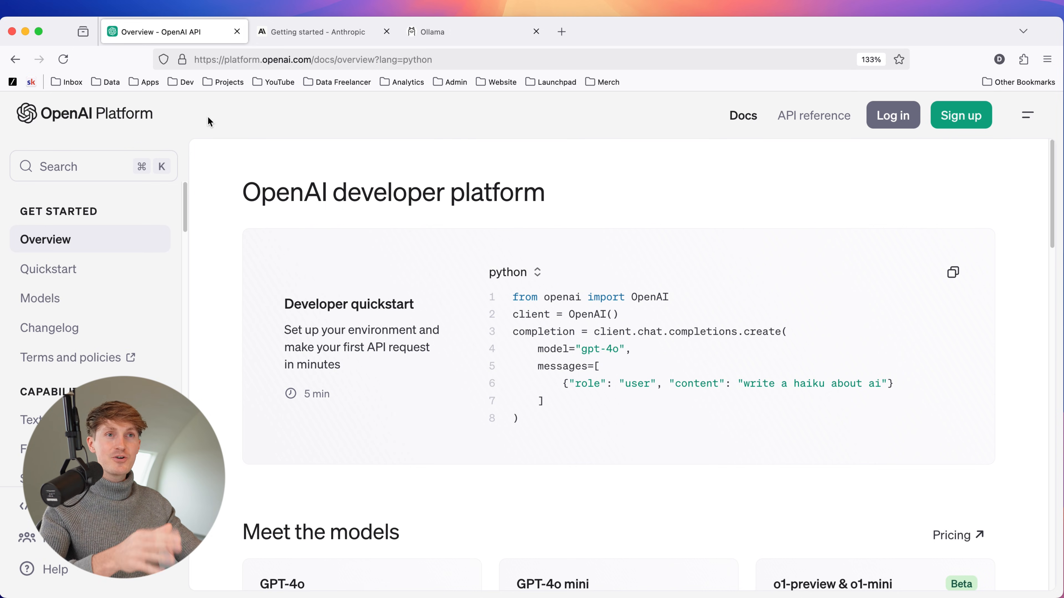
left_click(317, 32)
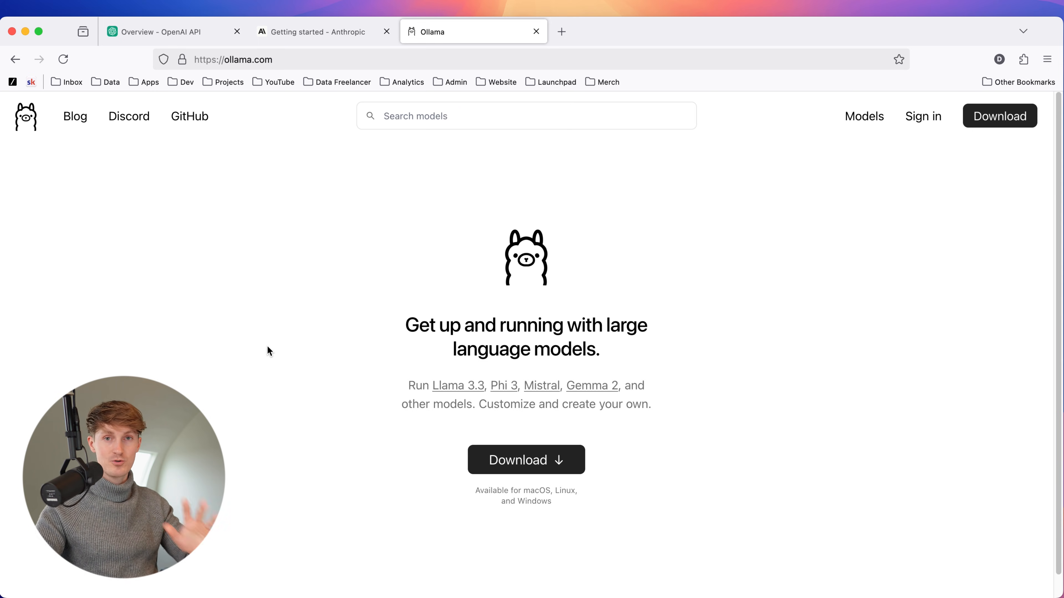
left_click(159, 31)
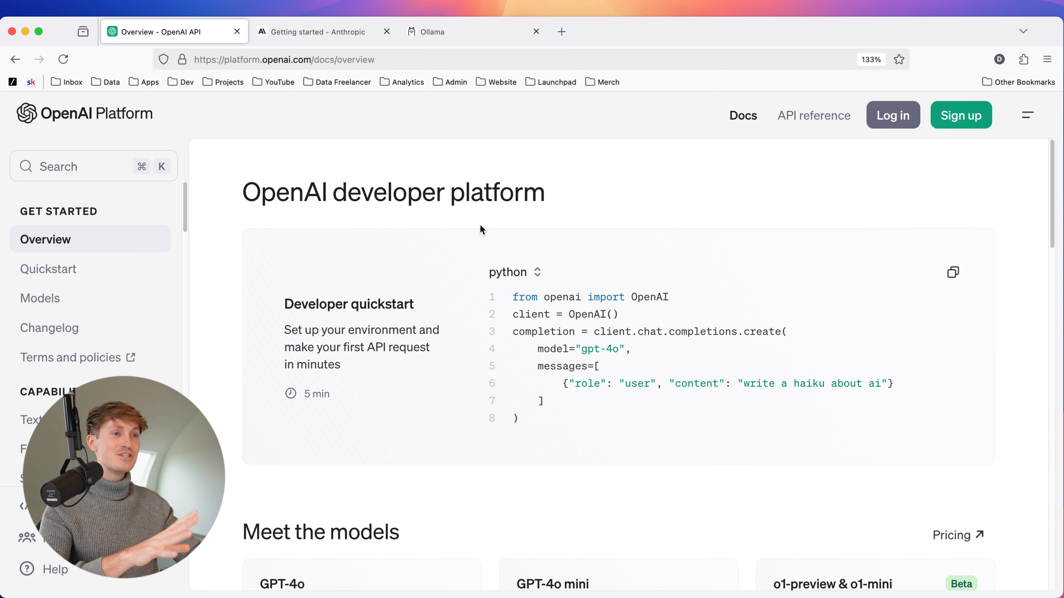
mouse_move(272, 290)
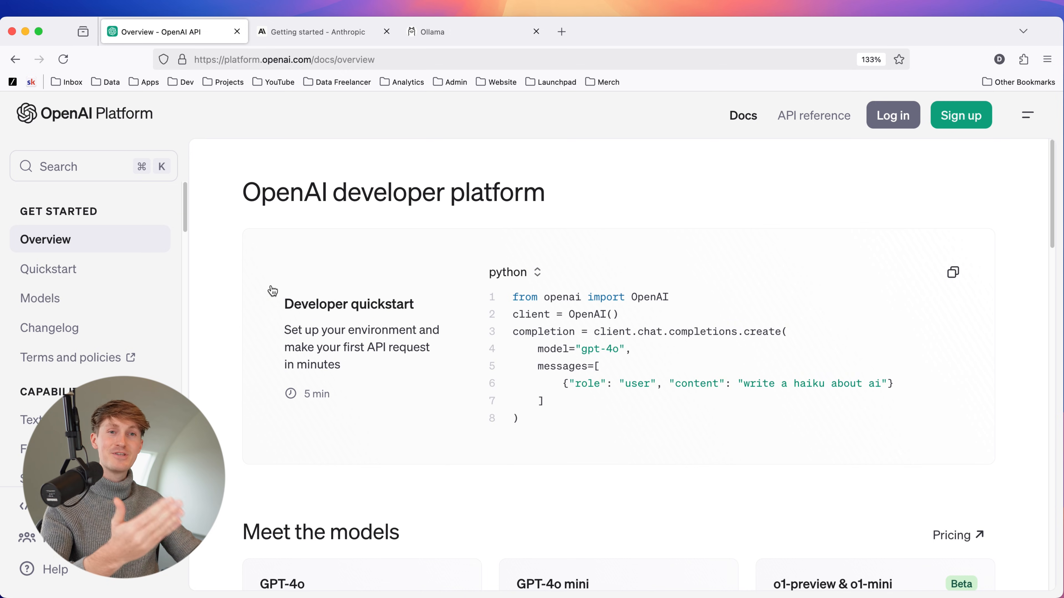
mouse_move(265, 316)
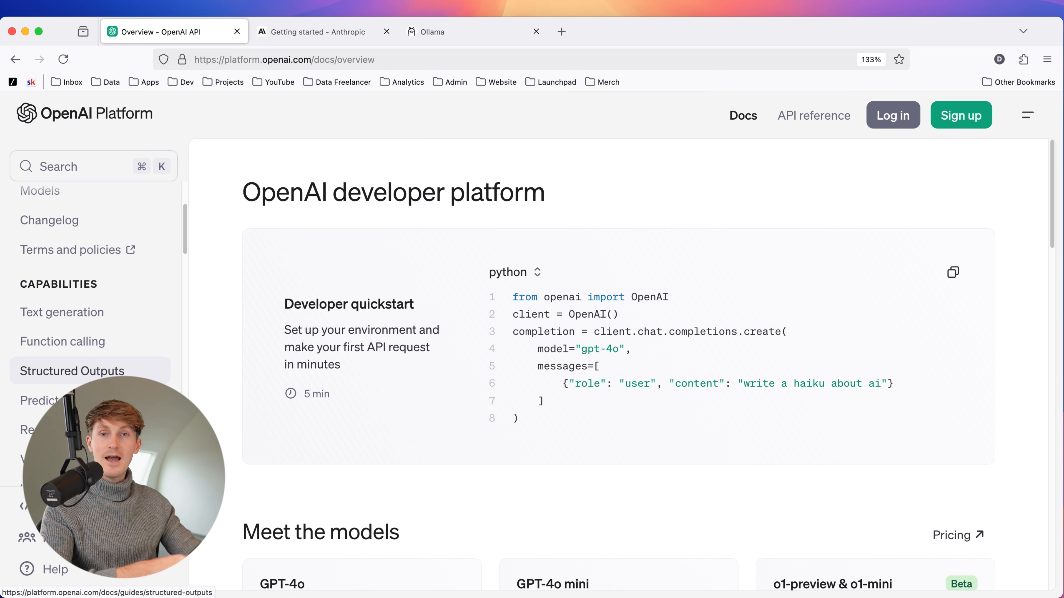
Pass through the Structured Outputs guide and land on the Vision image-understanding guide.
left_click(81, 371)
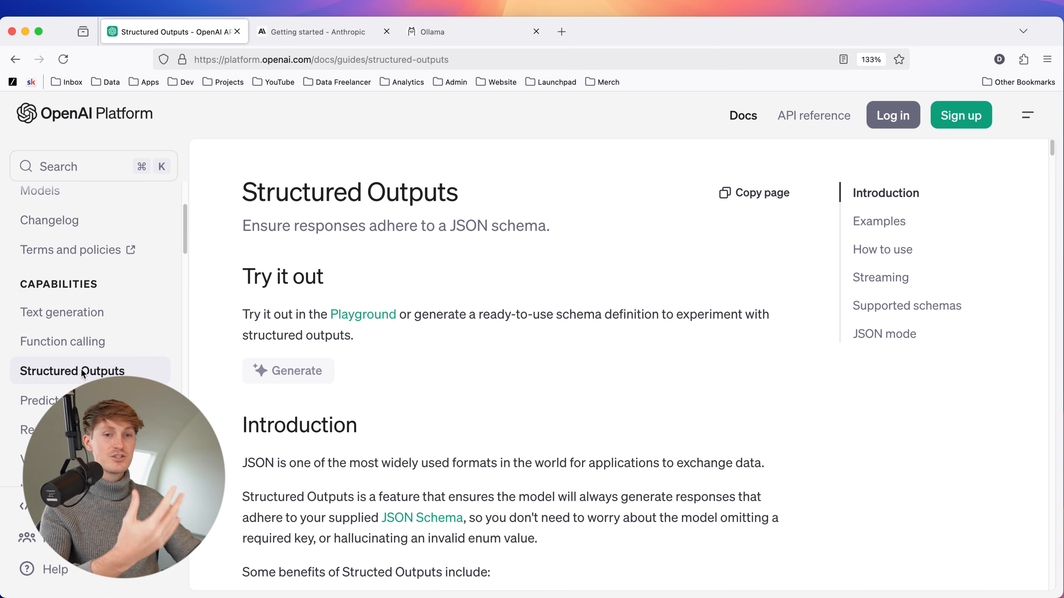
left_click(38, 263)
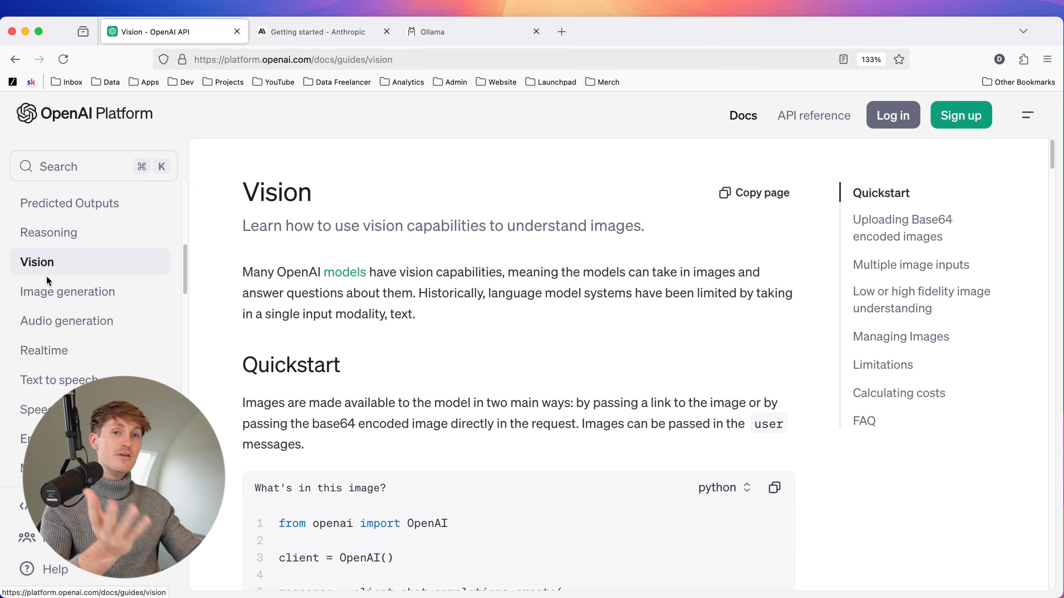
scroll("down", 3)
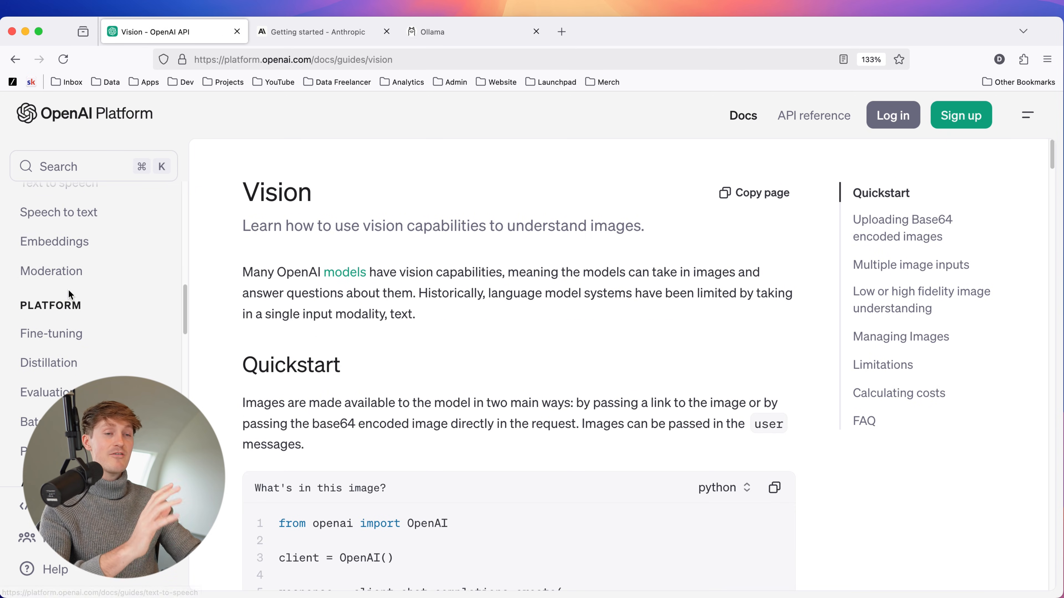
mouse_move(75, 280)
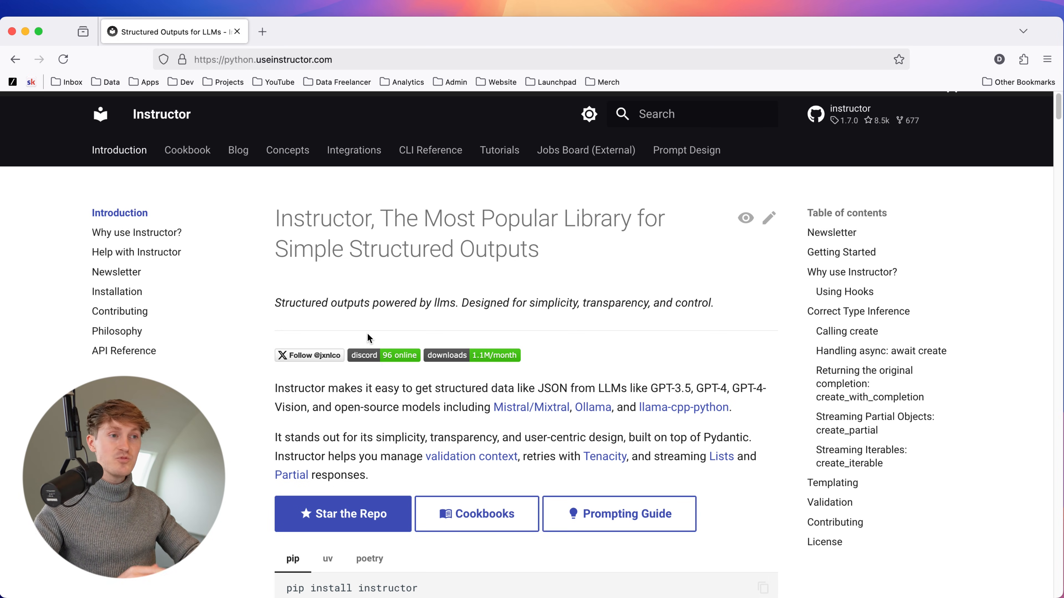
Scroll the Instructor homepage past the intro to its pip install instructions.
scroll("down", 3)
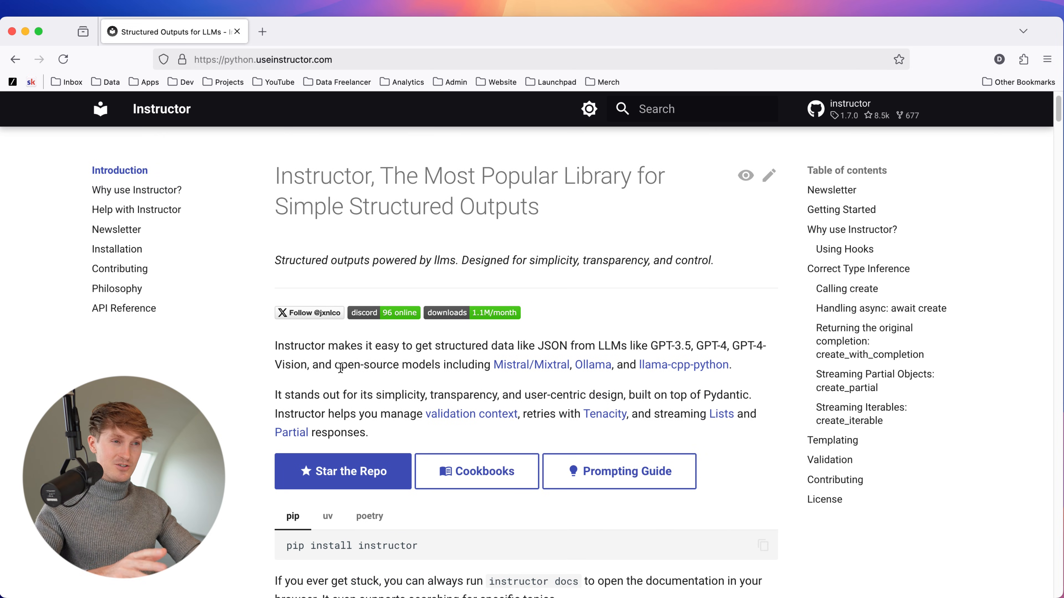
scroll("down", 3)
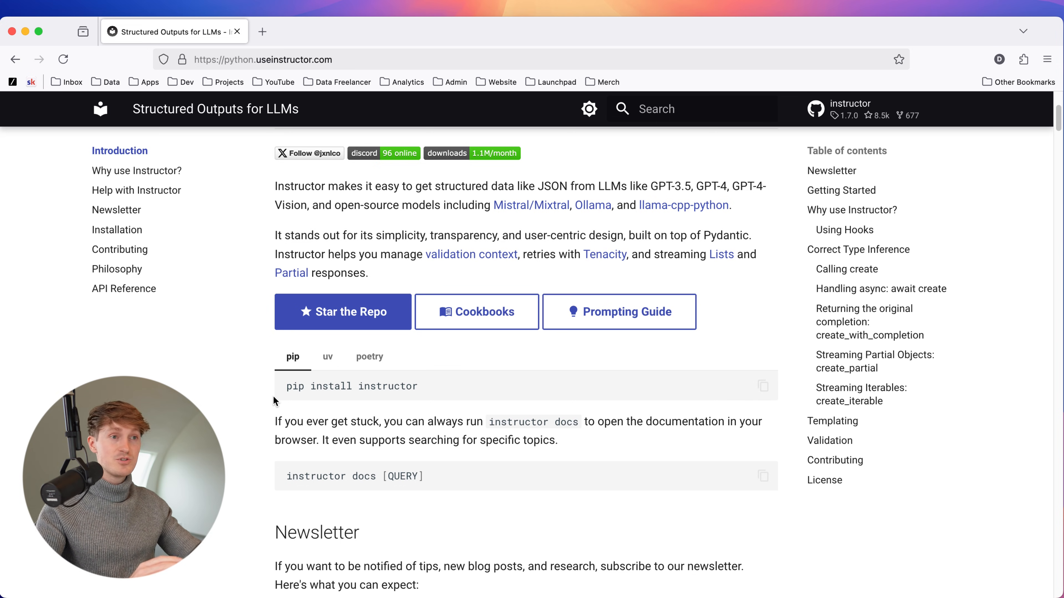
scroll("down", 3)
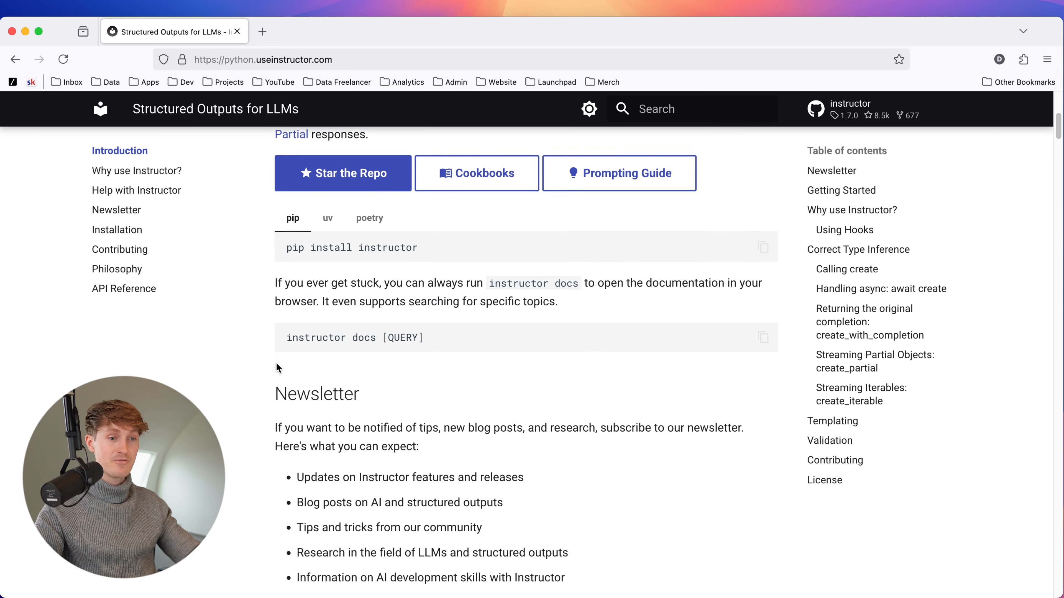
Jump to Instructor's Getting Started example extracting an ExtractUser model with name and age.
left_click(841, 191)
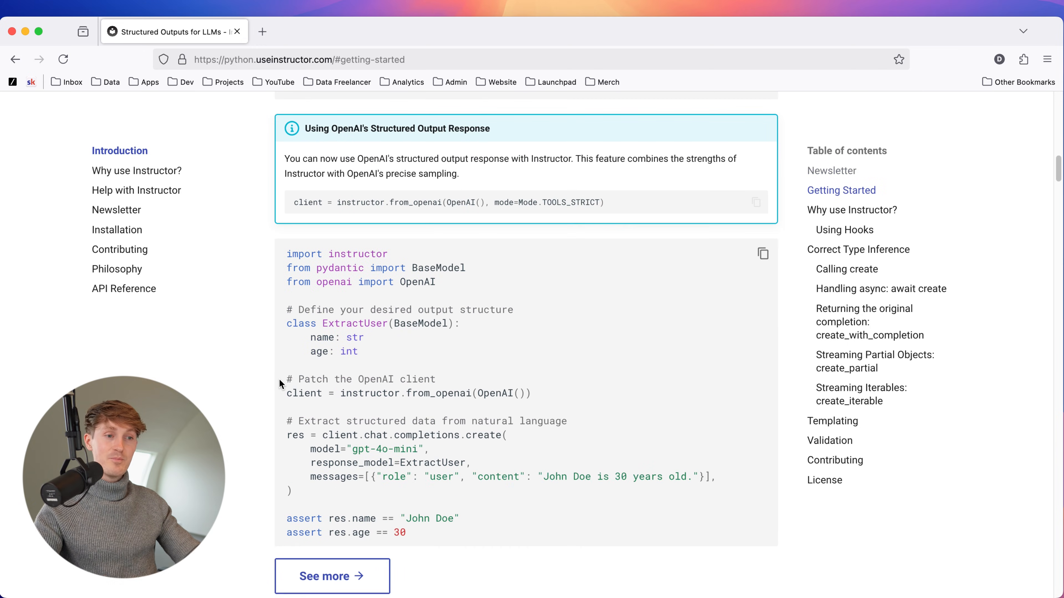
scroll("down", 3)
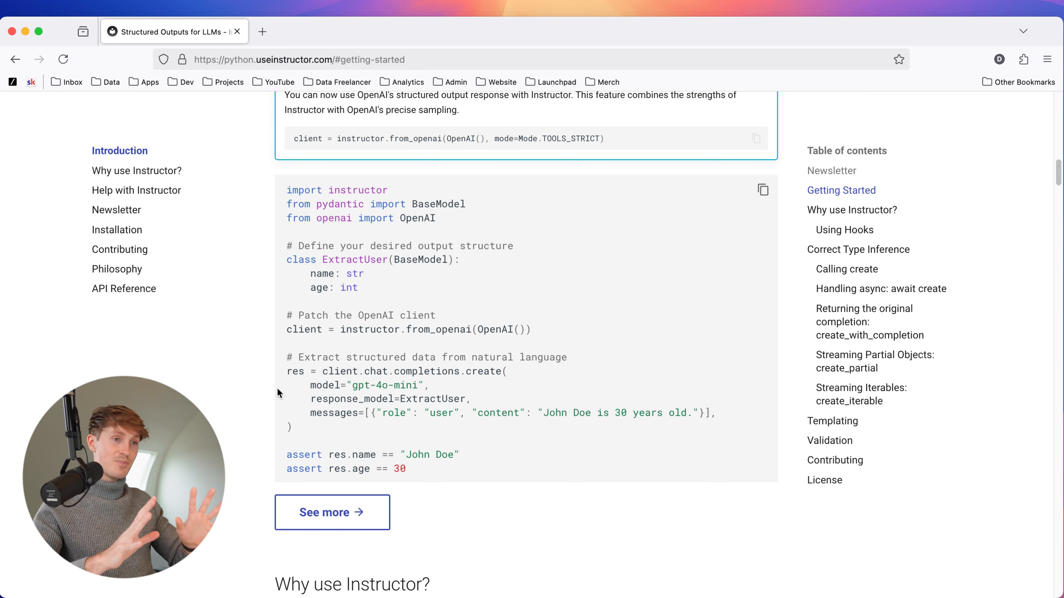
mouse_move(375, 278)
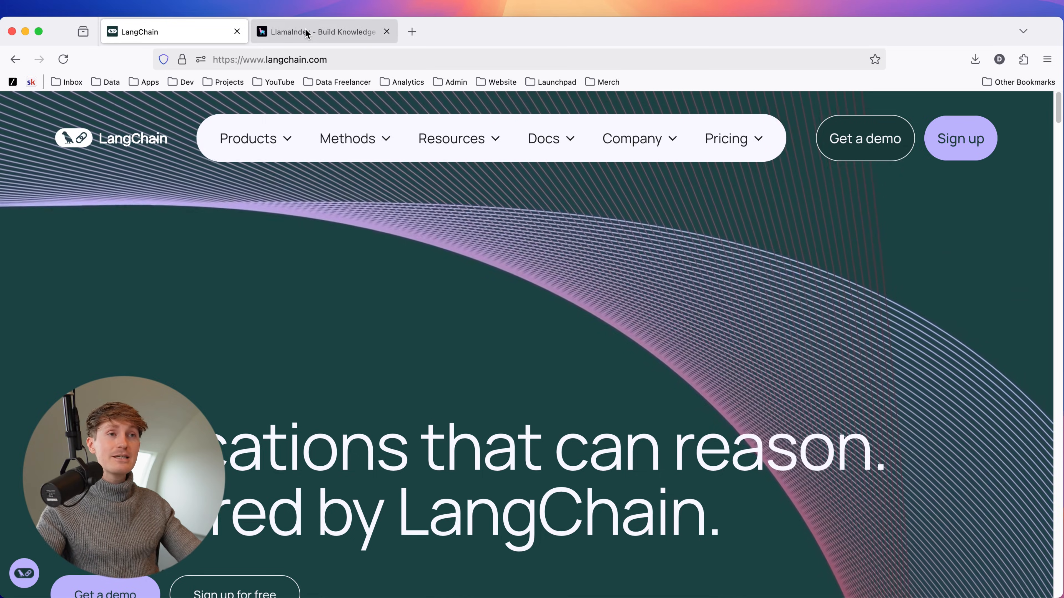
Read the LlamaIndex Starter Tutorial (OpenAI) down to the 'Storing your index' code.
left_click(308, 32)
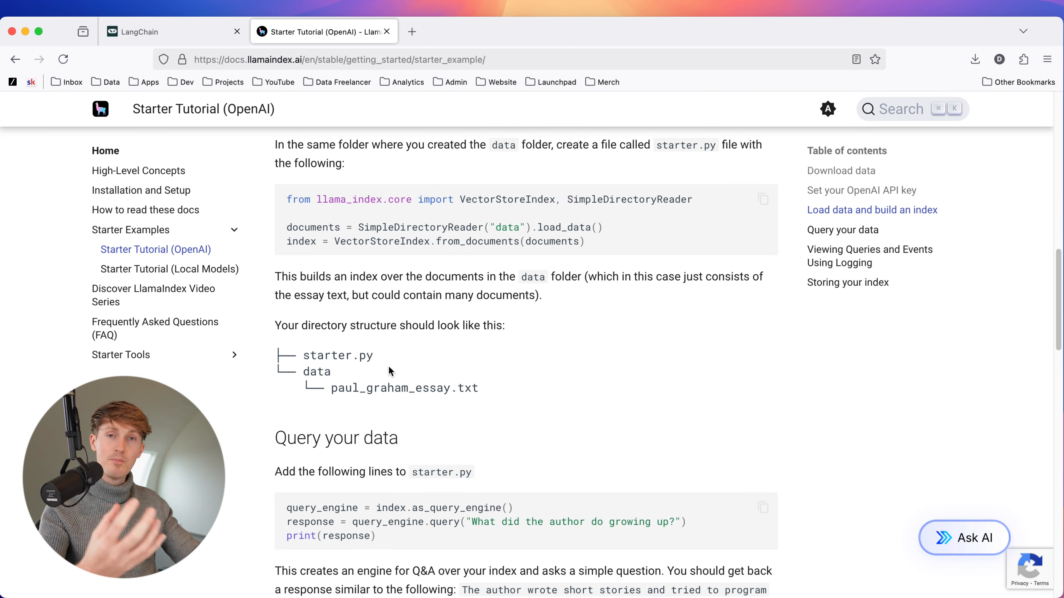
scroll("down", 3)
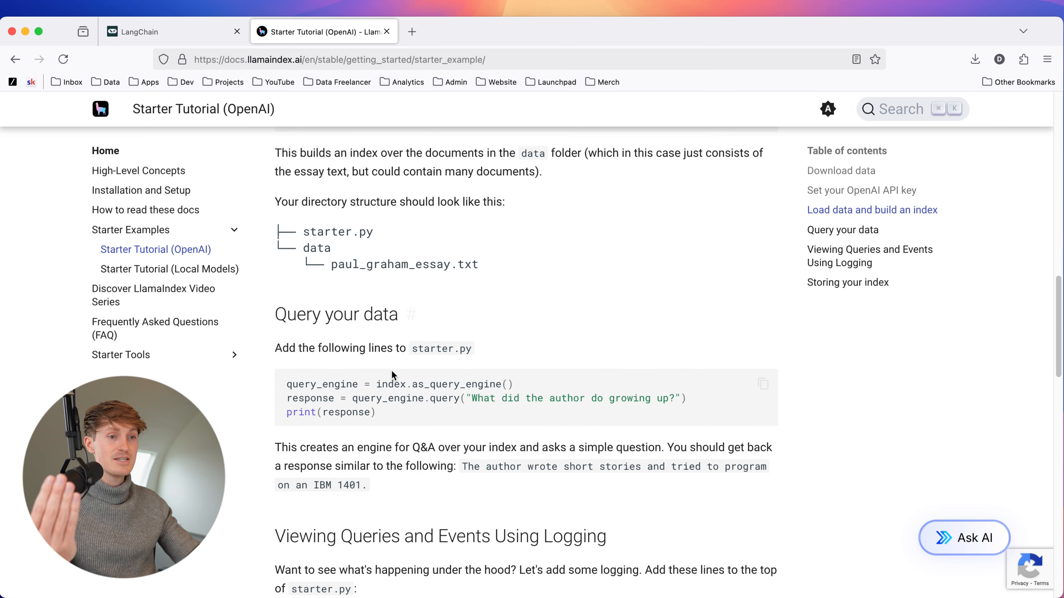
scroll("down", 3)
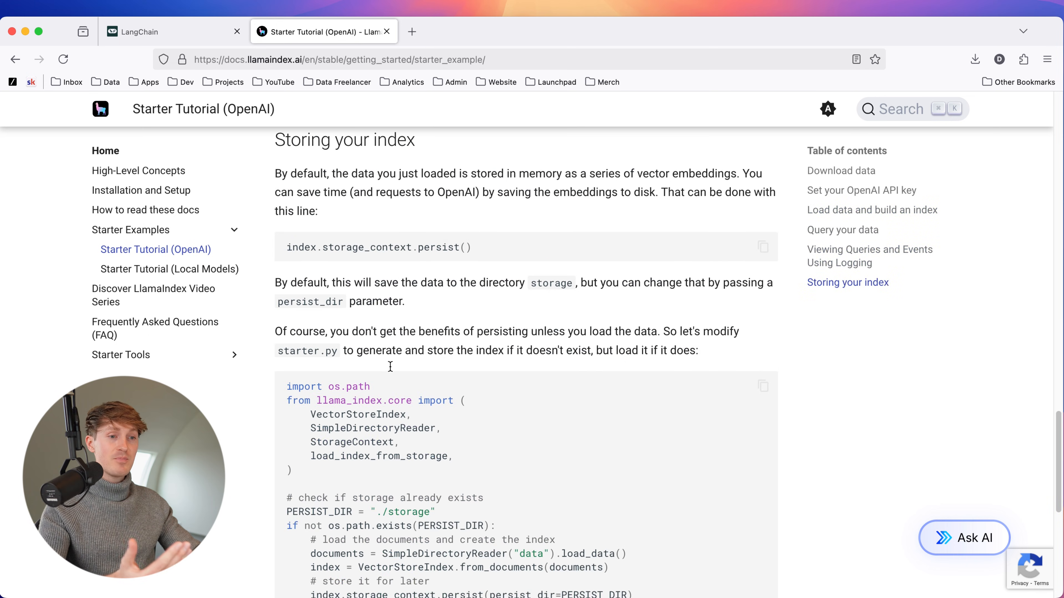
scroll("down", 3)
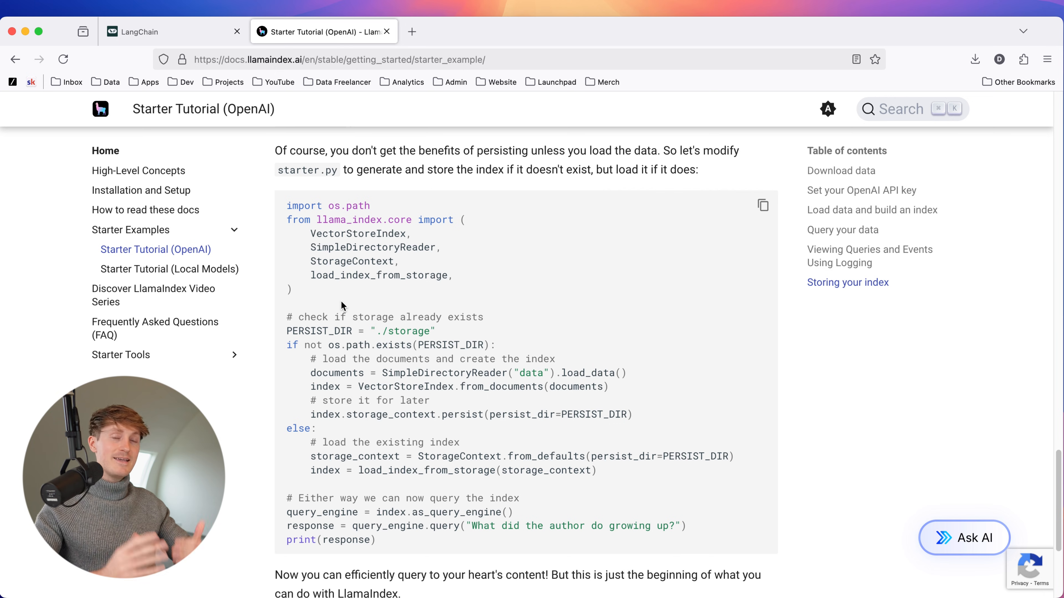
mouse_move(258, 451)
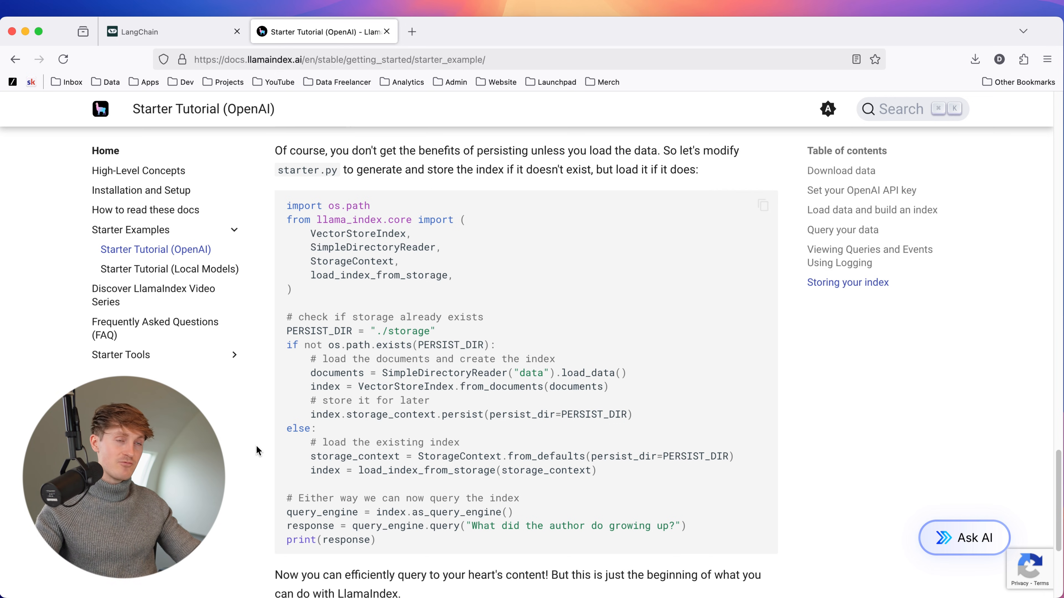
scroll("down", 3)
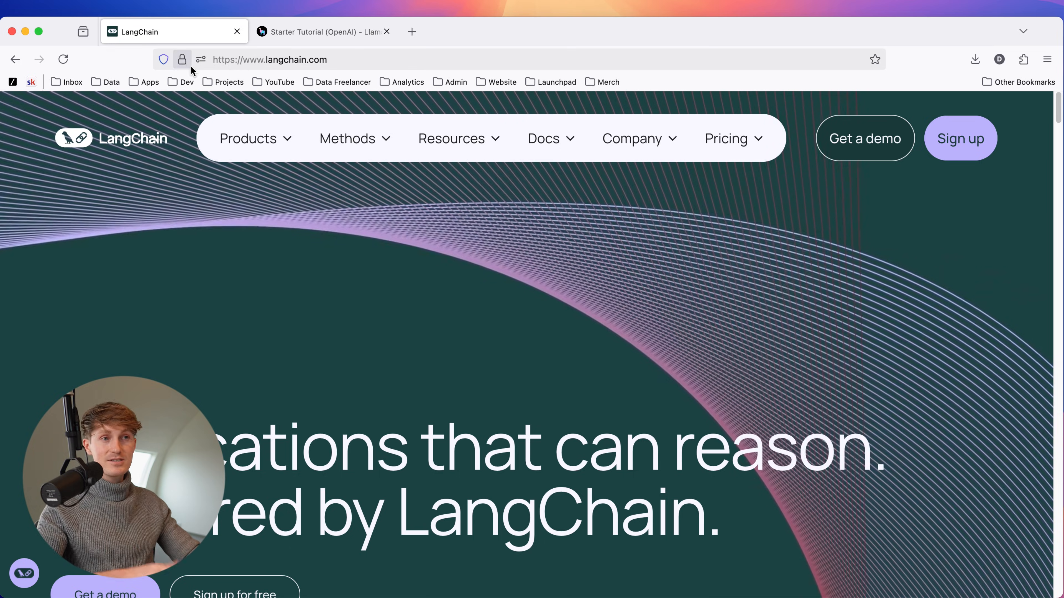
left_click(319, 31)
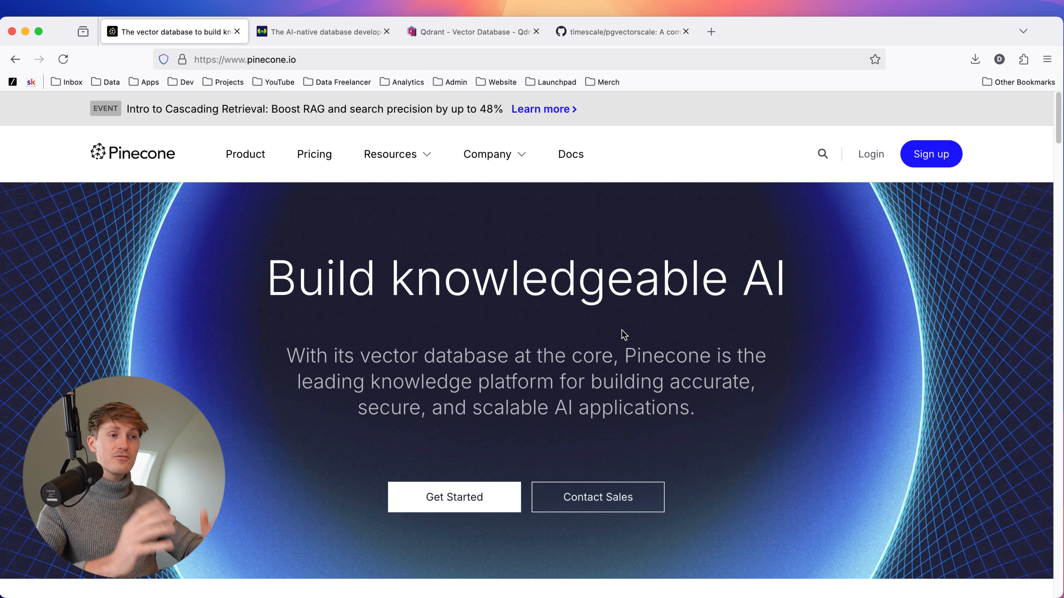
mouse_move(491, 327)
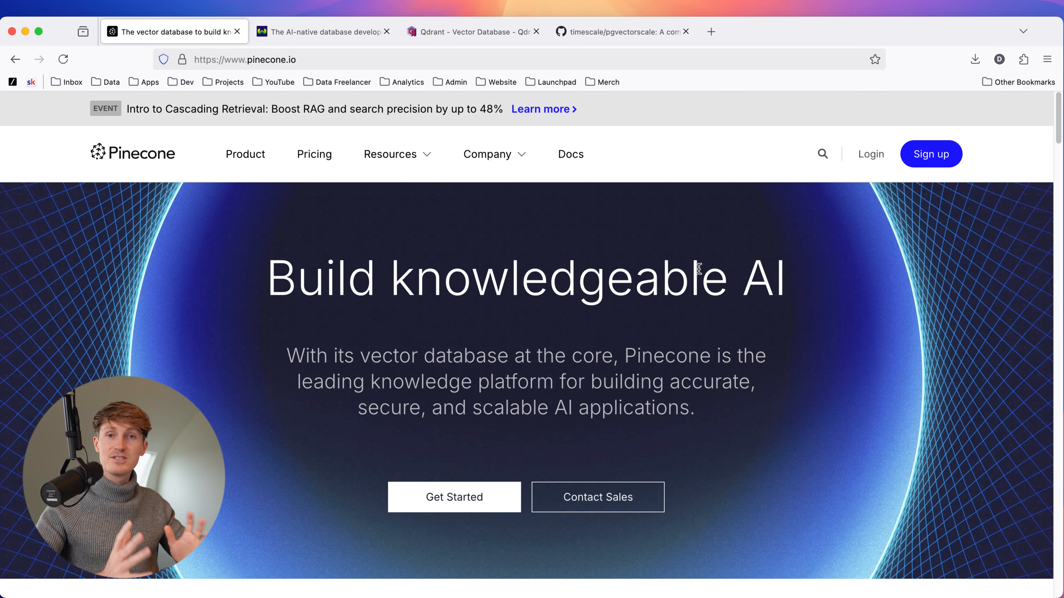
mouse_move(204, 291)
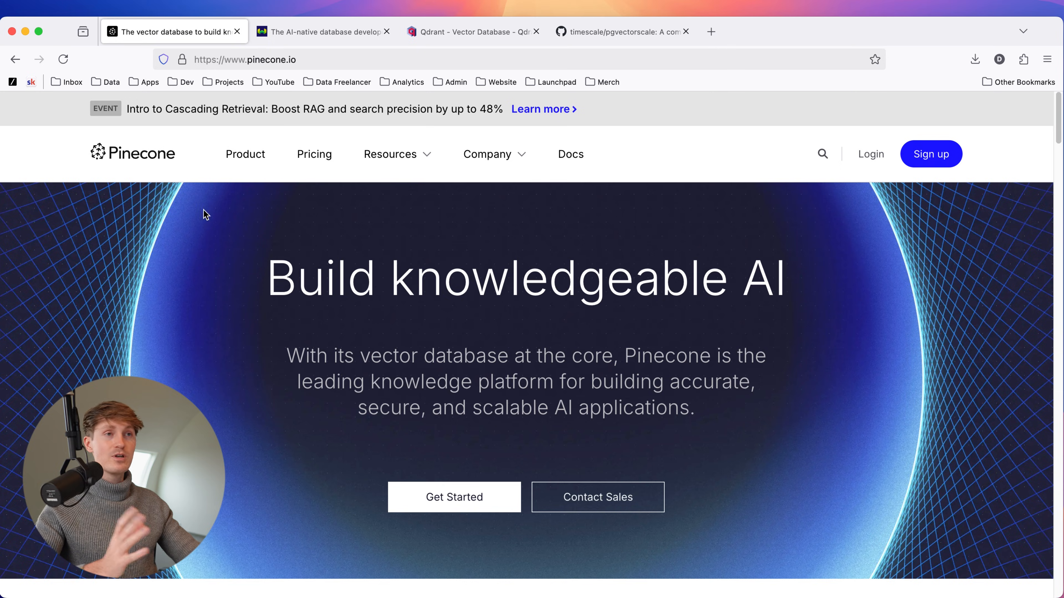
Move from pinecone.io to the timescale/pgvectorscale GitHub repository page.
left_click(321, 31)
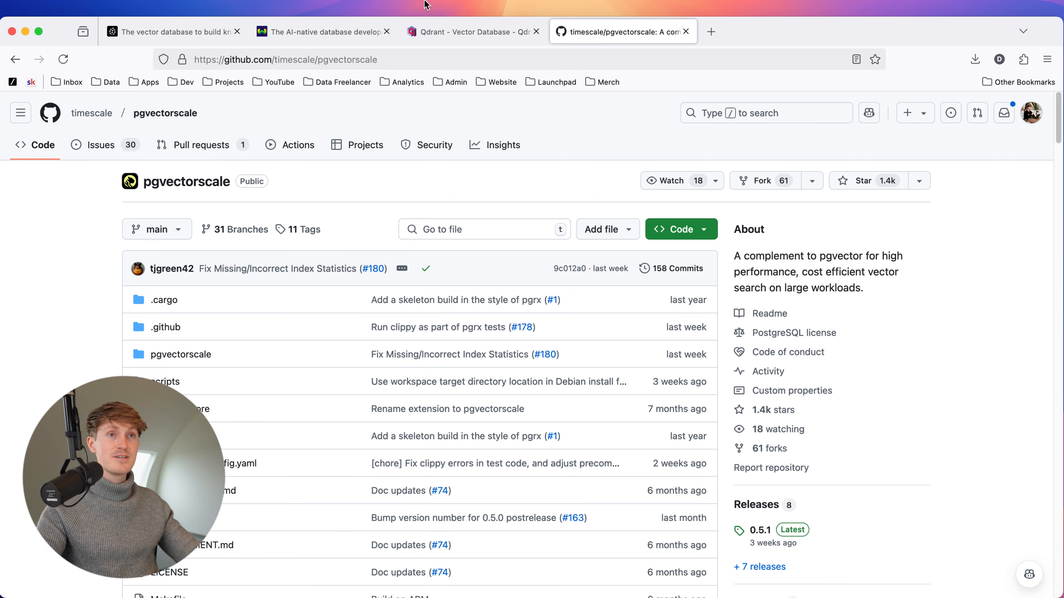
View the Weaviate homepage, then move on to the Langfuse homepage.
left_click(321, 32)
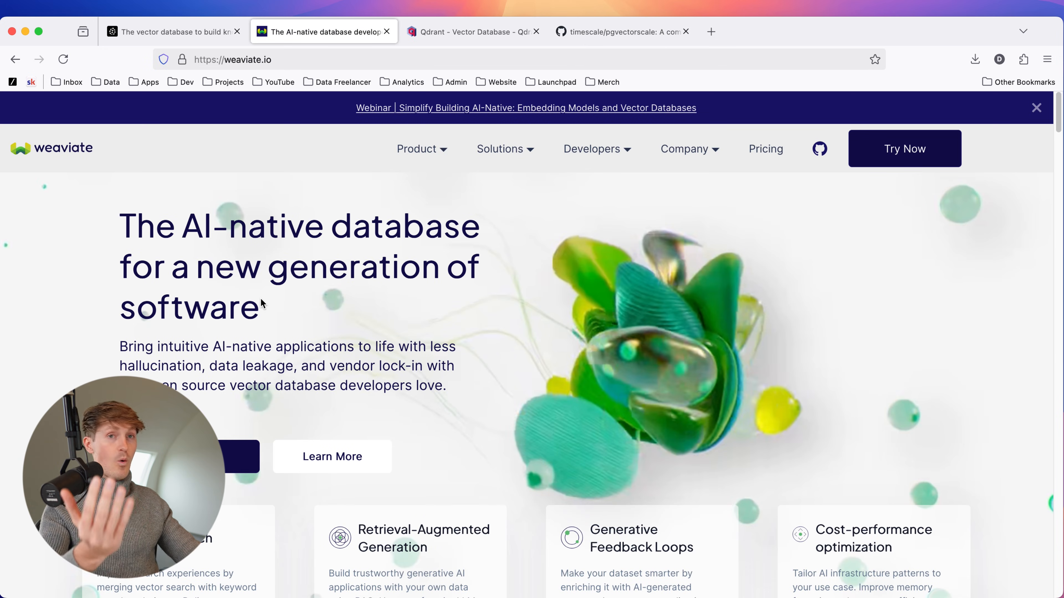
mouse_move(222, 359)
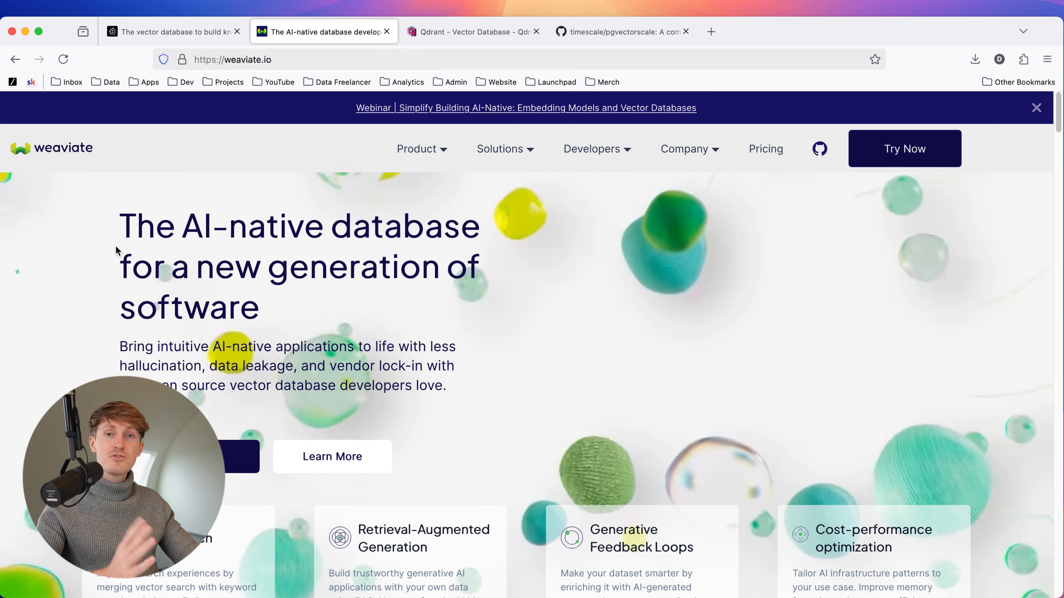
left_click(625, 32)
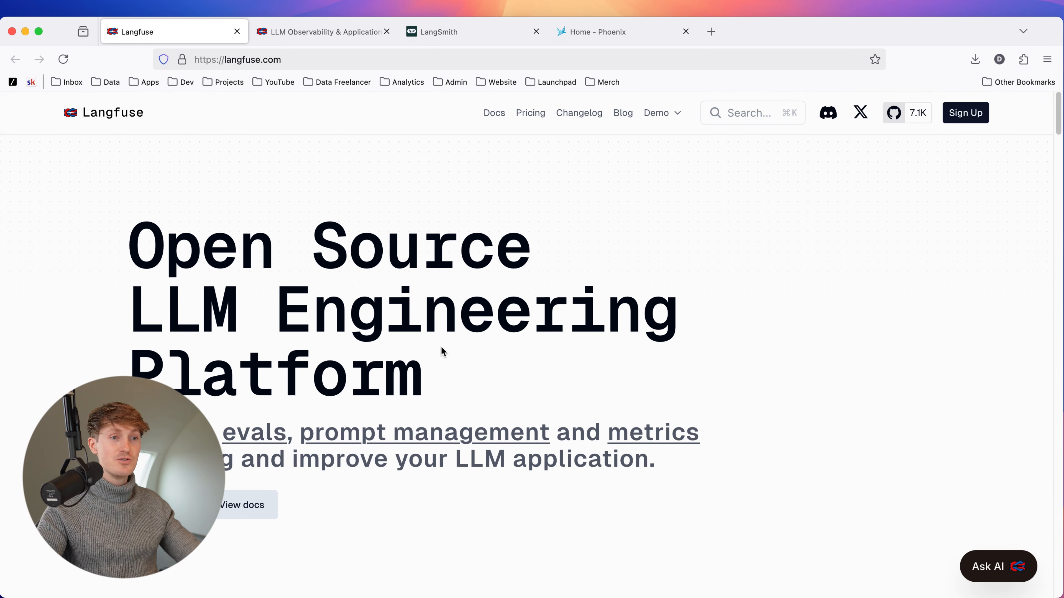
mouse_move(452, 362)
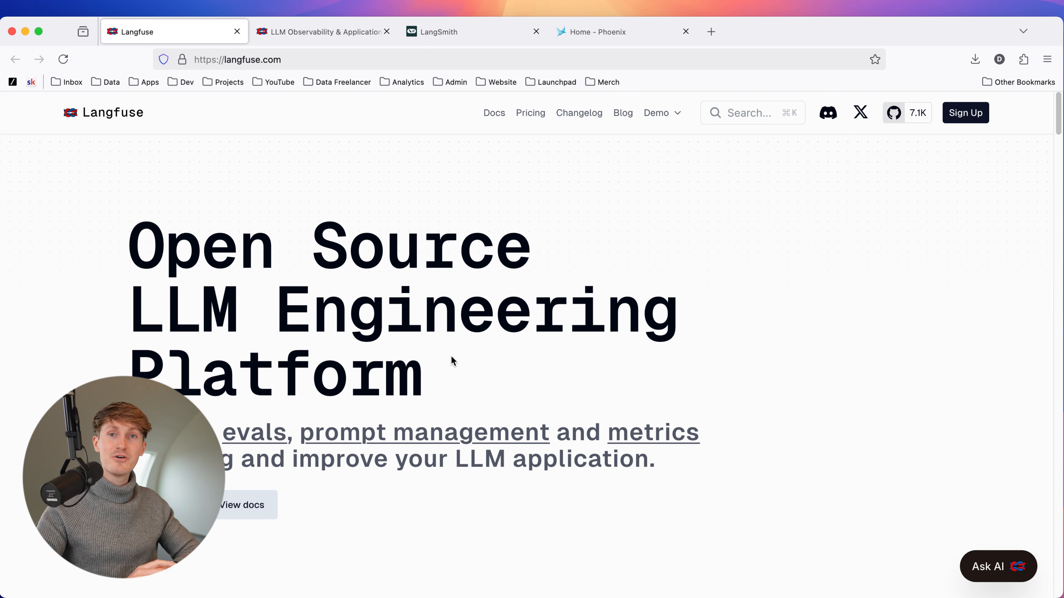
mouse_move(343, 328)
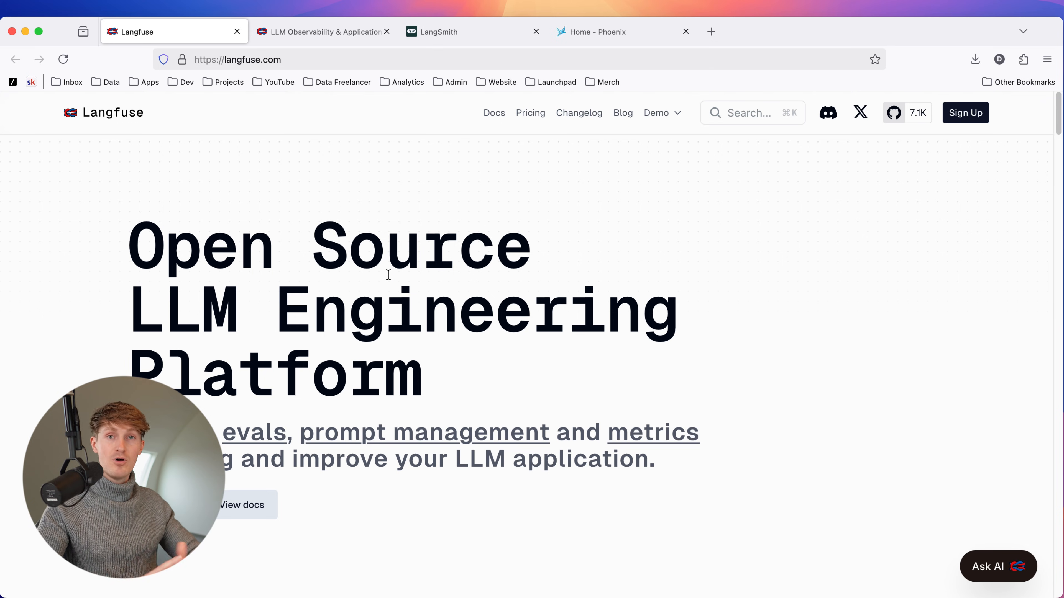
mouse_move(299, 30)
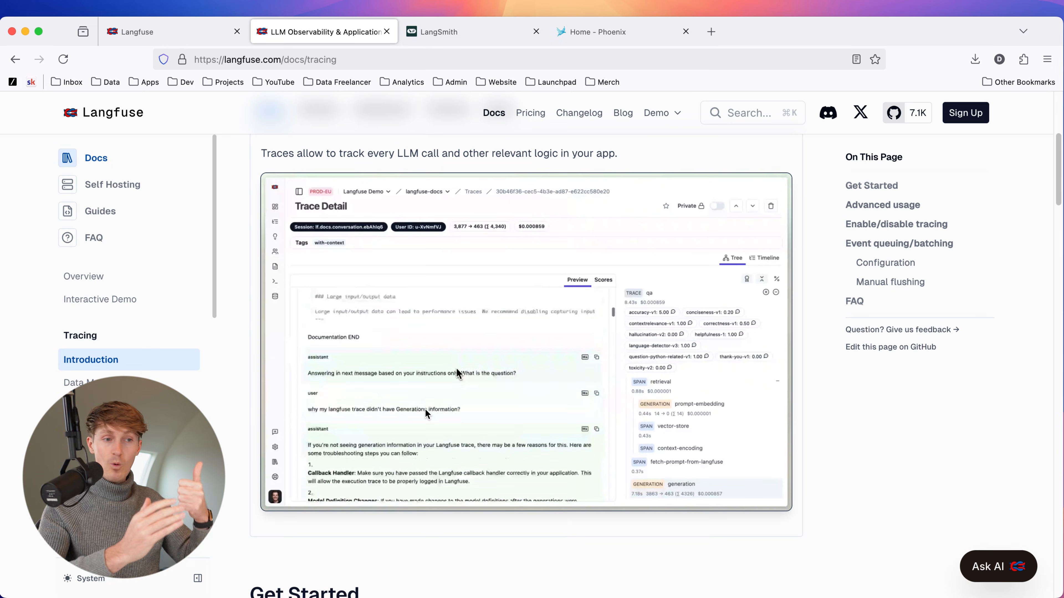
Show the conversation history in Langfuse's Trace Detail demo, then return to langfuse.com.
scroll("down", 3)
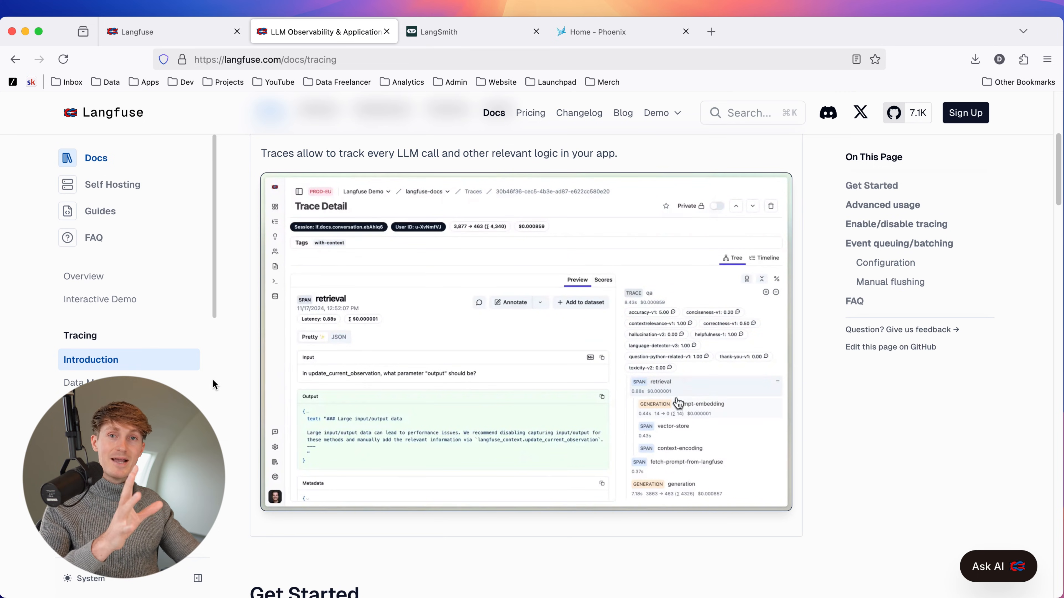
left_click(673, 426)
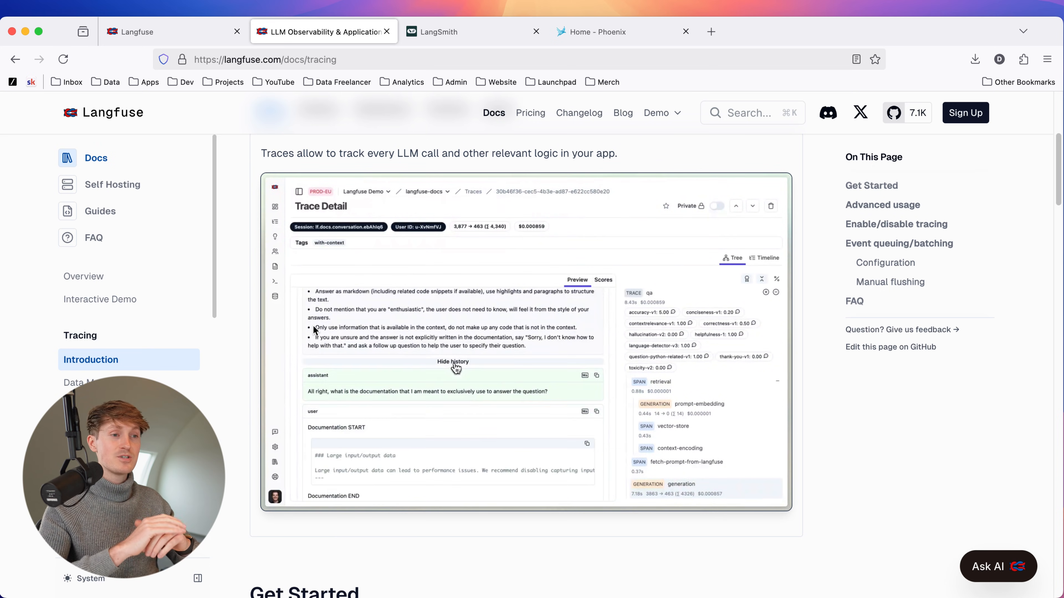
left_click(156, 31)
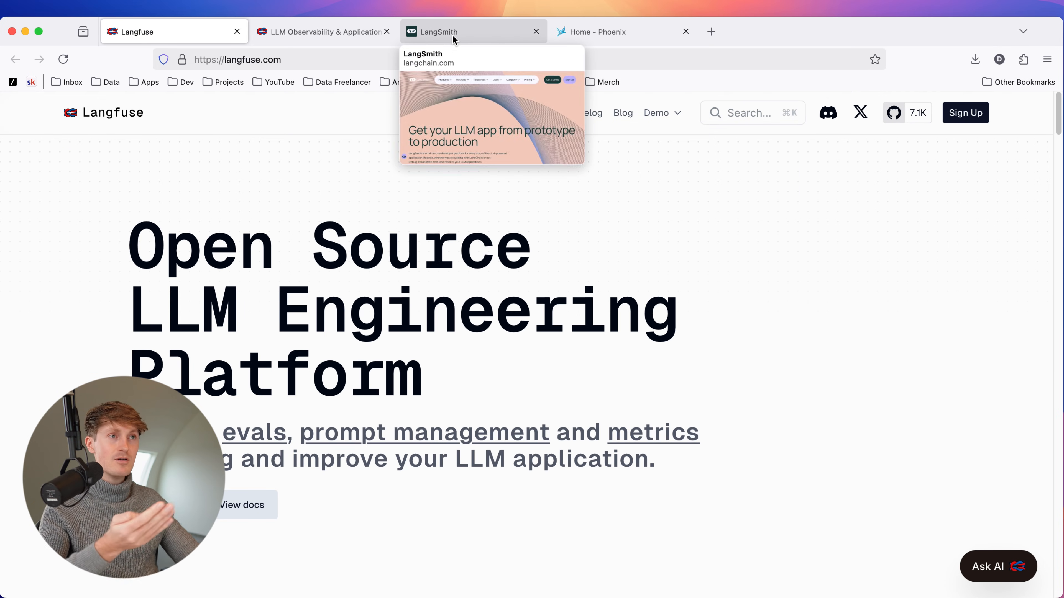
Switch browser tabs to arrive at the DSPy homepage.
left_click(598, 32)
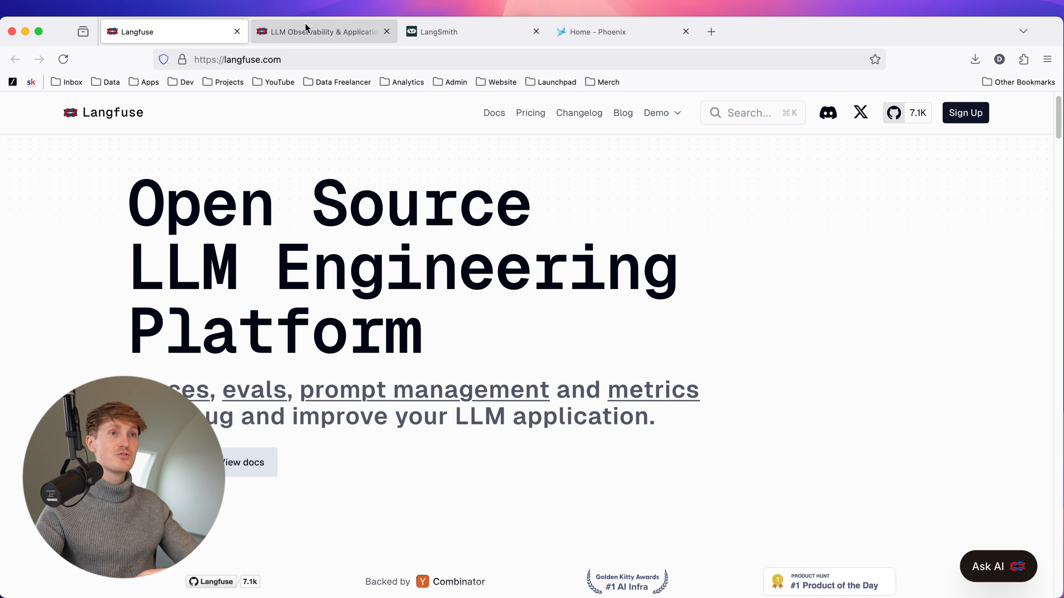
left_click(316, 31)
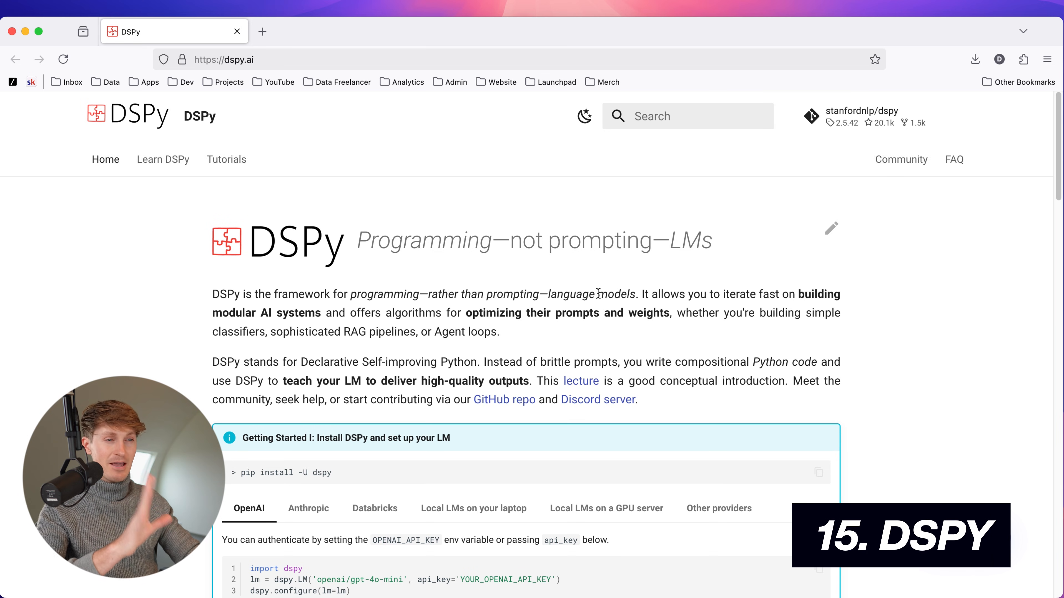
Scroll the DSPy homepage through its install and 'Getting Started I' setup instructions.
scroll("down", 3)
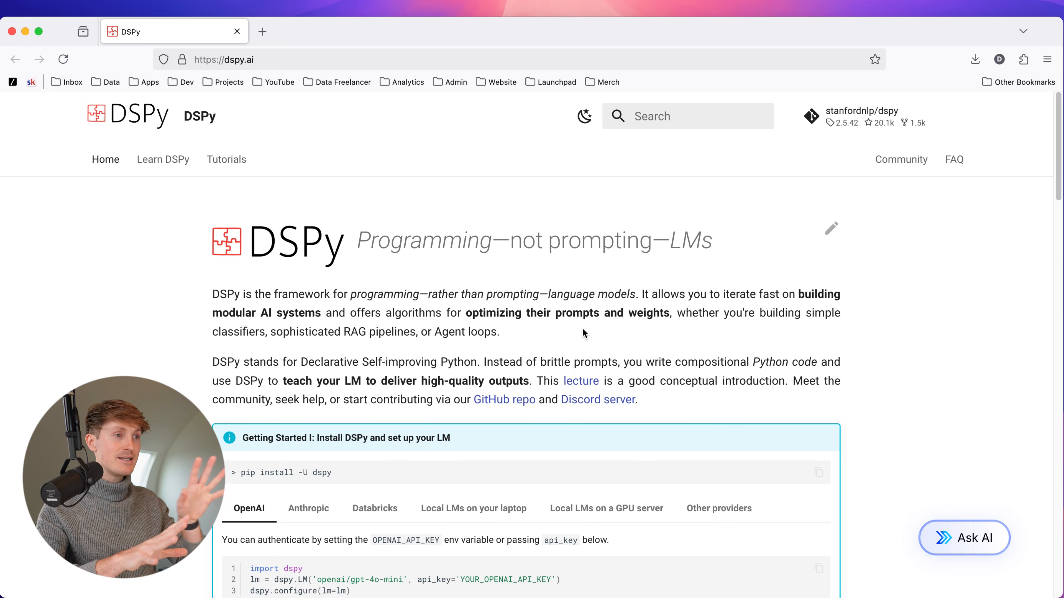
scroll("down", 3)
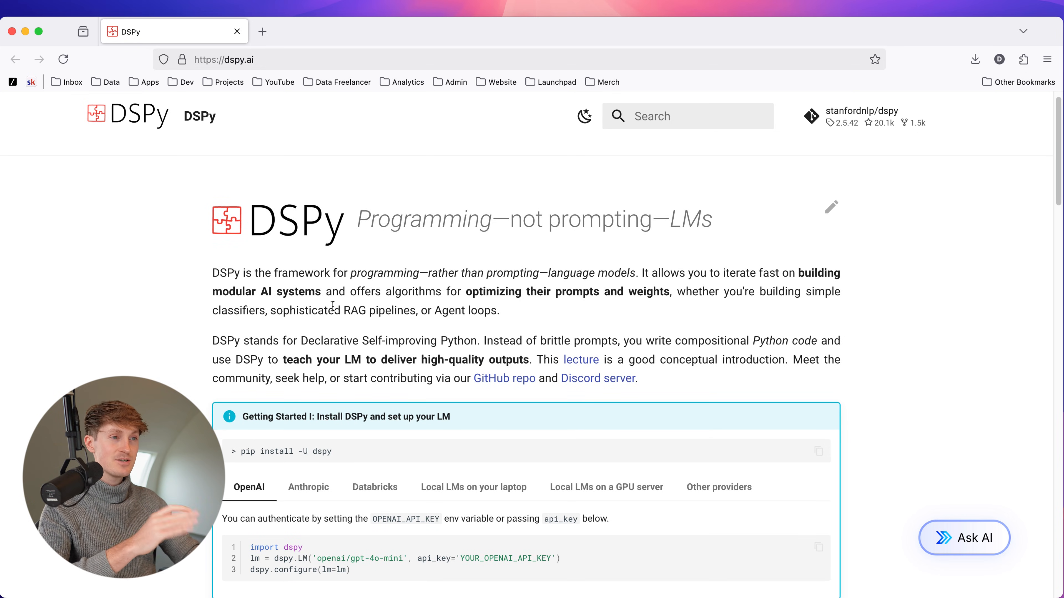
left_click_drag(462, 291, 669, 291)
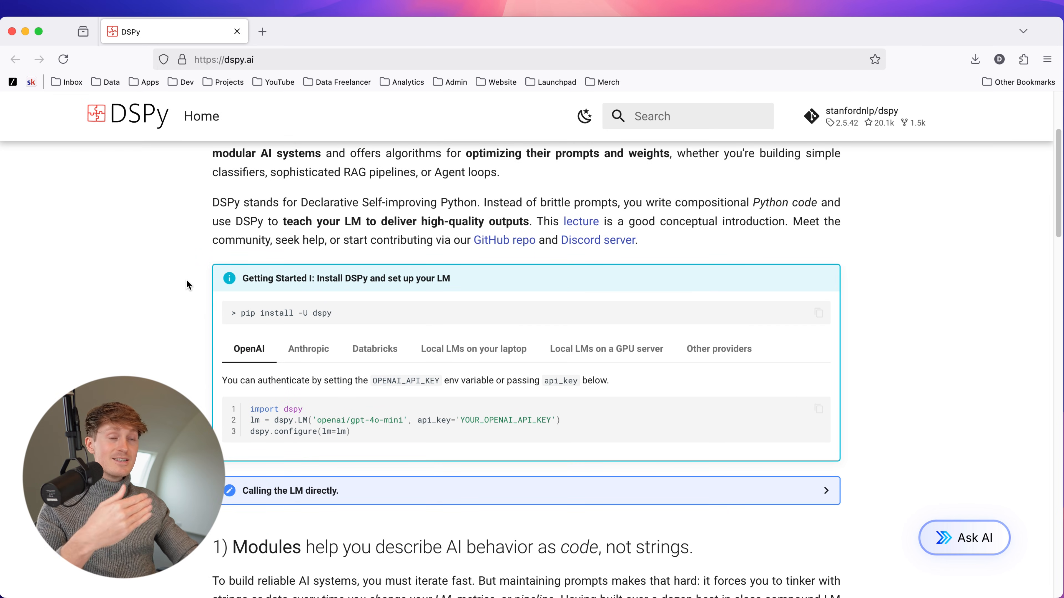
scroll("down", 3)
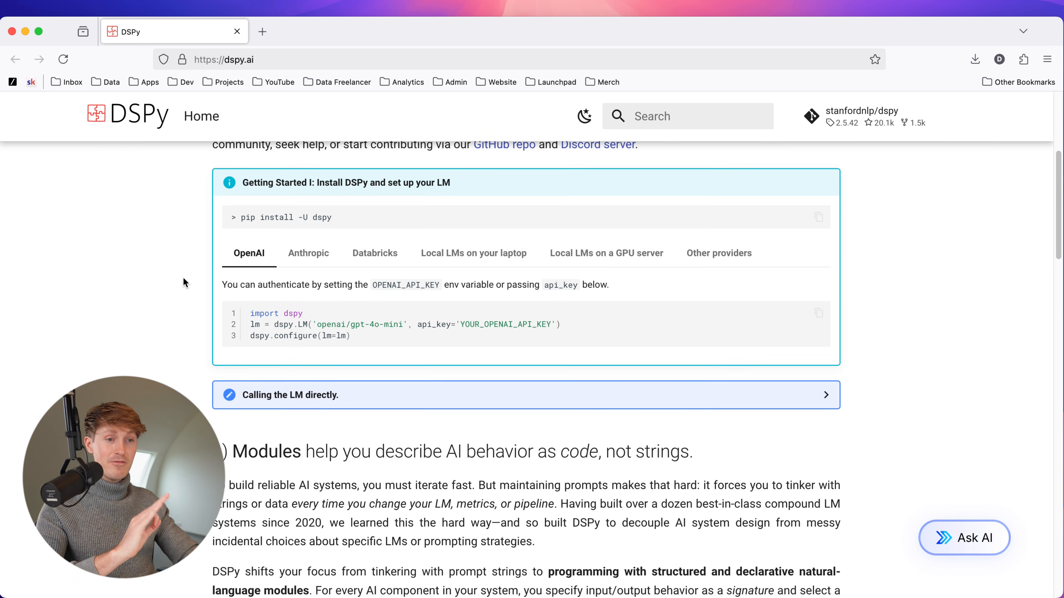
scroll("up", 3)
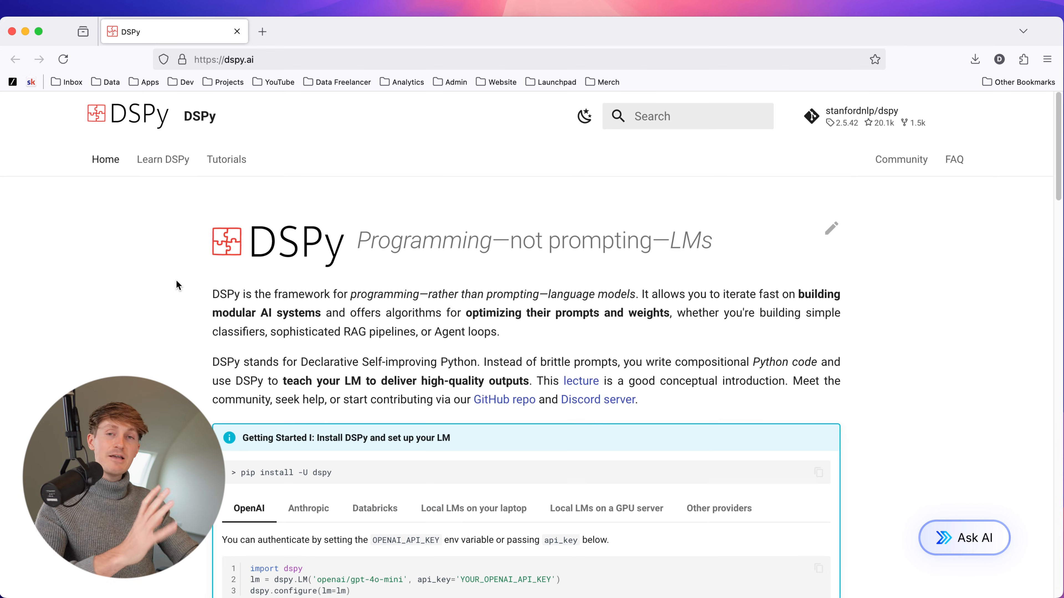
scroll("down", 3)
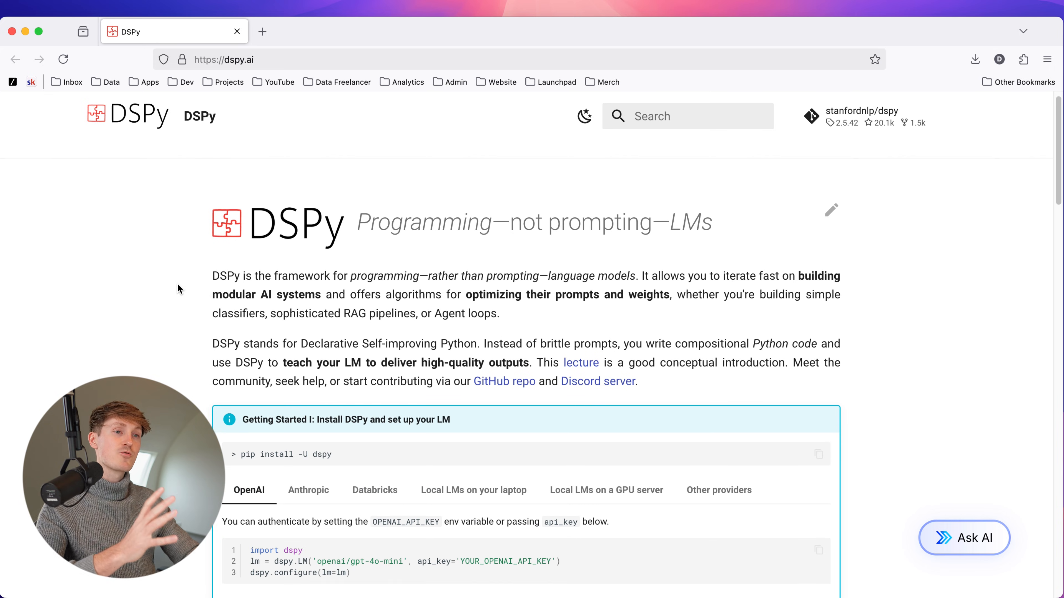
scroll("down", 3)
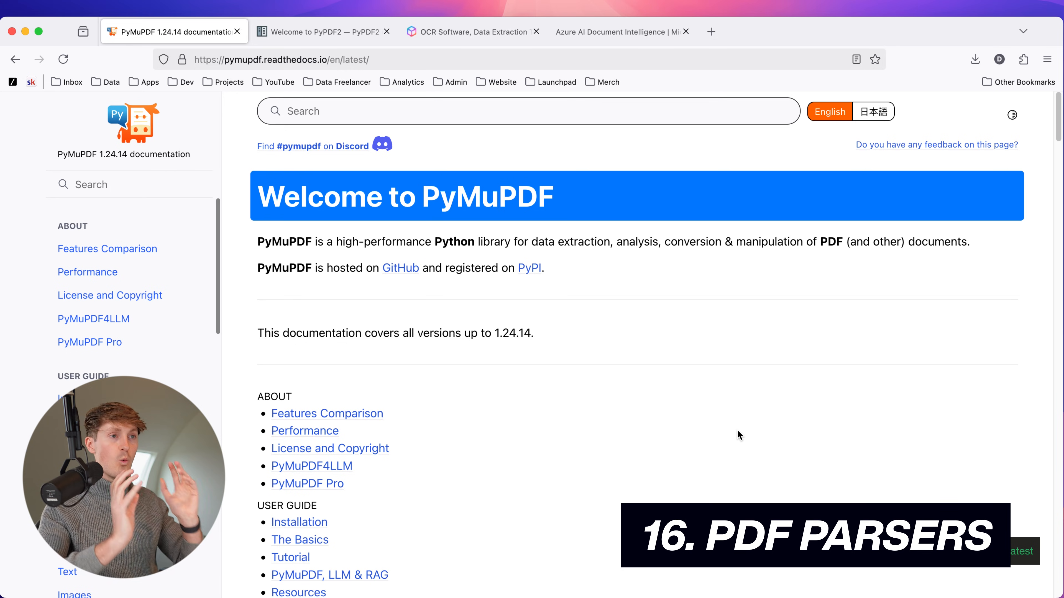
mouse_move(714, 415)
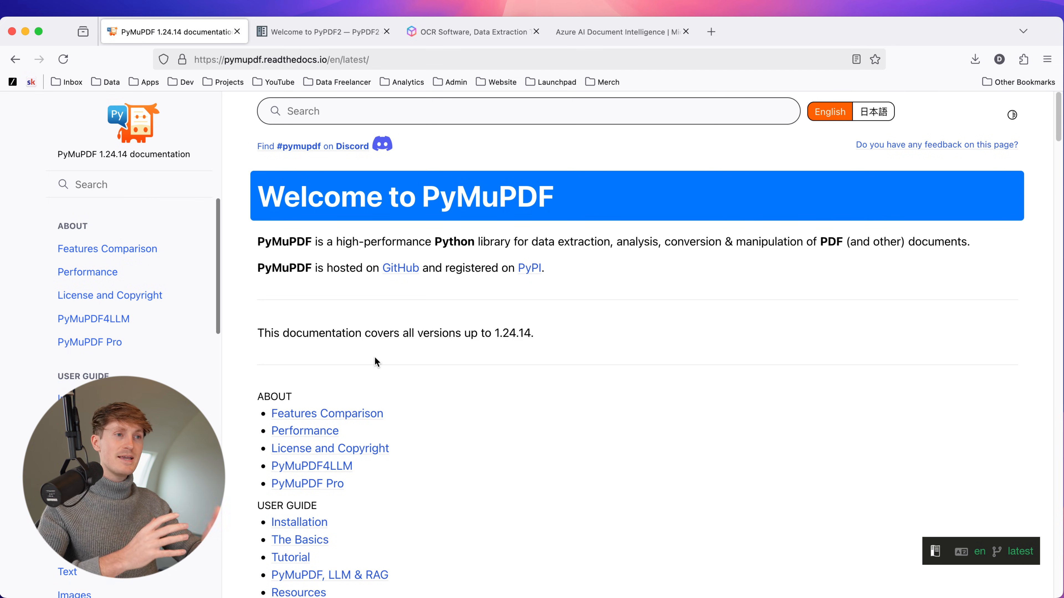
mouse_move(467, 369)
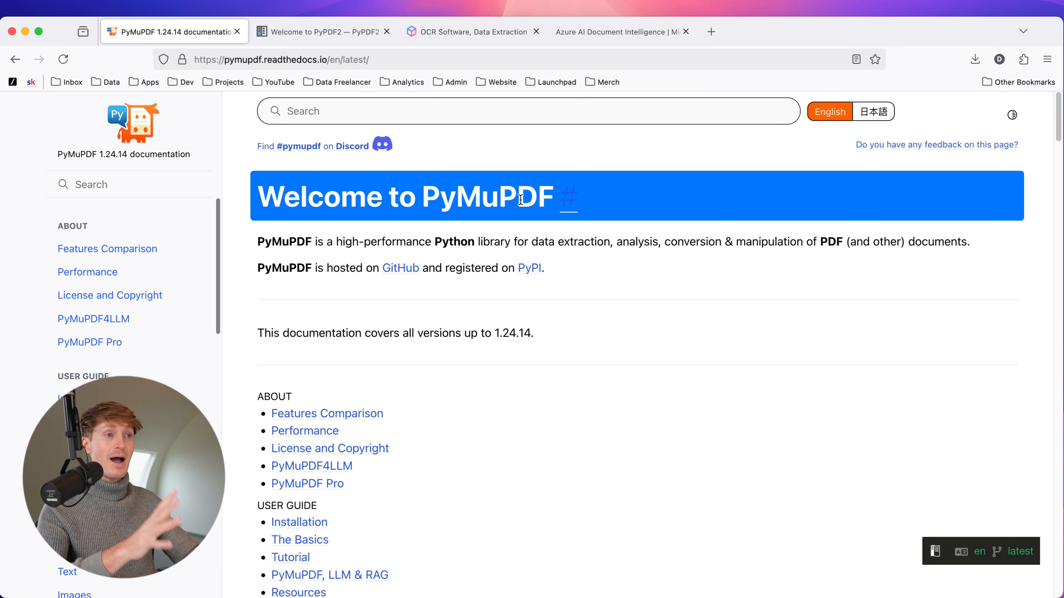
mouse_move(525, 298)
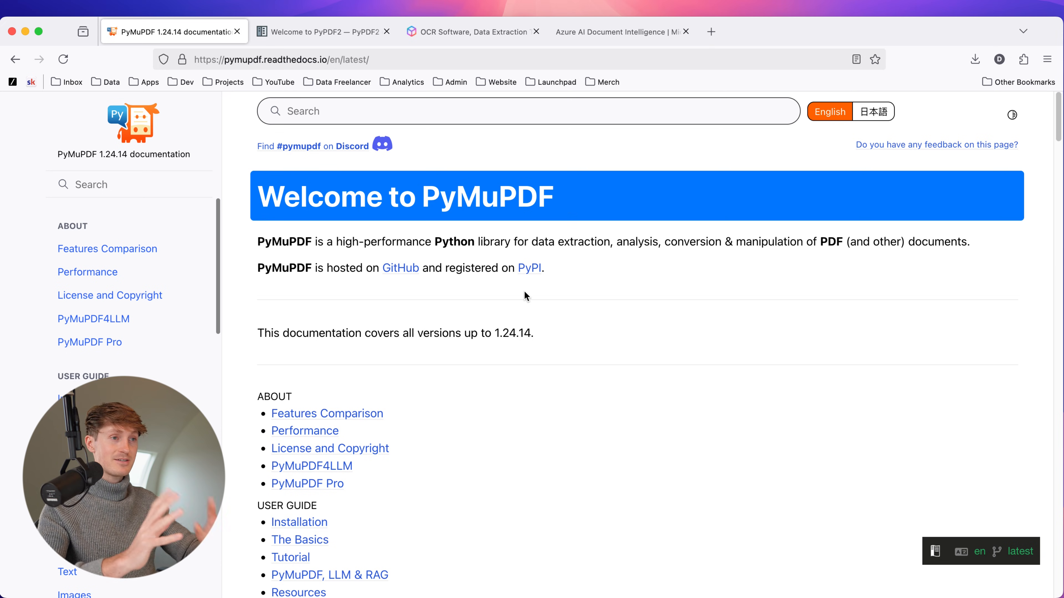
Glance at the PyPDF2 3.x welcome page, then return to the PyMuPDF 1.24.14 docs.
left_click(319, 31)
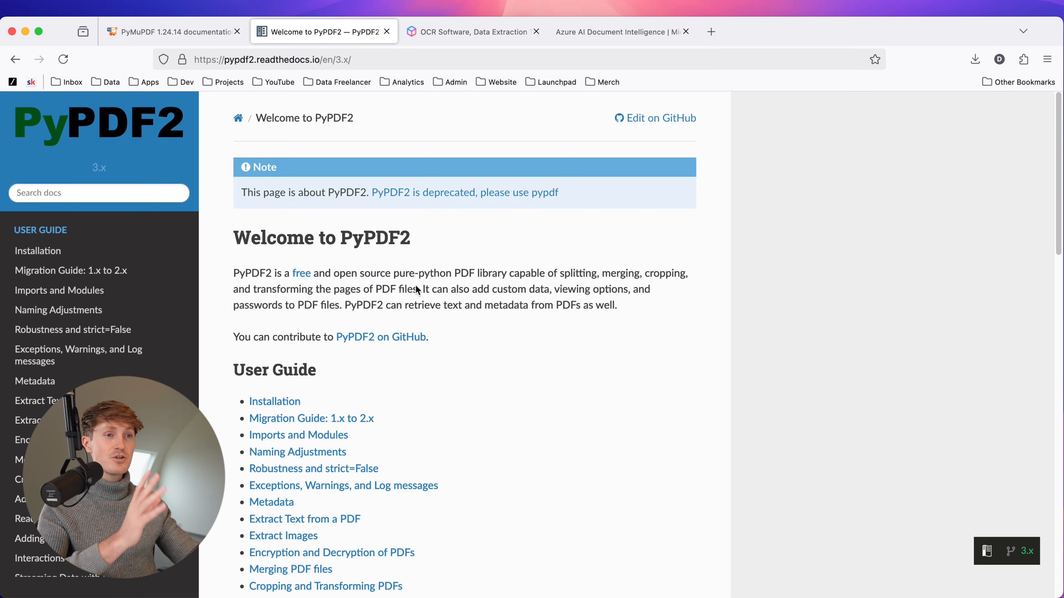
left_click(168, 31)
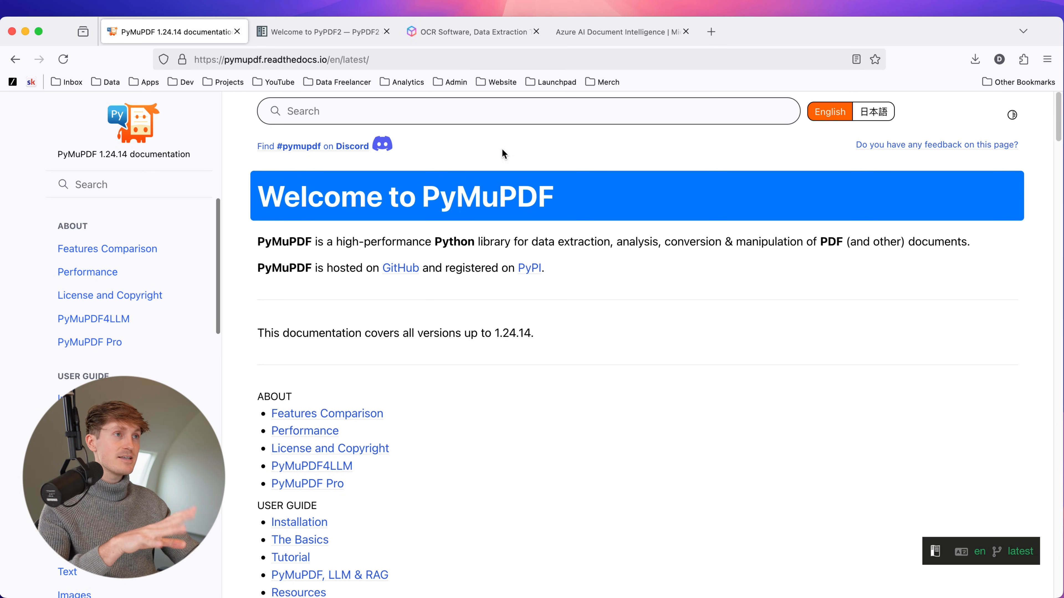
mouse_move(465, 37)
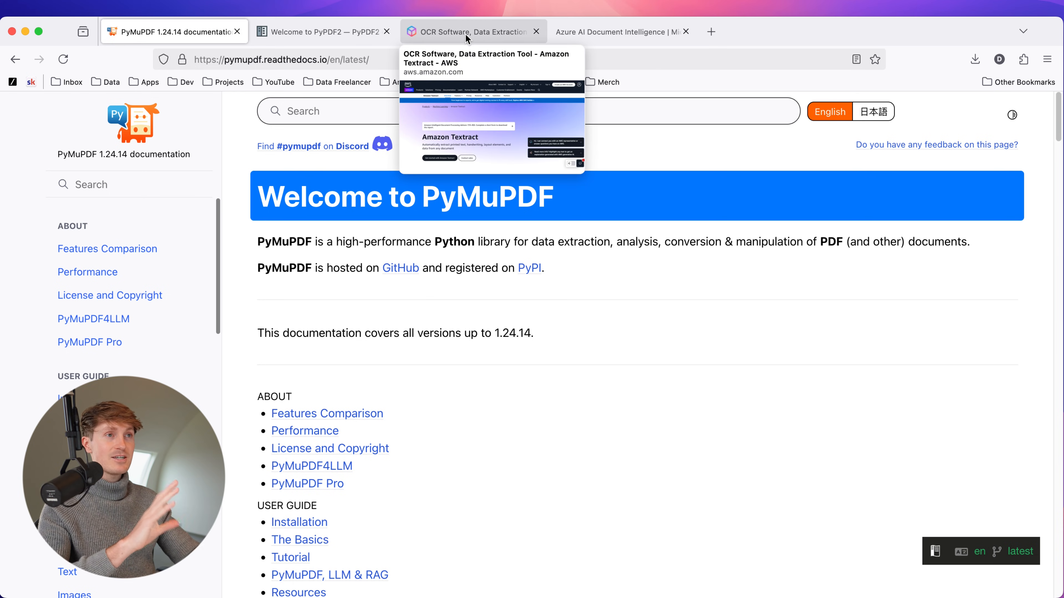
Flip between the Amazon Textract and Azure AI Document Intelligence product pages to compare OCR services.
left_click(466, 32)
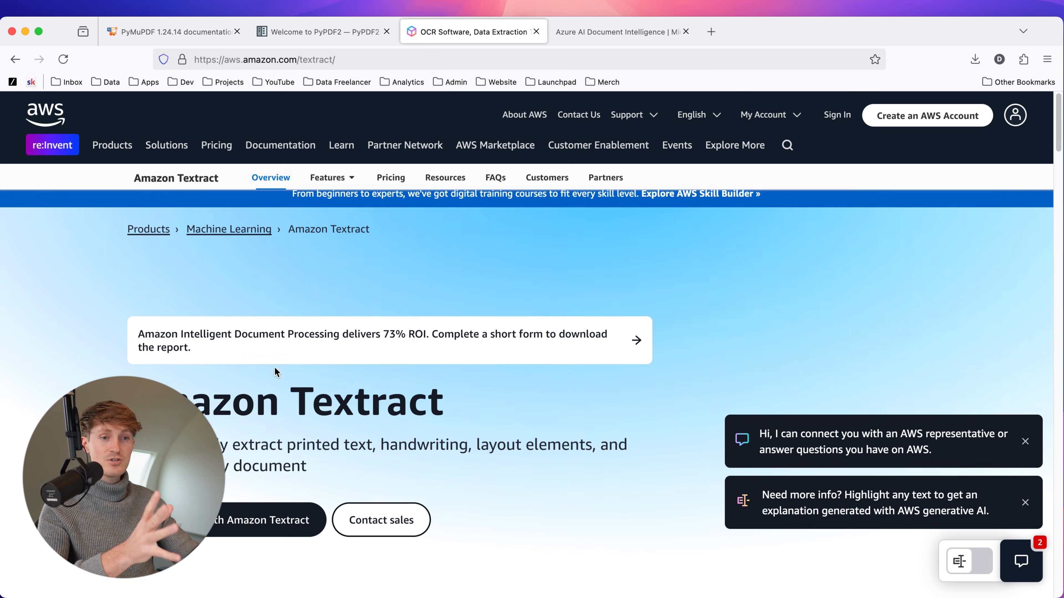
left_click(618, 32)
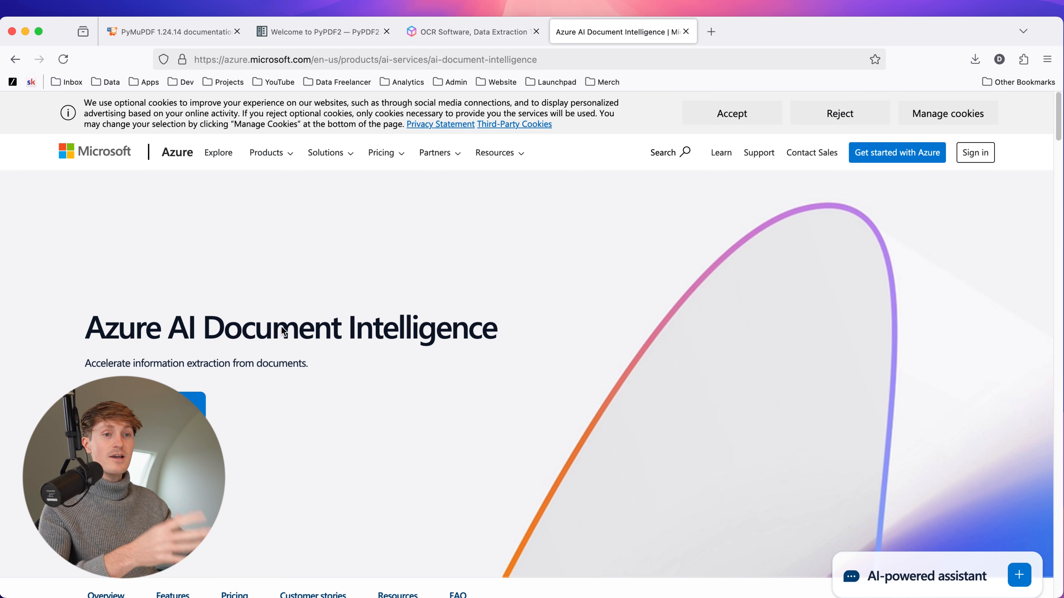
mouse_move(367, 356)
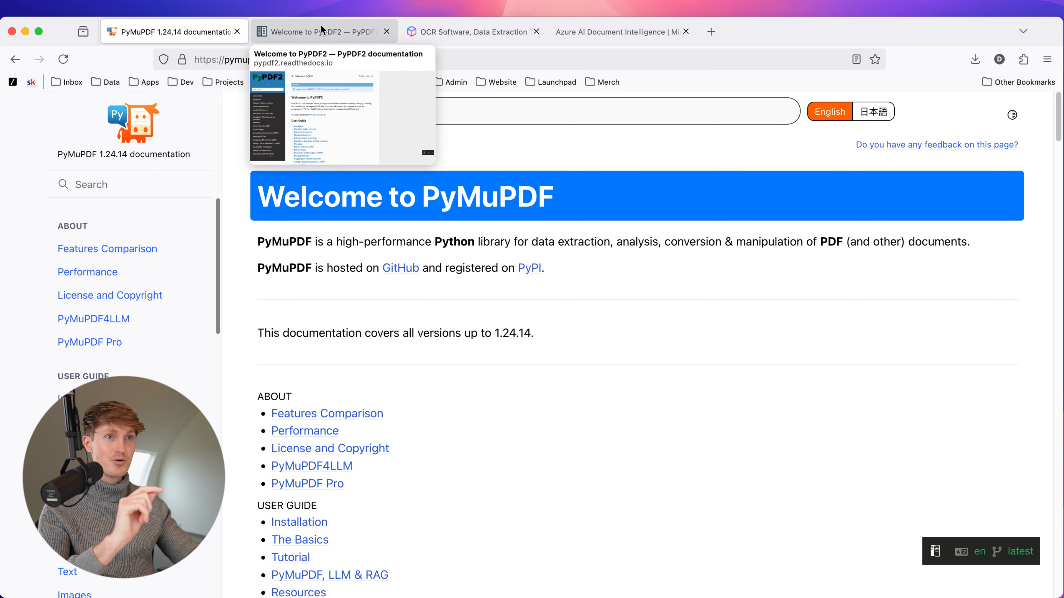
left_click(470, 31)
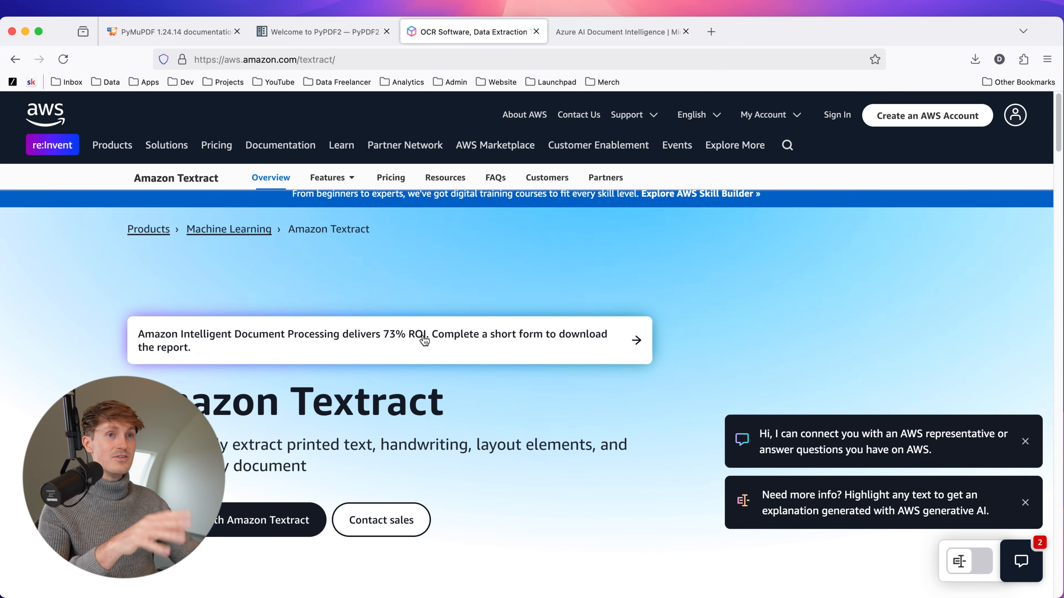
left_click(617, 32)
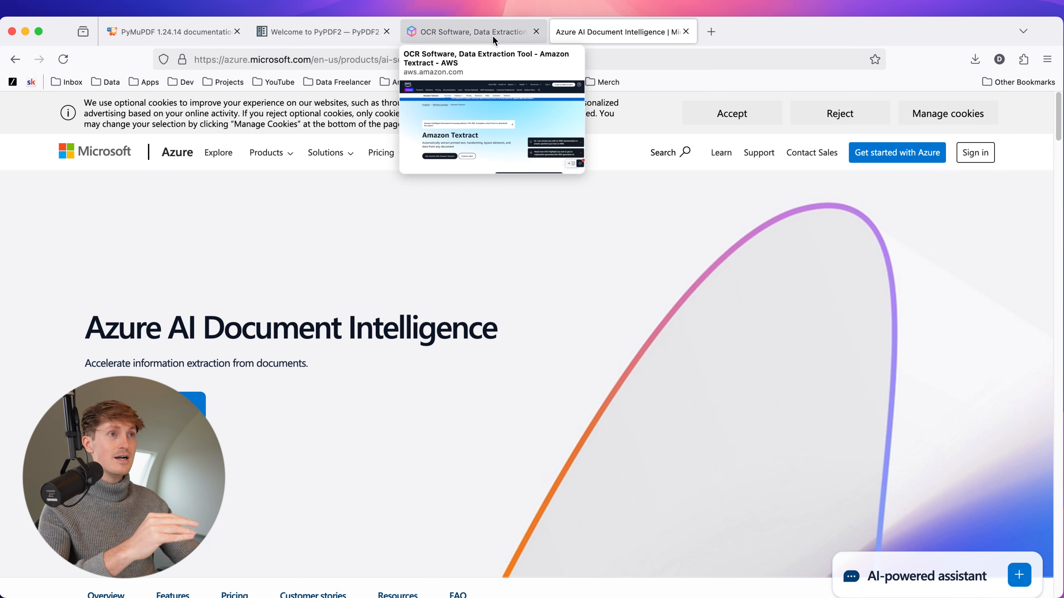
left_click(473, 32)
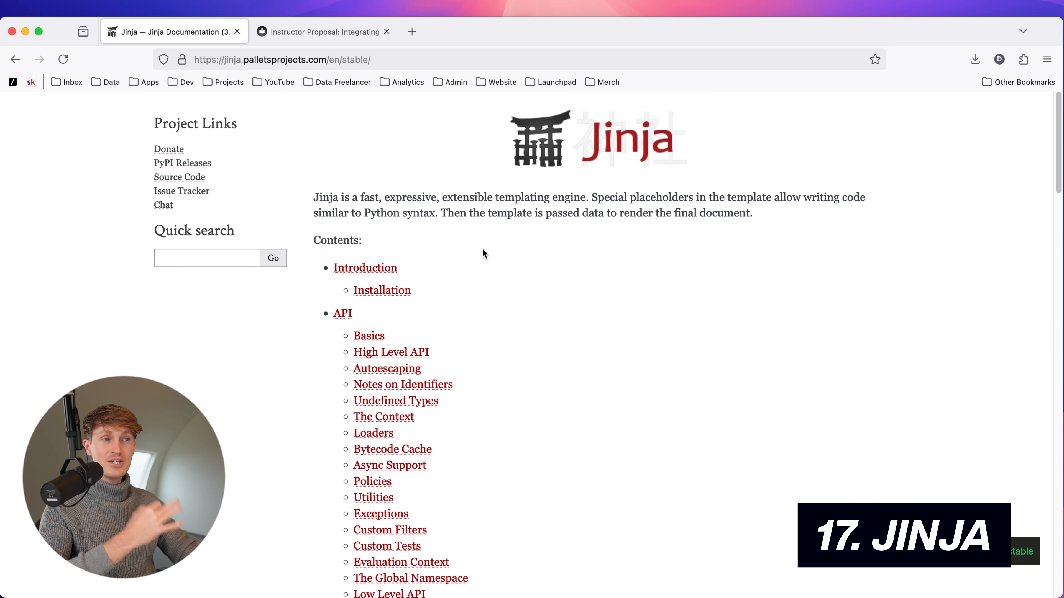
mouse_move(498, 277)
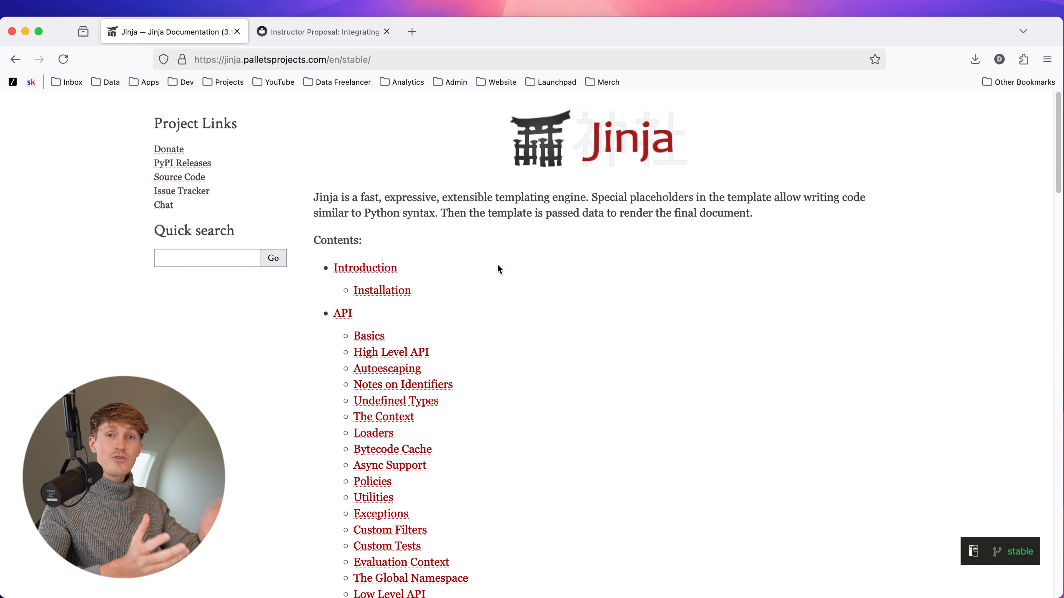
mouse_move(536, 253)
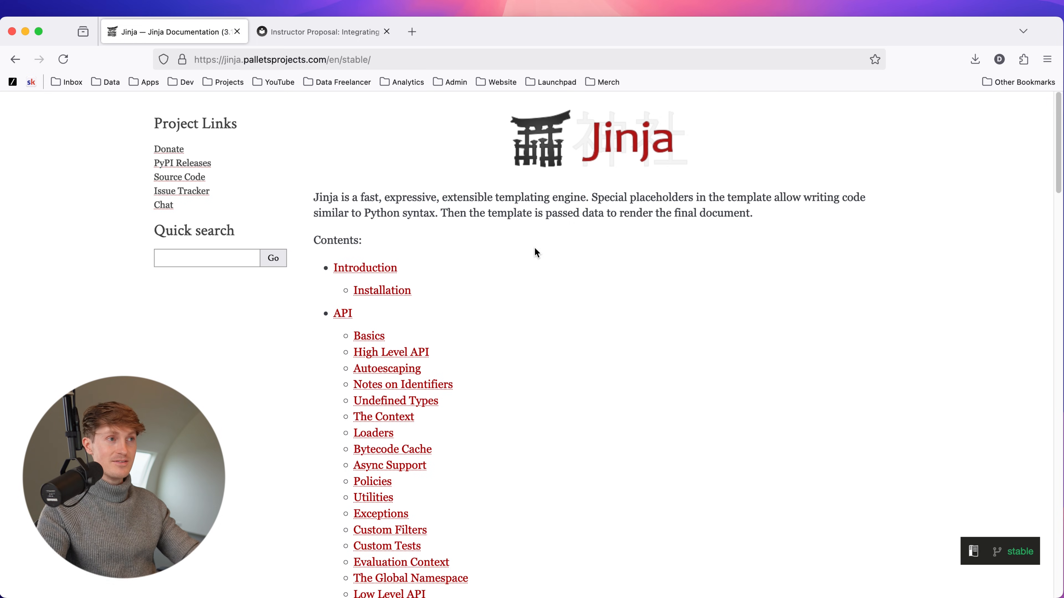
mouse_move(487, 312)
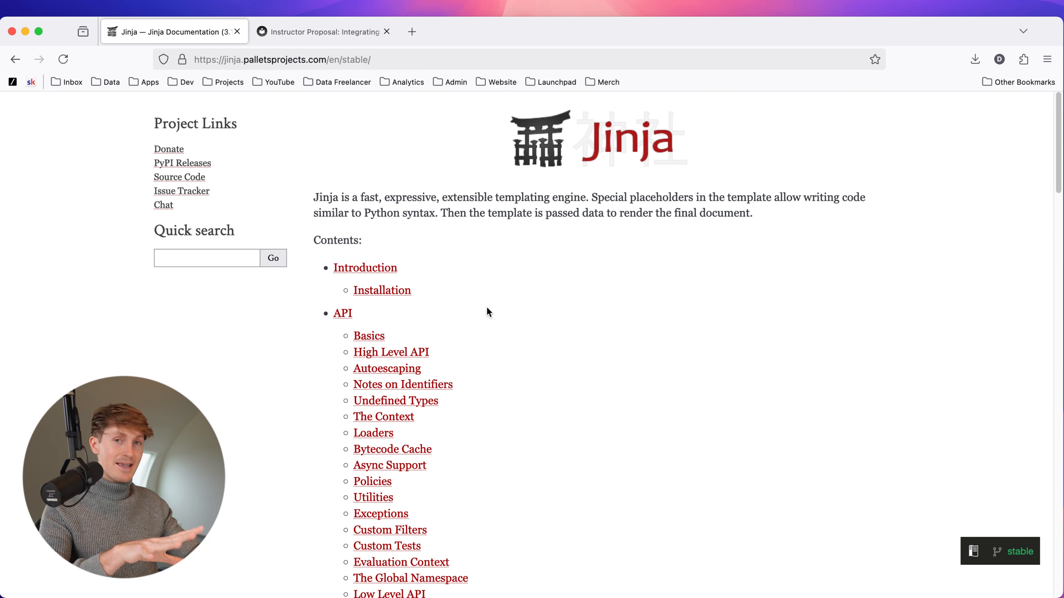
mouse_move(451, 277)
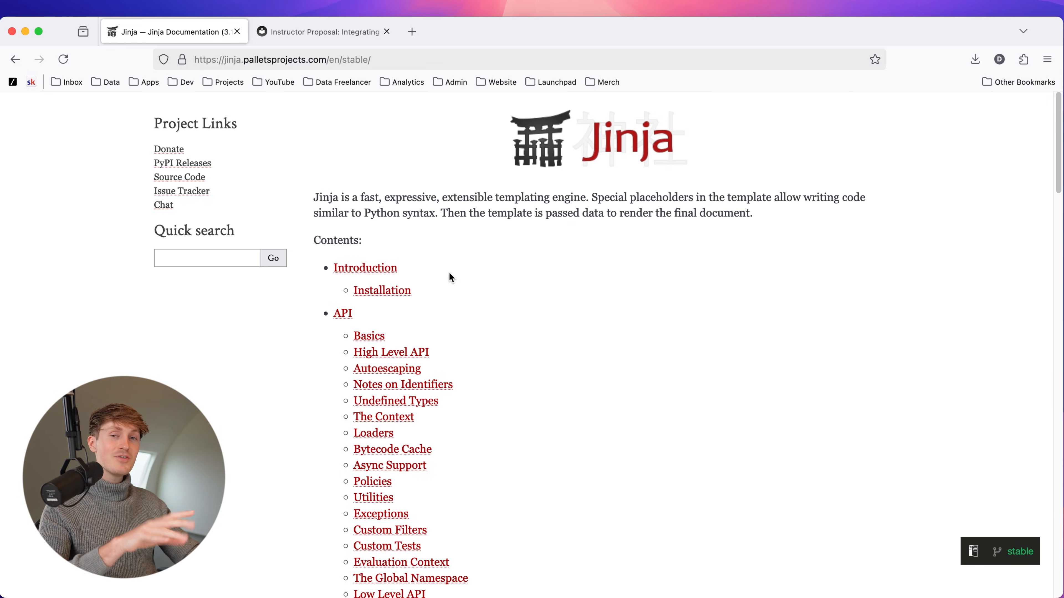
Bring up the Instructor blog post proposing Jinja templating integration.
left_click(321, 32)
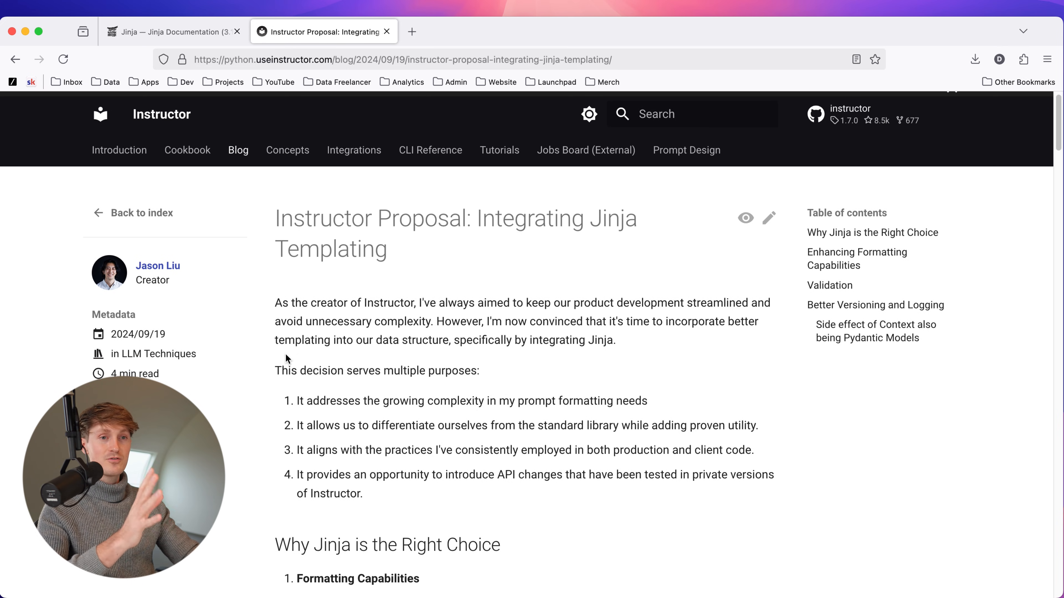
Read down the proposal past 'Why Jinja is the Right Choice' to the client.create example code.
scroll("down", 3)
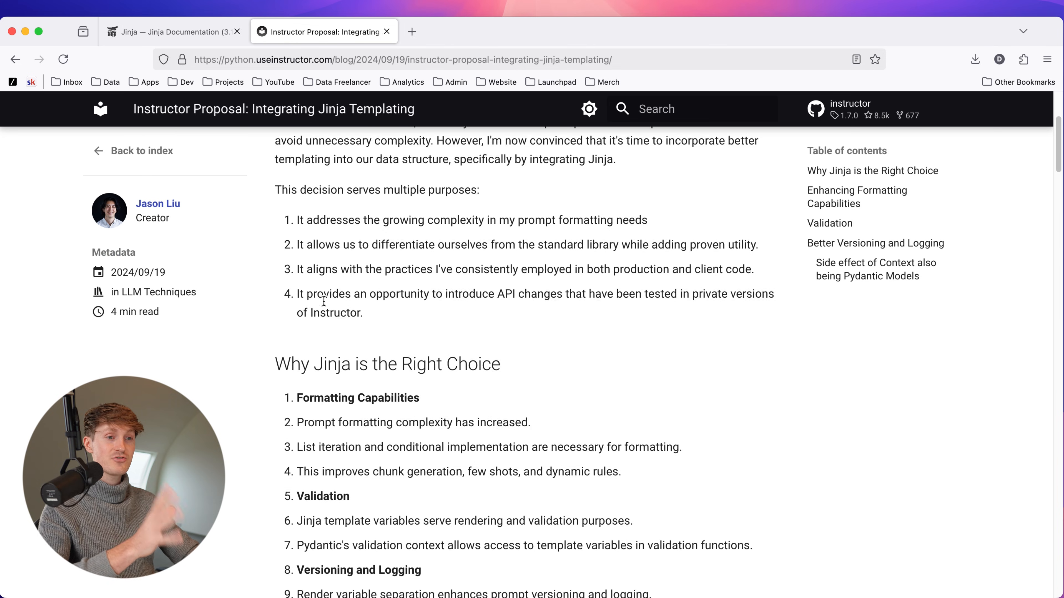
scroll("down", 3)
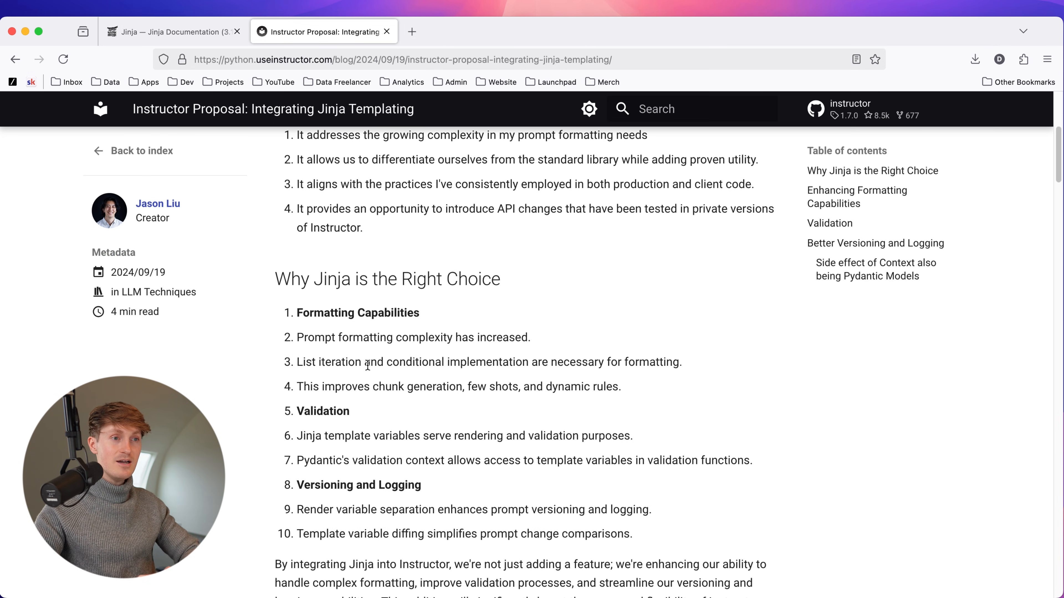
mouse_move(440, 350)
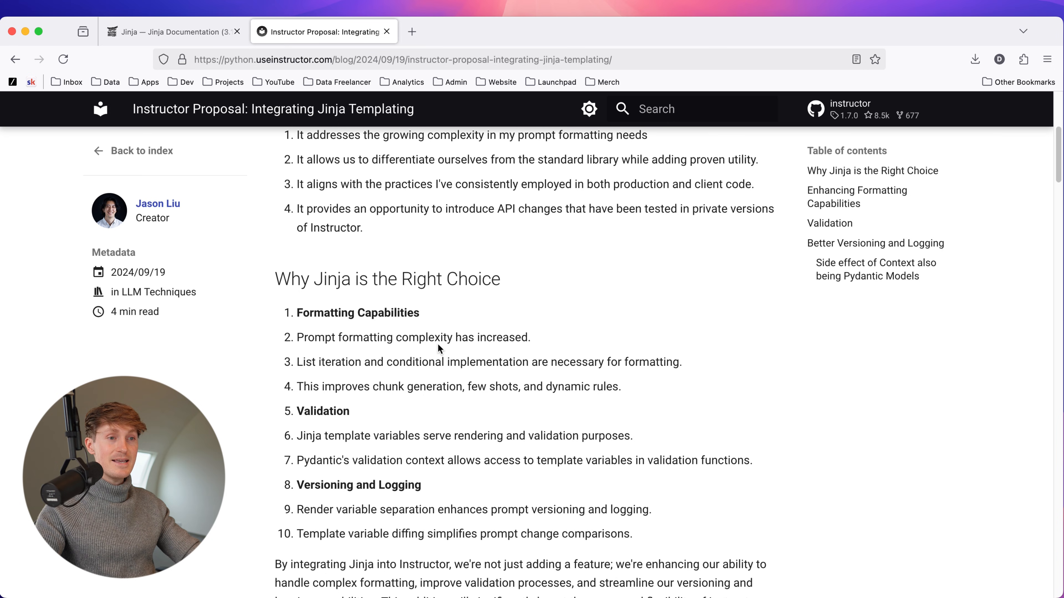
scroll("down", 3)
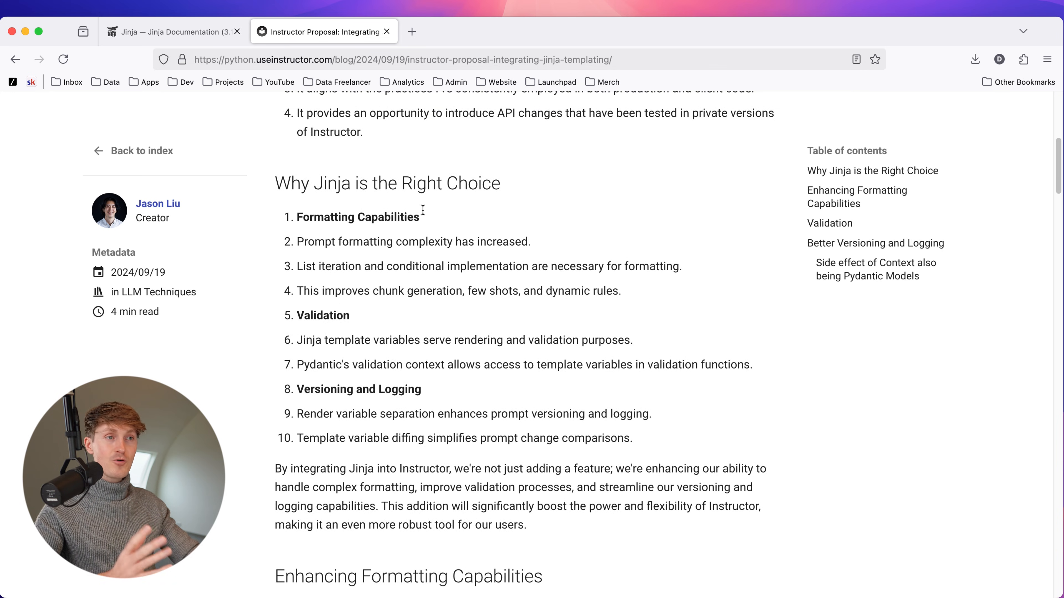
scroll("down", 3)
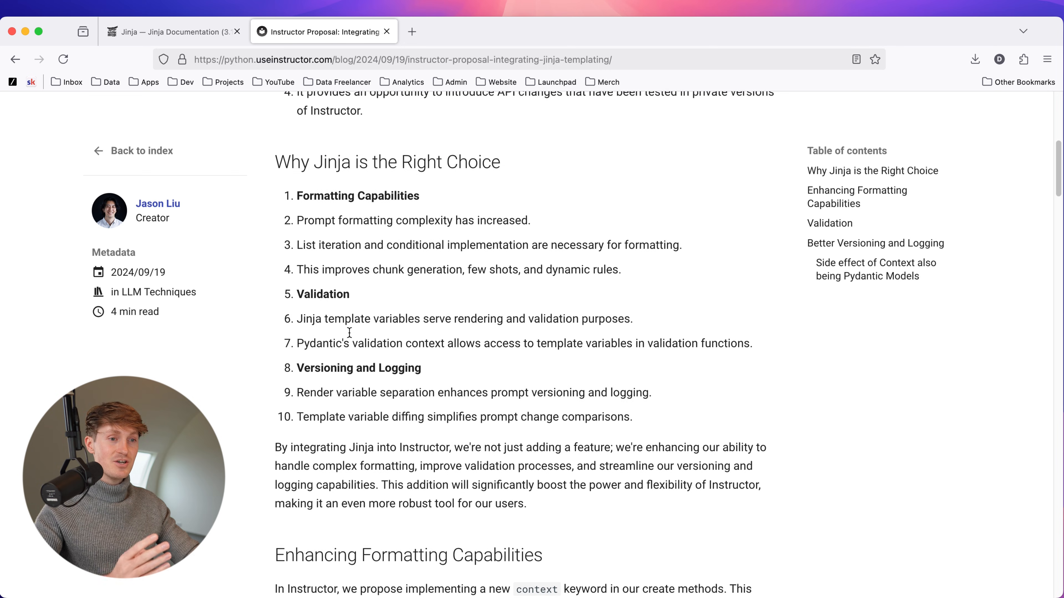
left_click(857, 191)
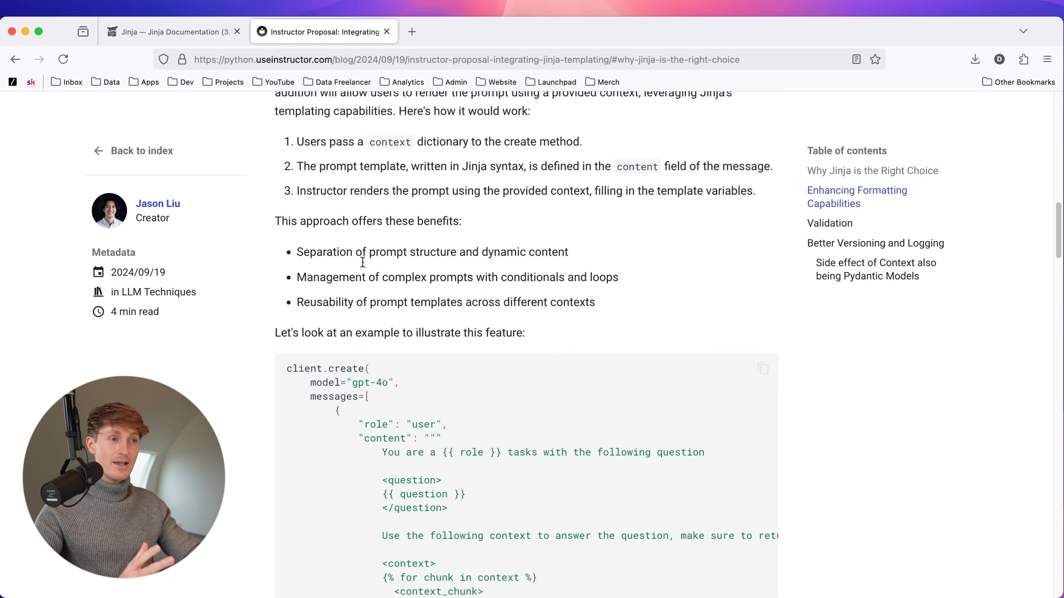
scroll("down", 3)
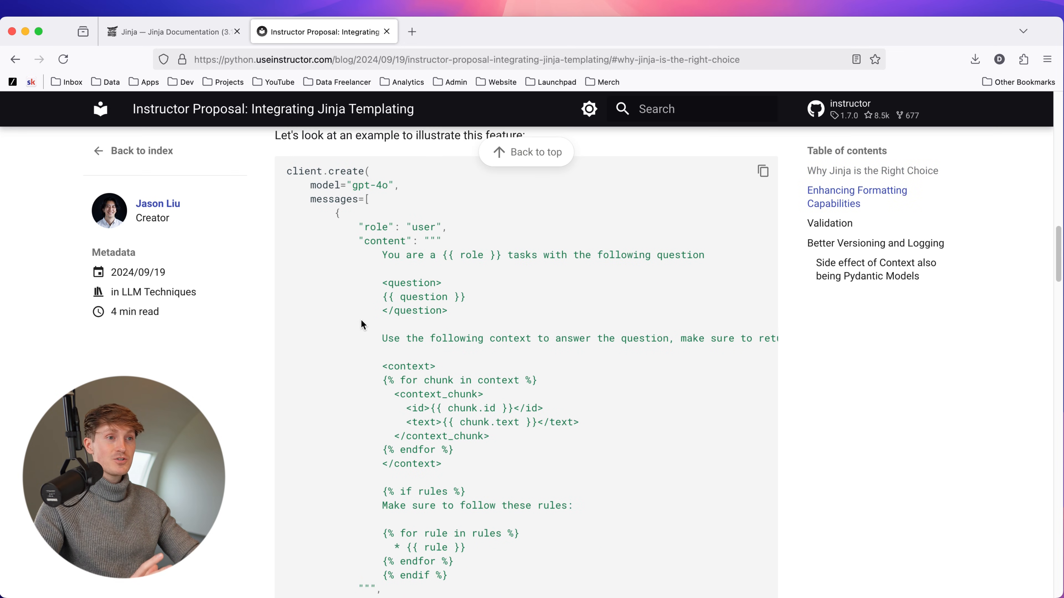
left_click(856, 191)
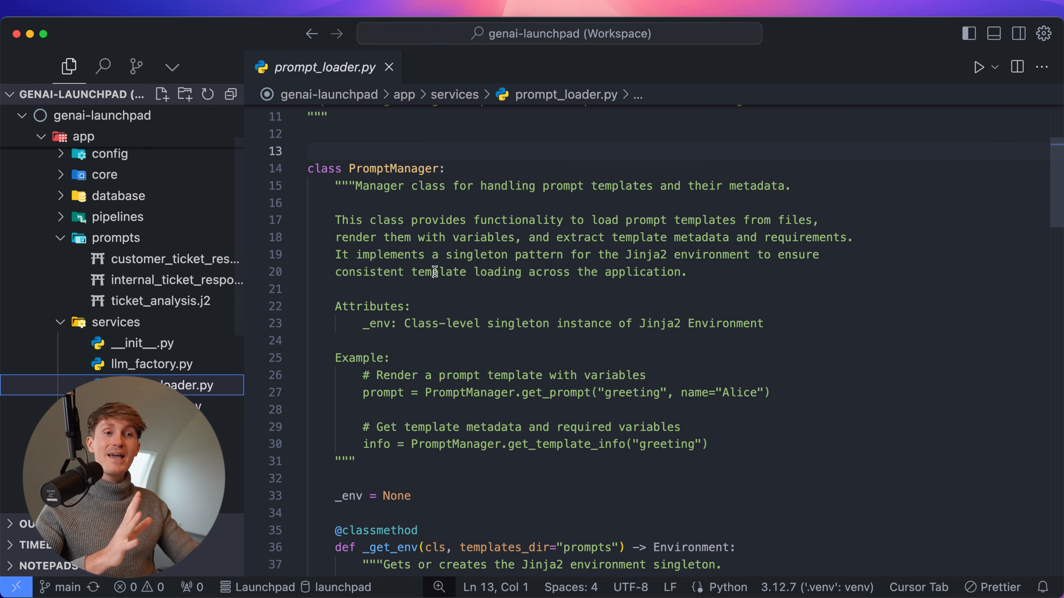
left_click(160, 300)
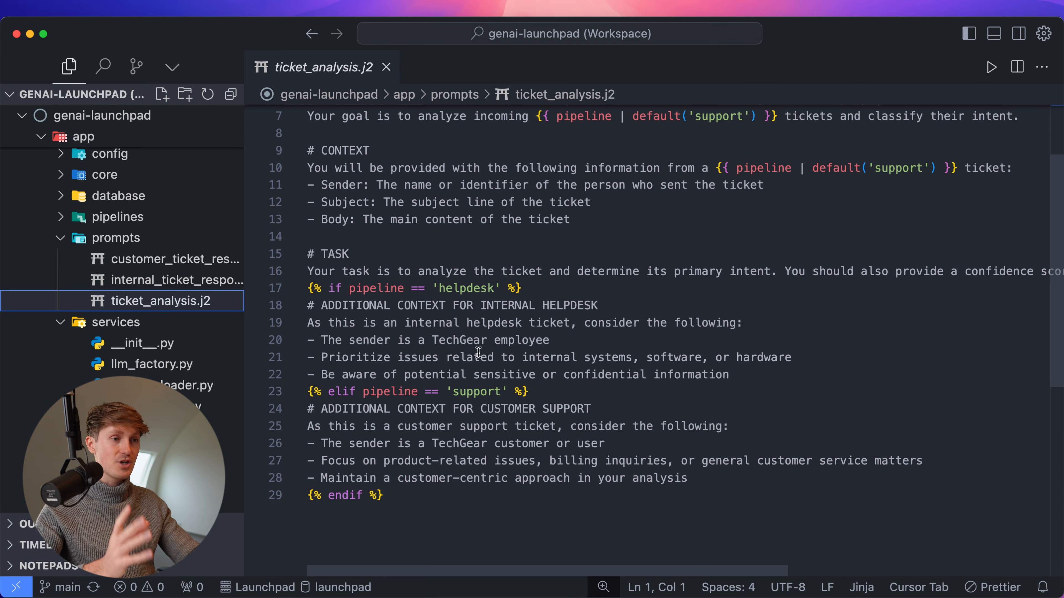
left_click(195, 386)
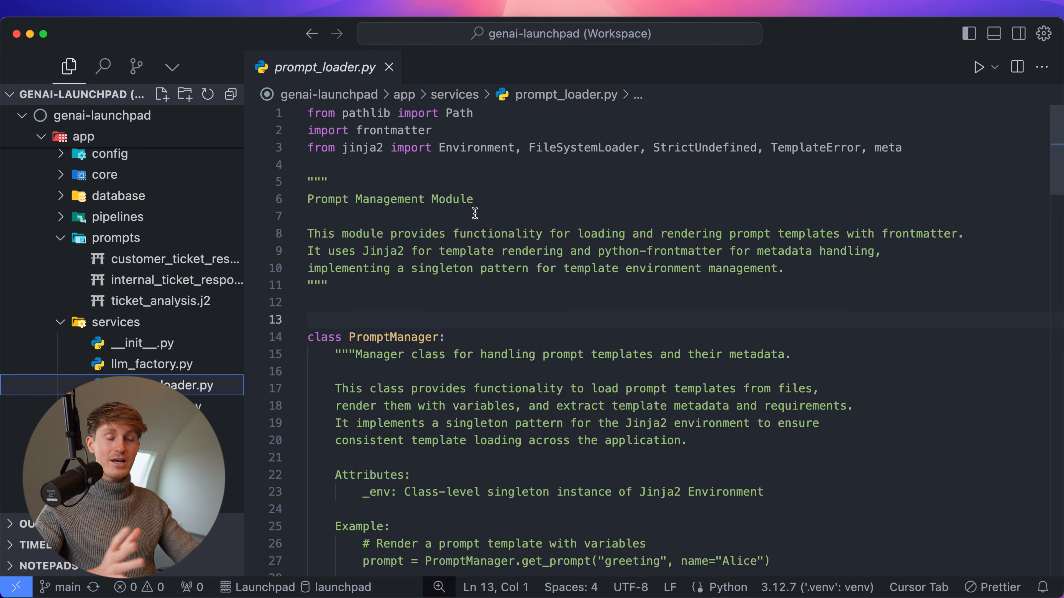
scroll("down", 3)
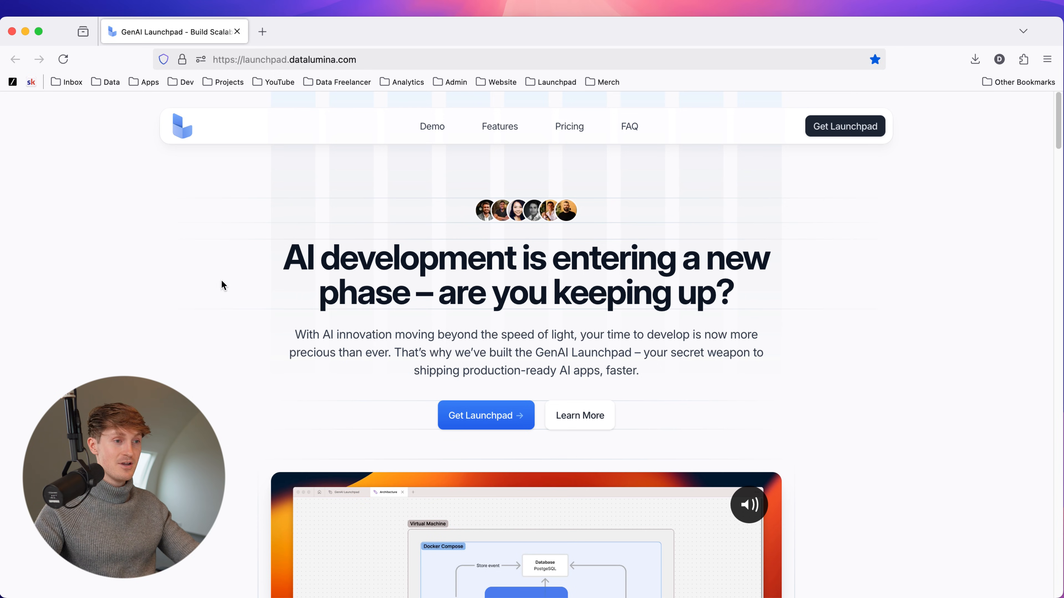
Scroll the launchpad.datalumina.com landing page past the demo video to the integrations graphic.
scroll("down", 3)
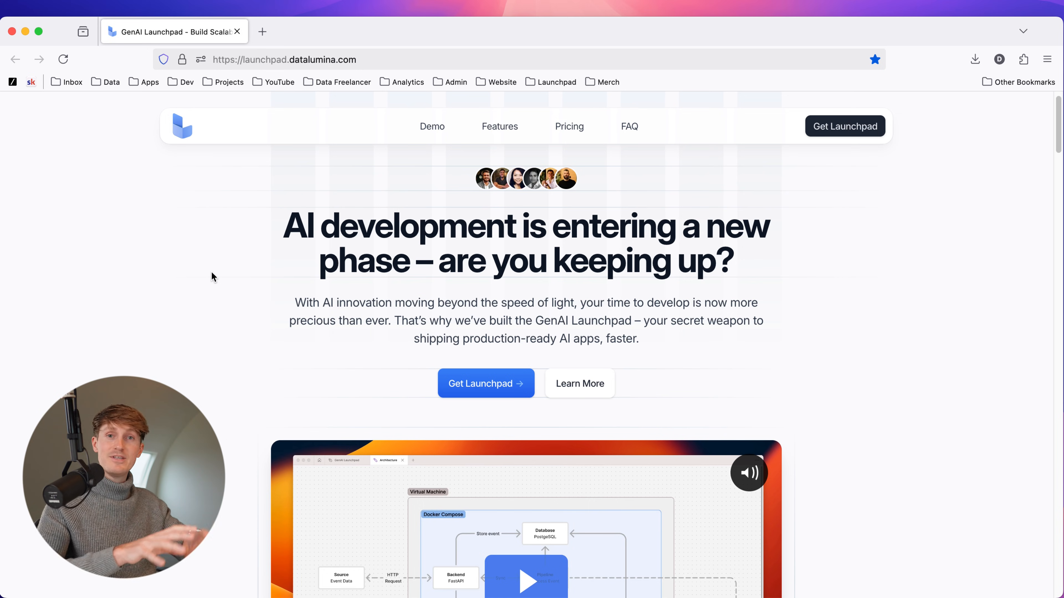
scroll("down", 3)
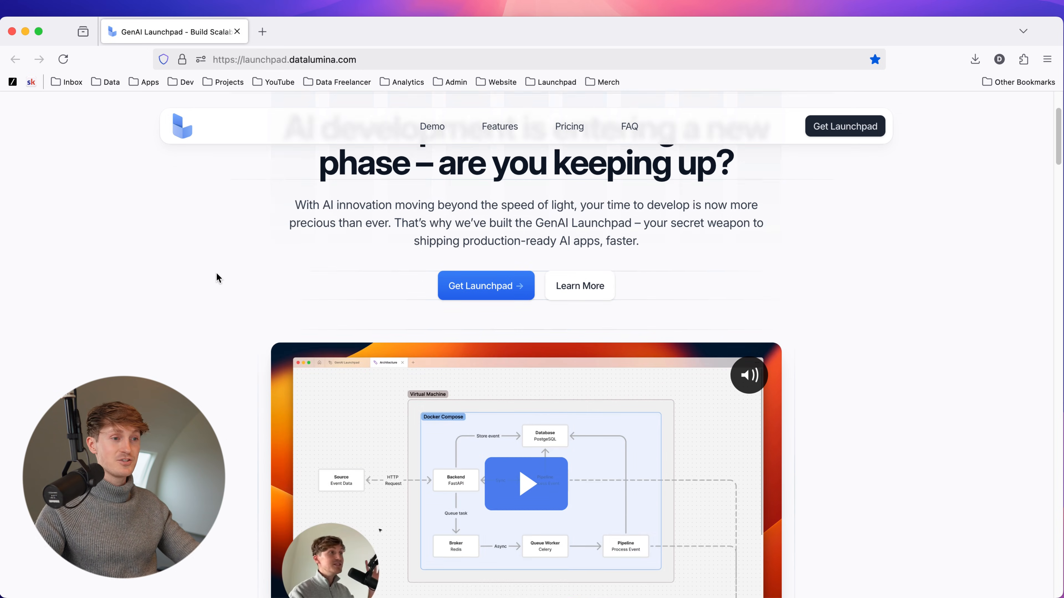
scroll("down", 3)
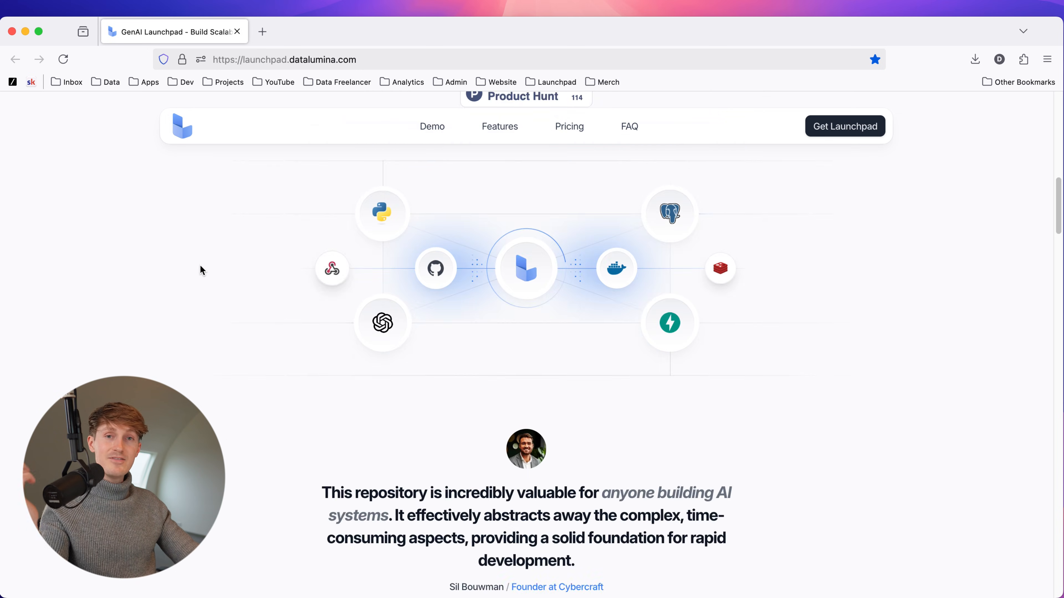
scroll("down", 3)
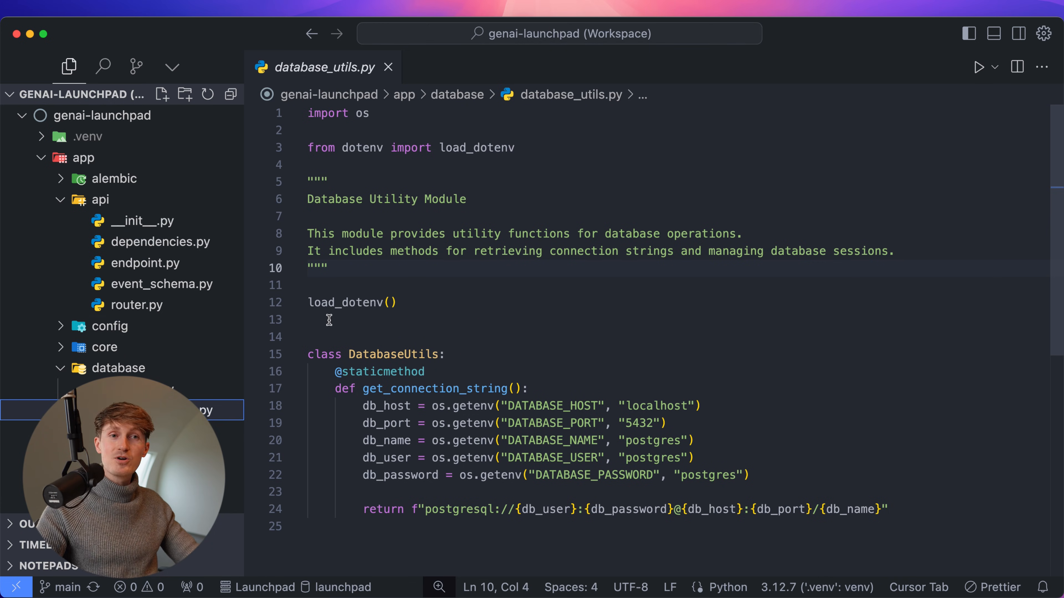
Open app/database/database_utils.py to review the DatabaseUtils connection-string class.
left_click(253, 302)
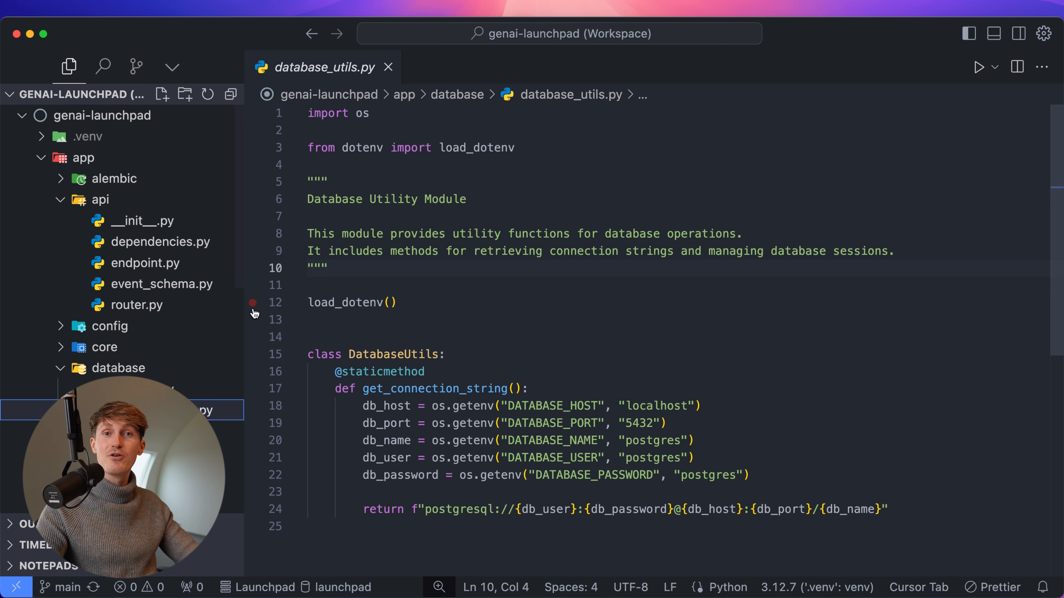